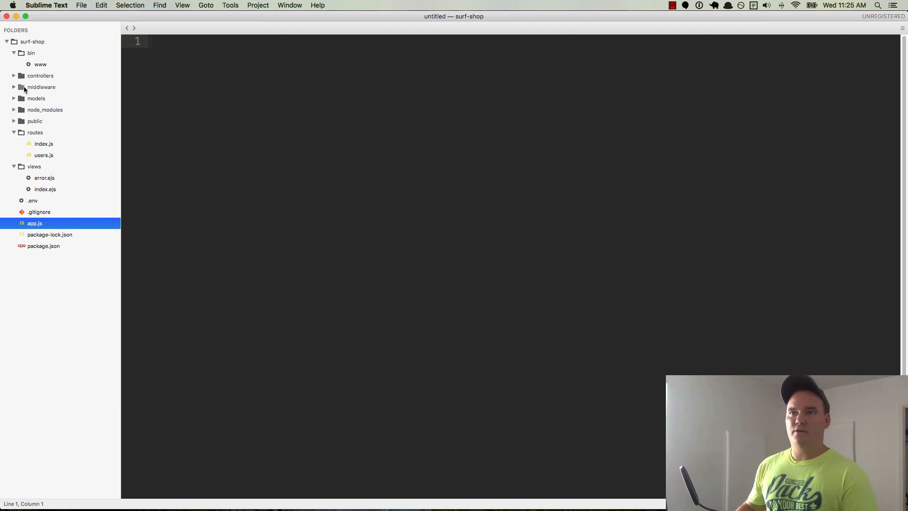
mouse_move(34, 126)
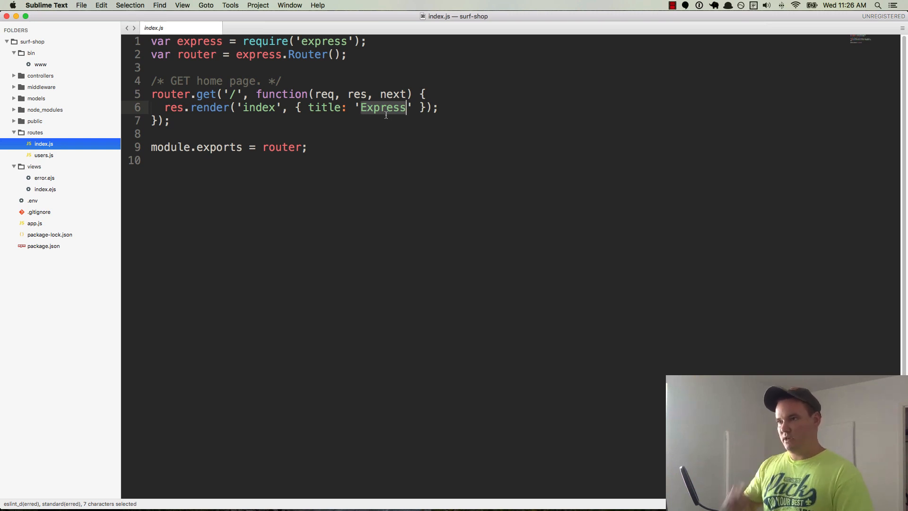
Step: Change the home page title to 'Surf Shop - Home' and begin converting the handler to an arrow function
text(Surf Shop - H)
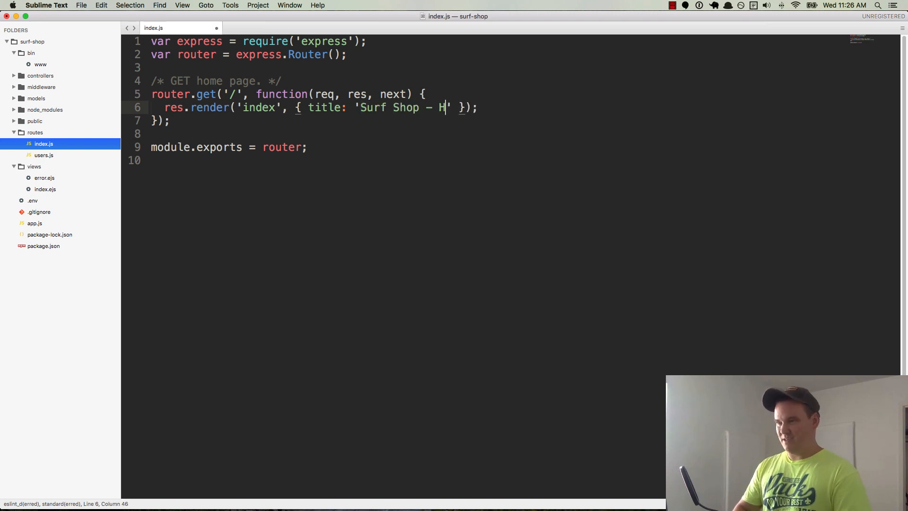
text(ome)
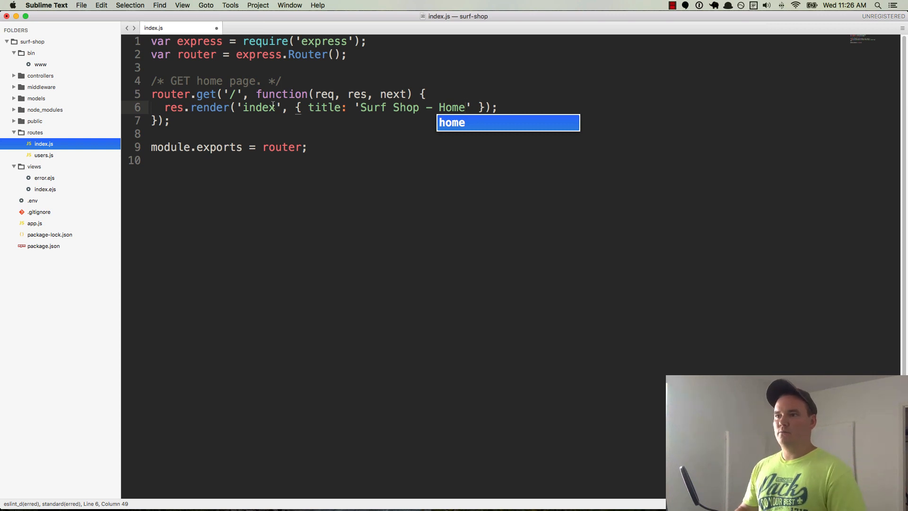
double_click(282, 94)
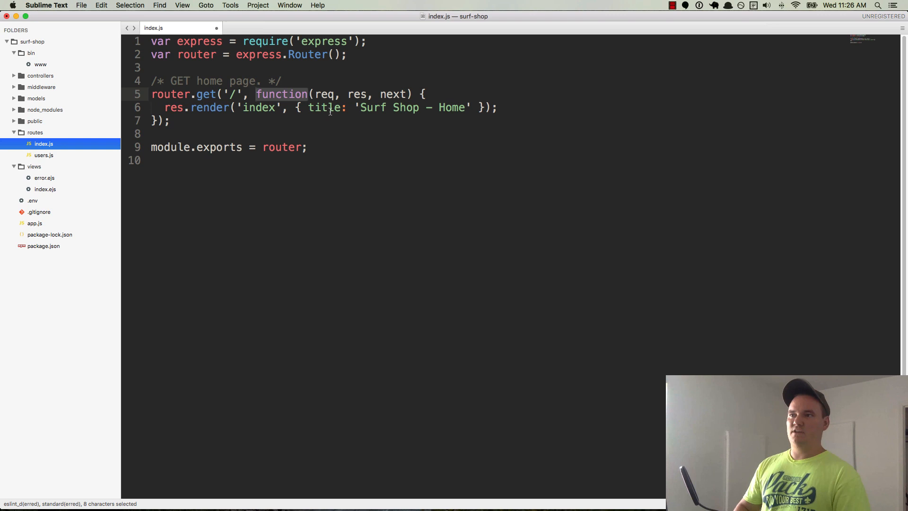
text(()
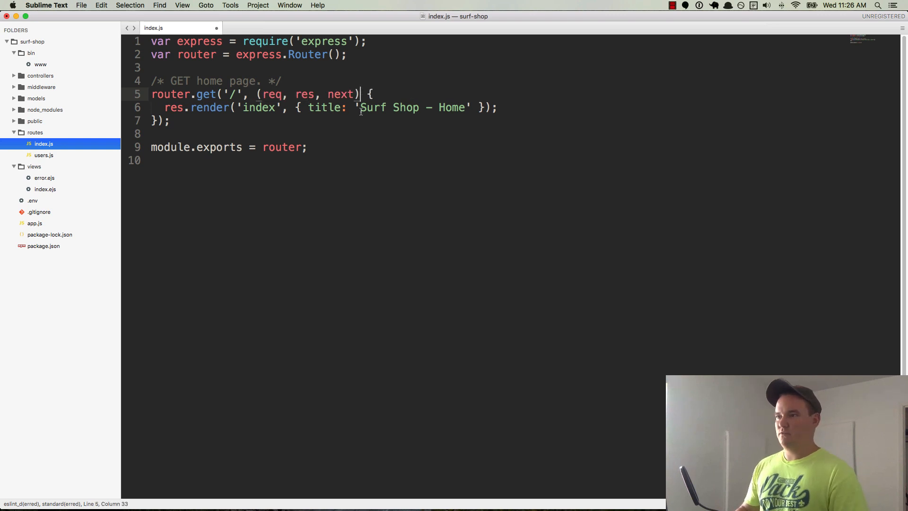
text(=>)
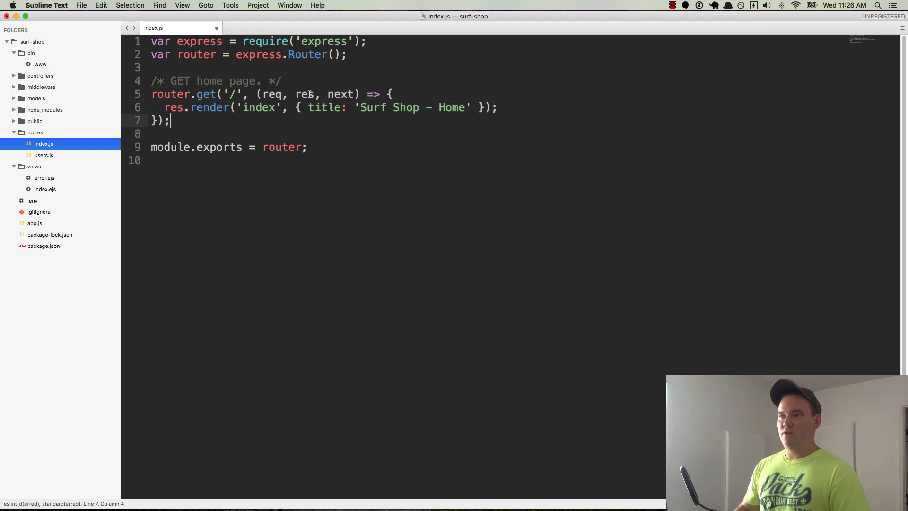
Step: Keep the arrow-function version of the home route handler and start a new empty file
text(function)
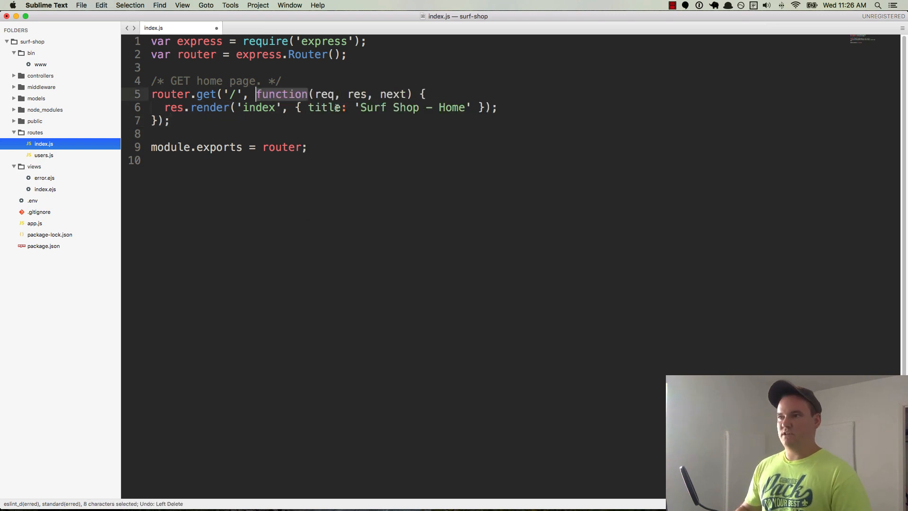
key(Backspace)
text(=> )
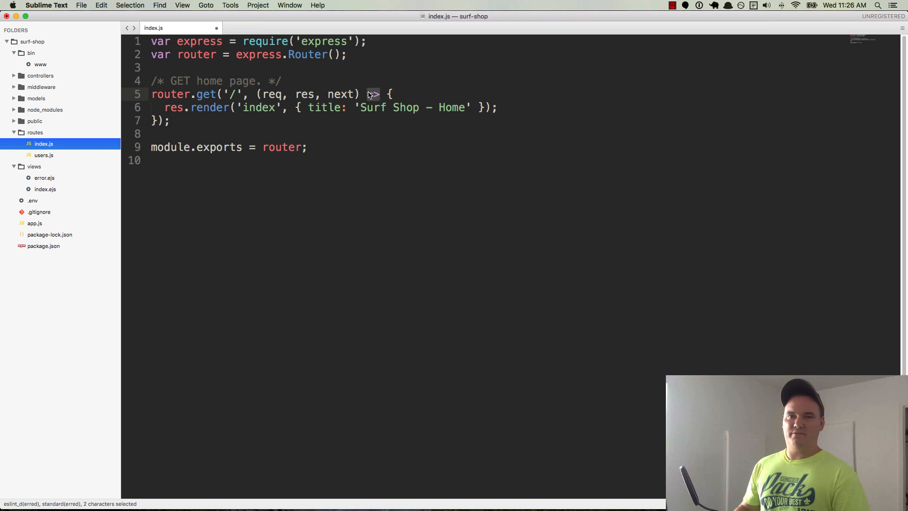
click(381, 94)
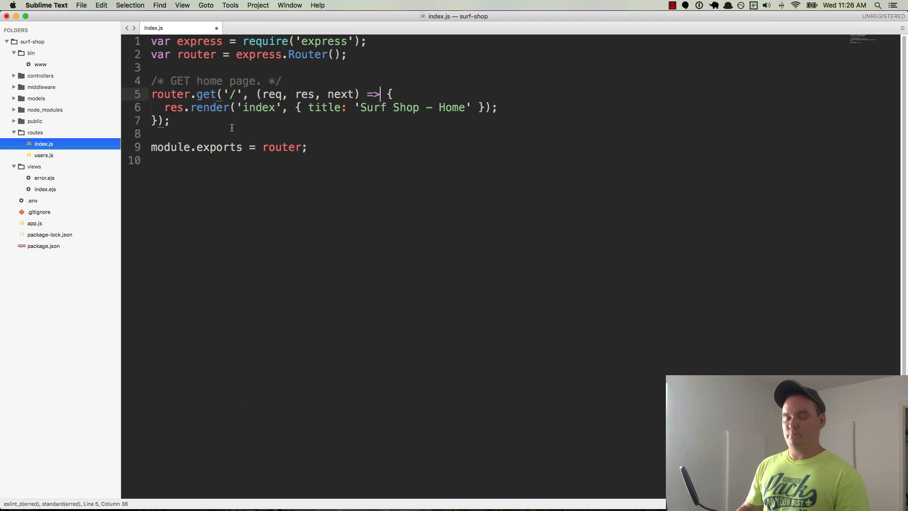
key(cmd+s)
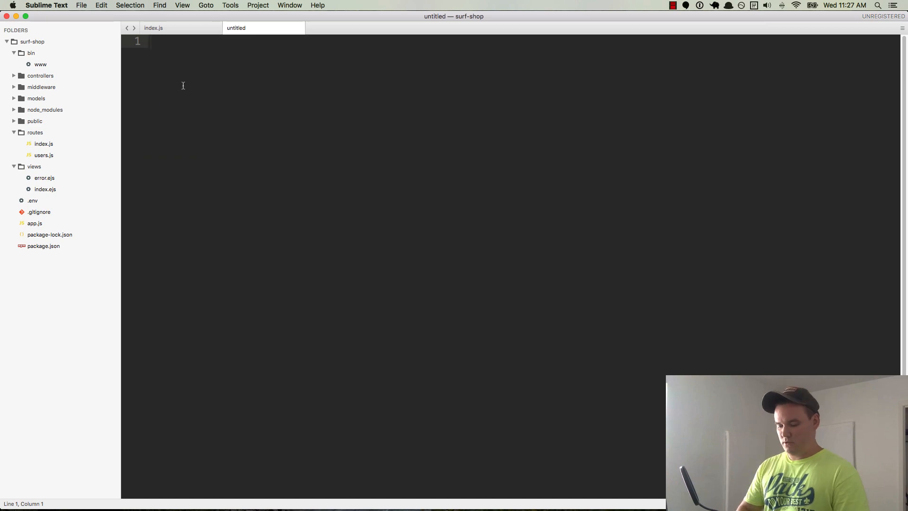
Step: Save the new file as posts.js in the routes folder and copy index.js's require lines into it
key(cmd+s)
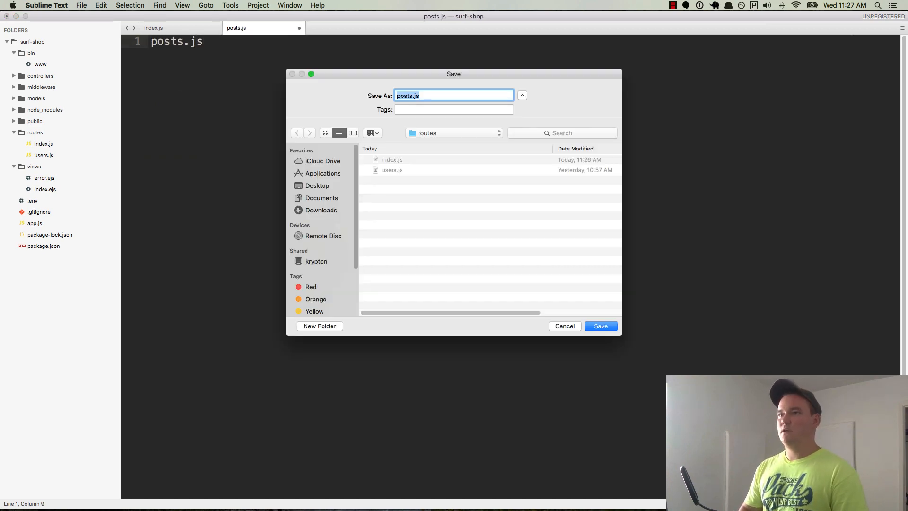
click(600, 325)
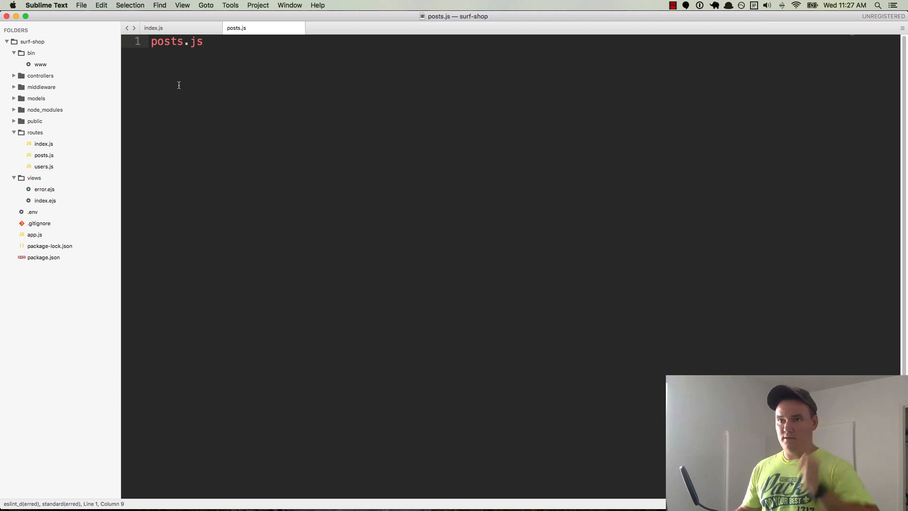
mouse_move(44, 144)
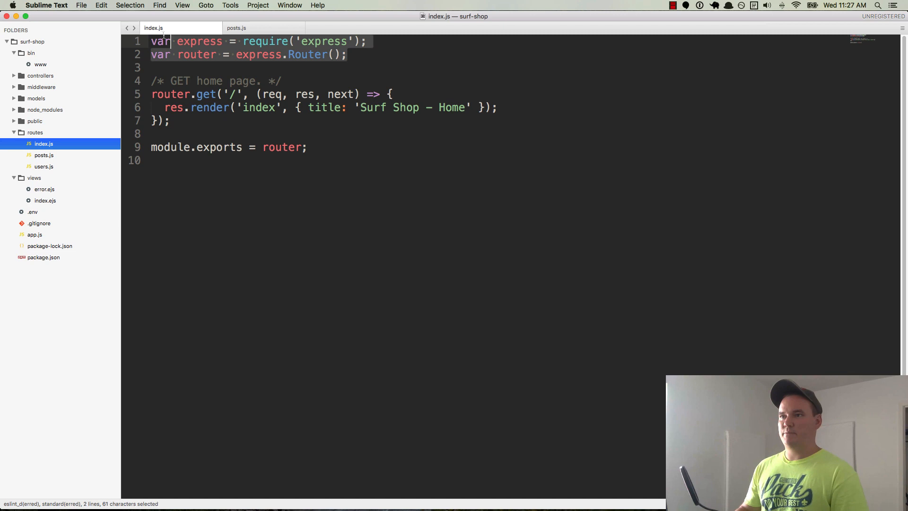
key(cmd+c)
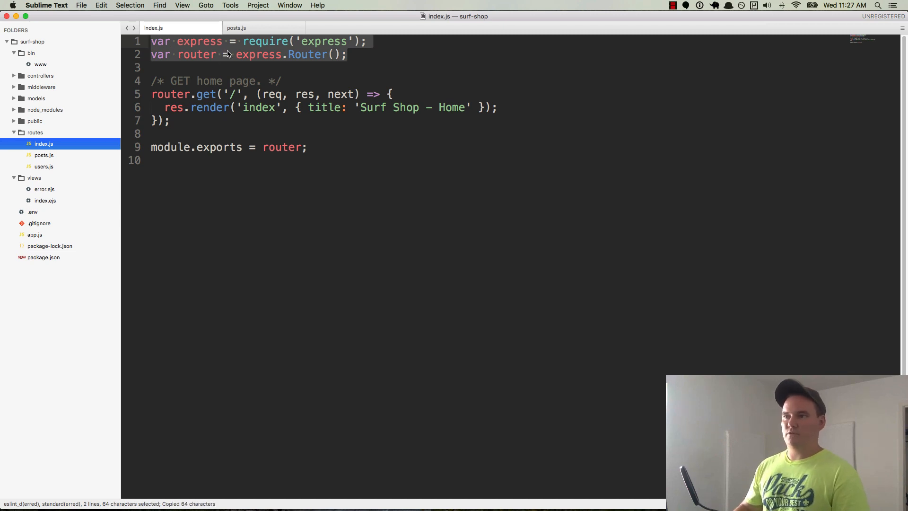
click(235, 27)
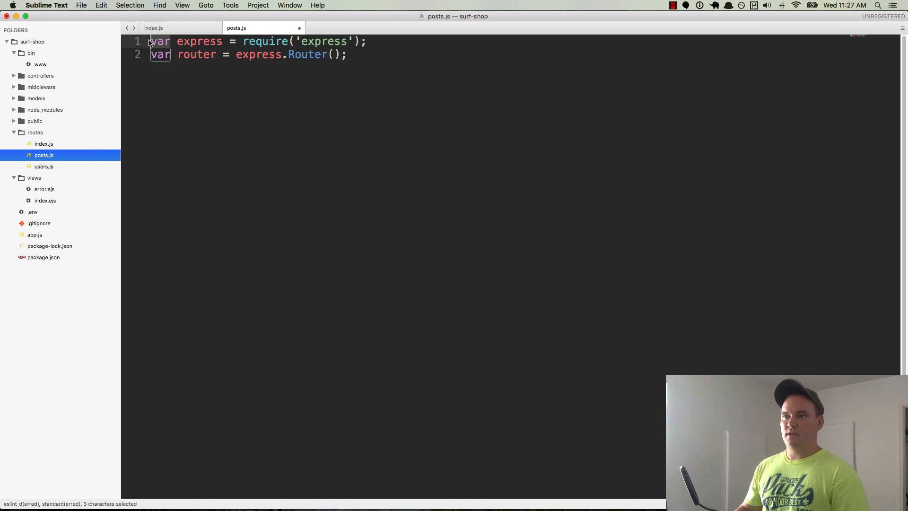
Step: Use const instead of var for the Express and router declarations in posts.js
text(const)
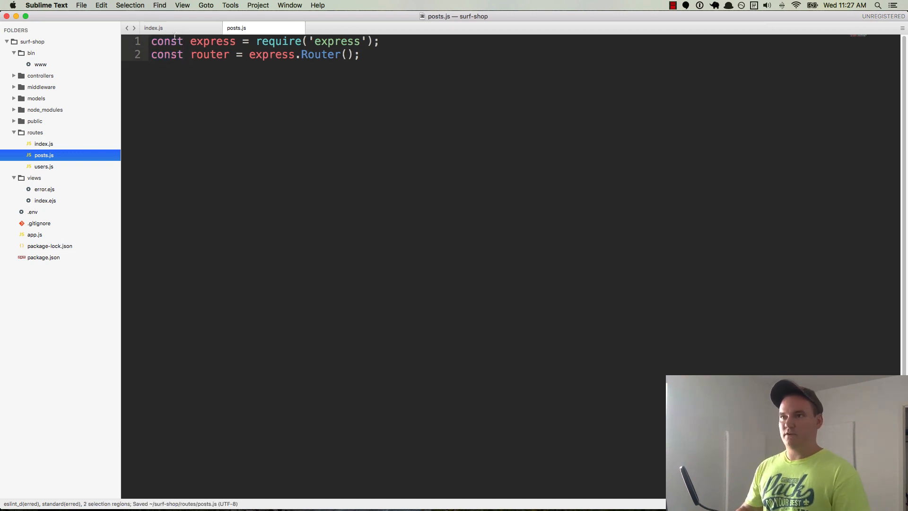
click(153, 28)
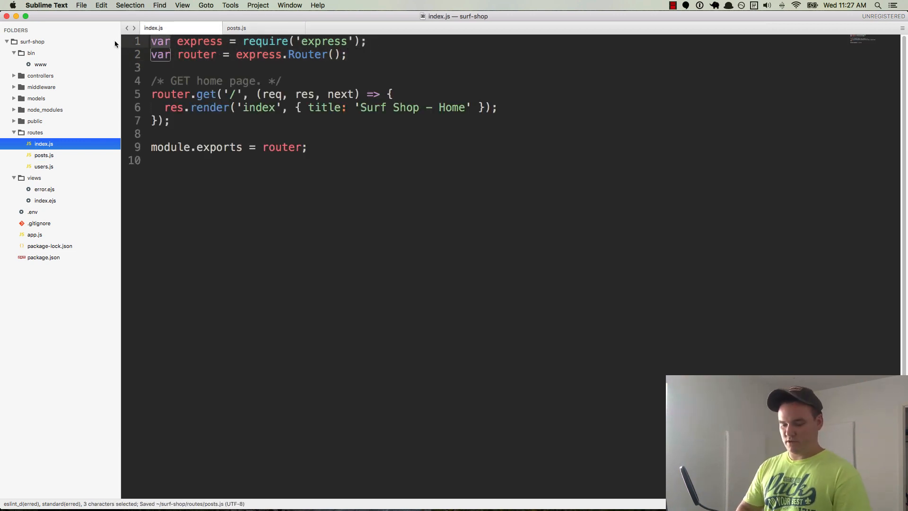
text(const express = require('express');)
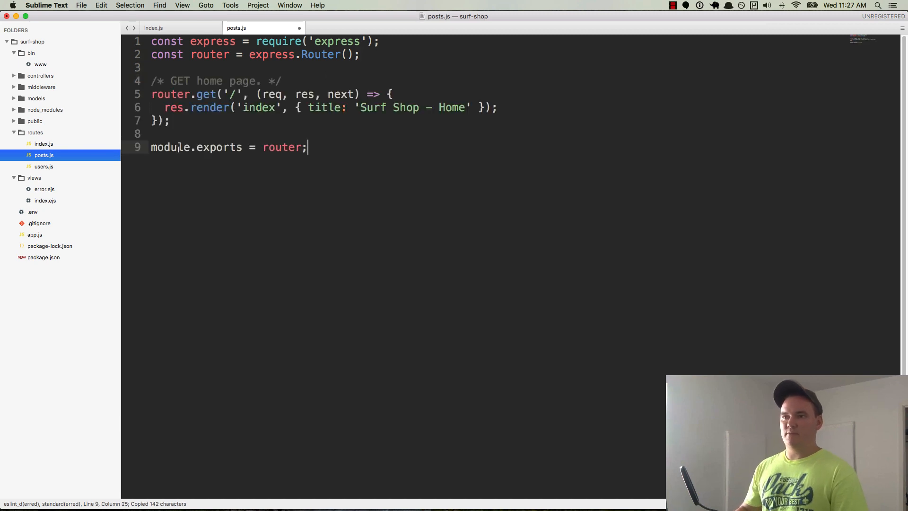
double_click(277, 146)
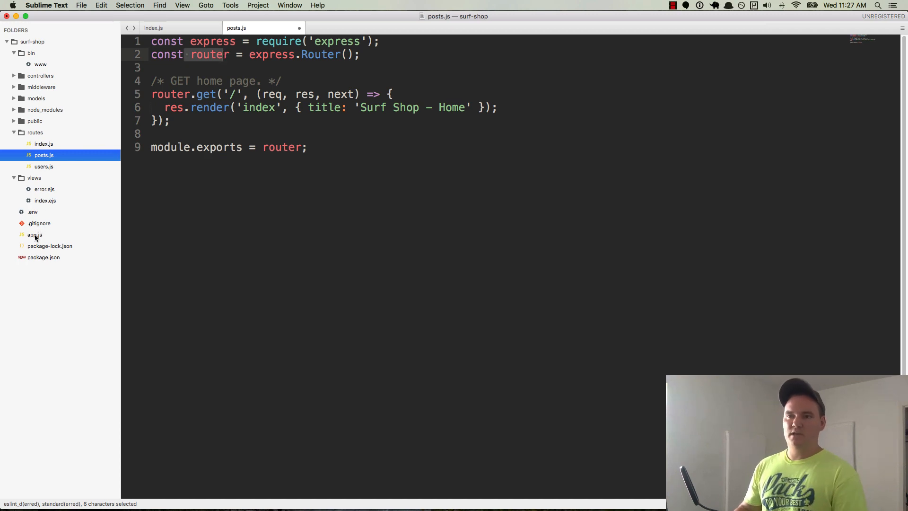
Step: In app.js, require the posts router under the name posts instead of a duplicated index
click(34, 234)
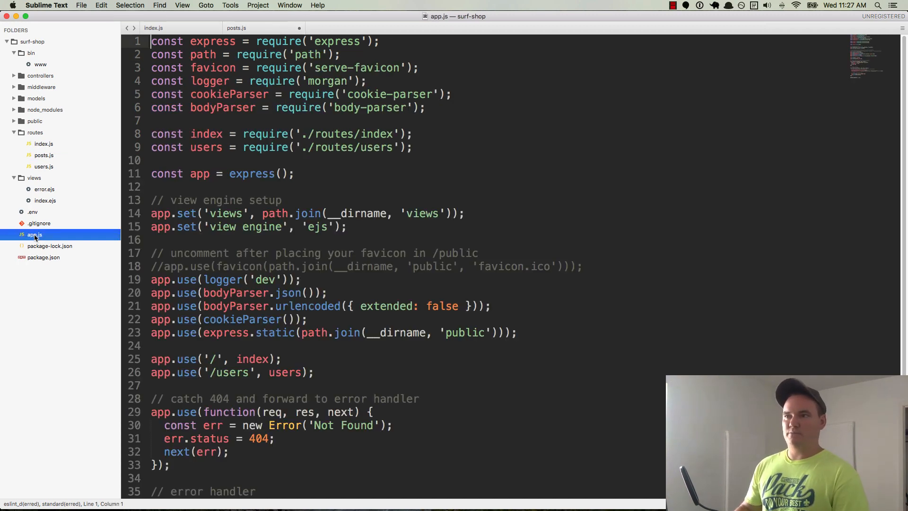
scroll(down, 3)
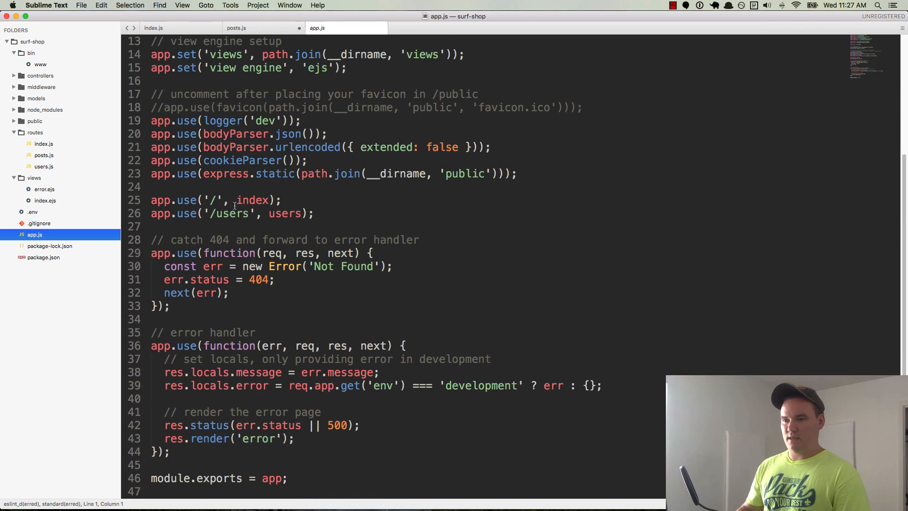
double_click(186, 199)
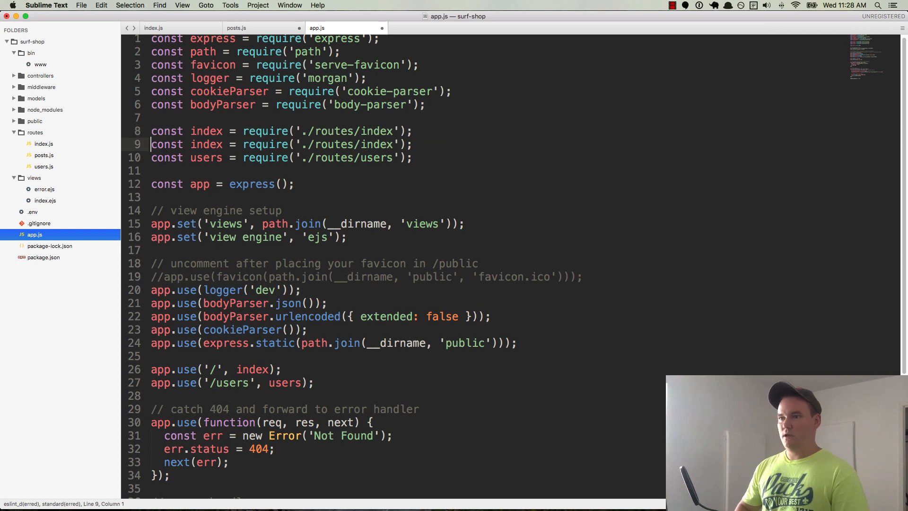
double_click(205, 144)
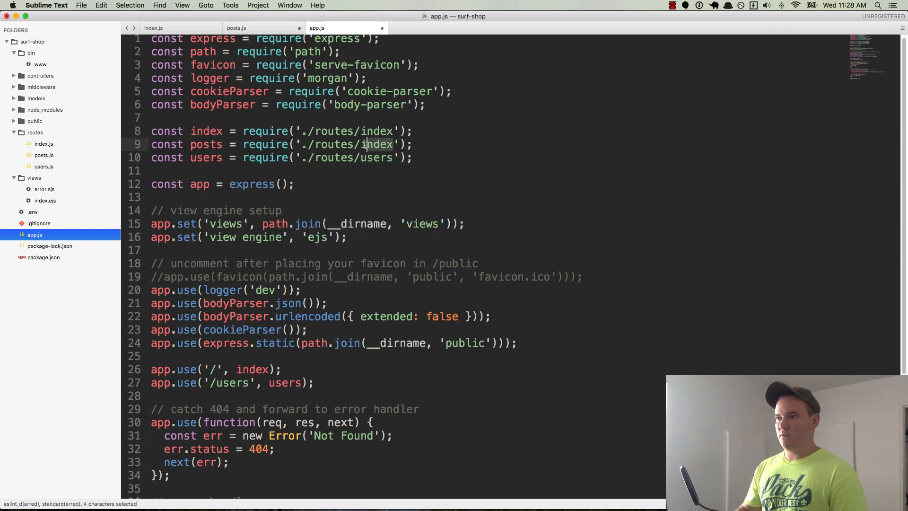
text(posts)
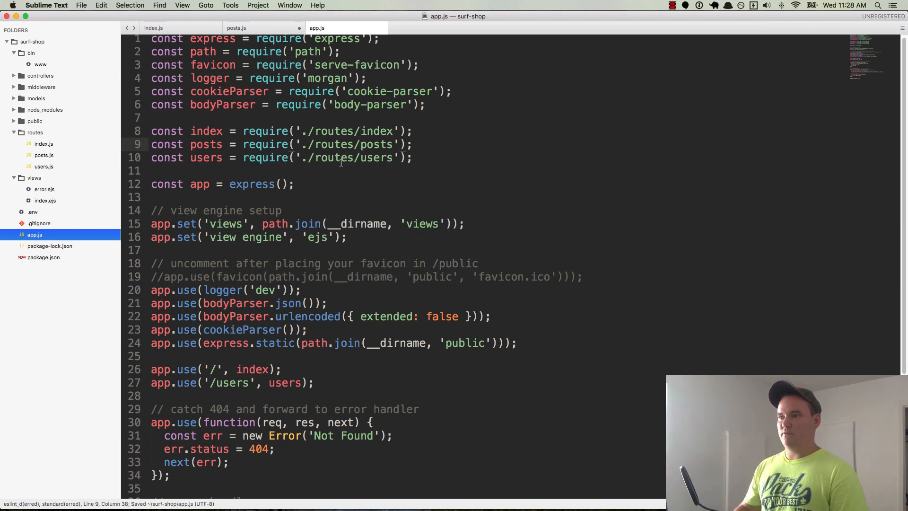
mouse_move(236, 27)
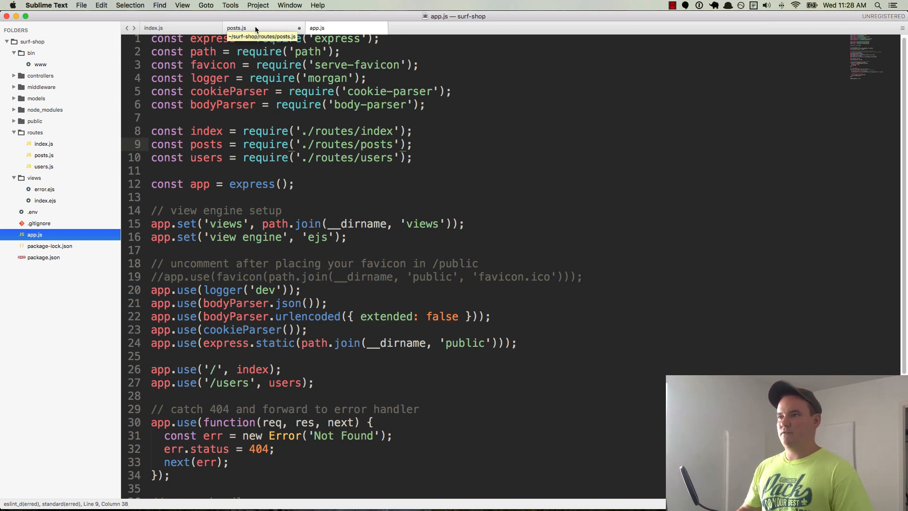
Step: Mount the posts router at the '/posts' path with app.use('/posts', posts)
click(235, 28)
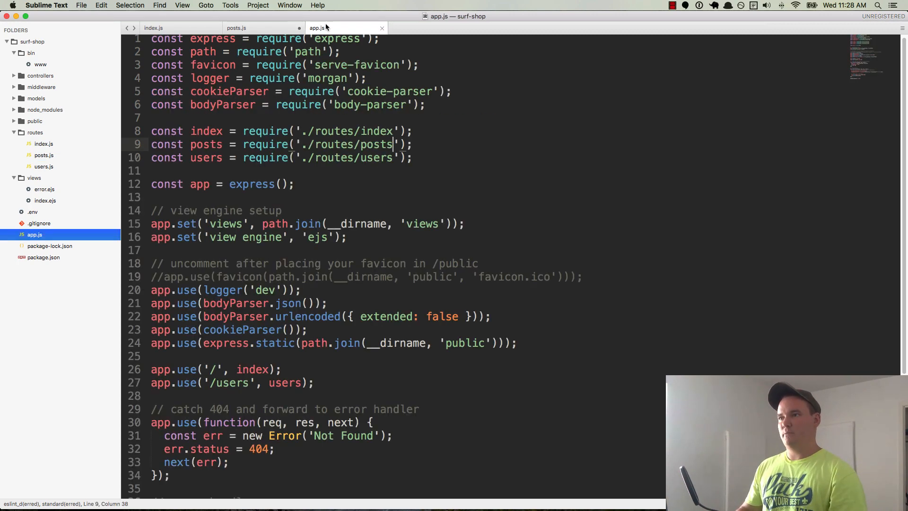
scroll(down, 3)
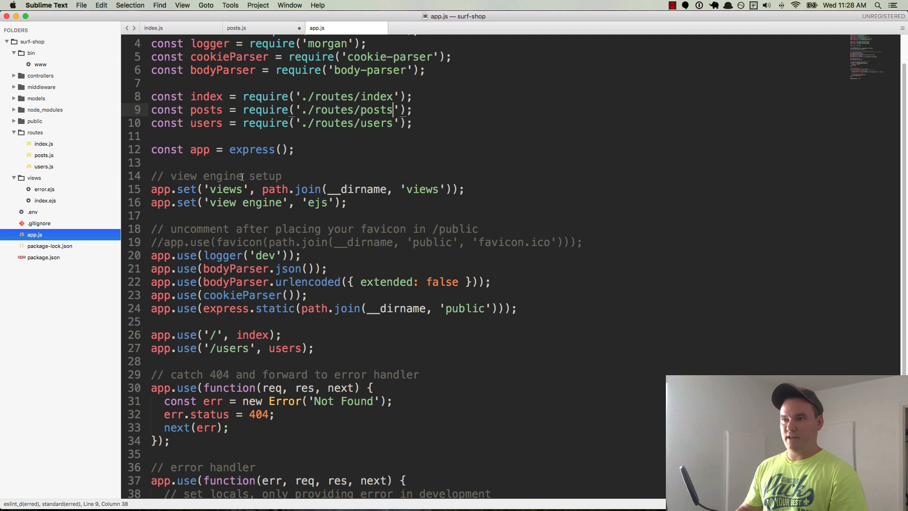
double_click(205, 110)
text(app.use)
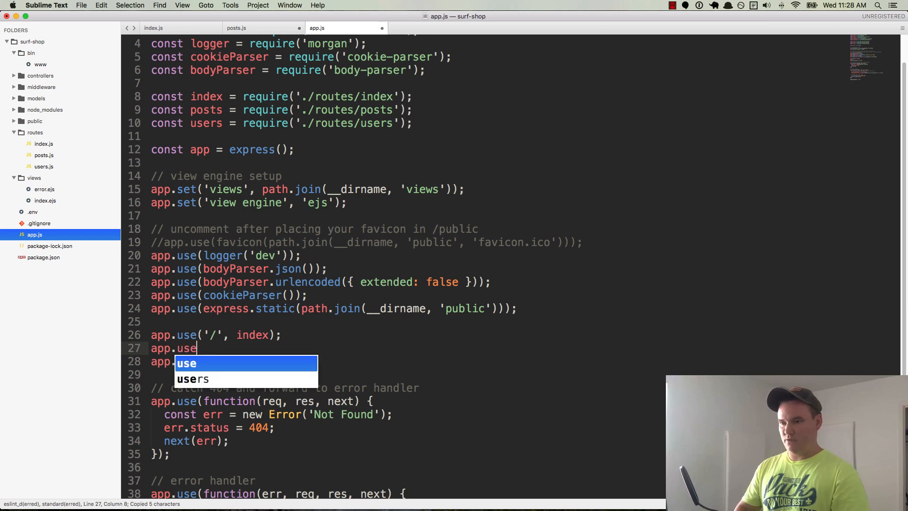
text(('/posts', posts);)
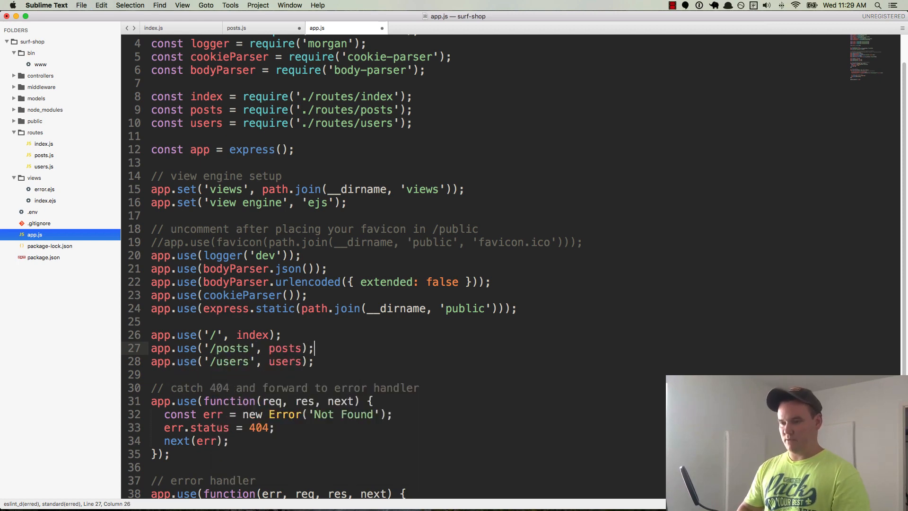
double_click(231, 348)
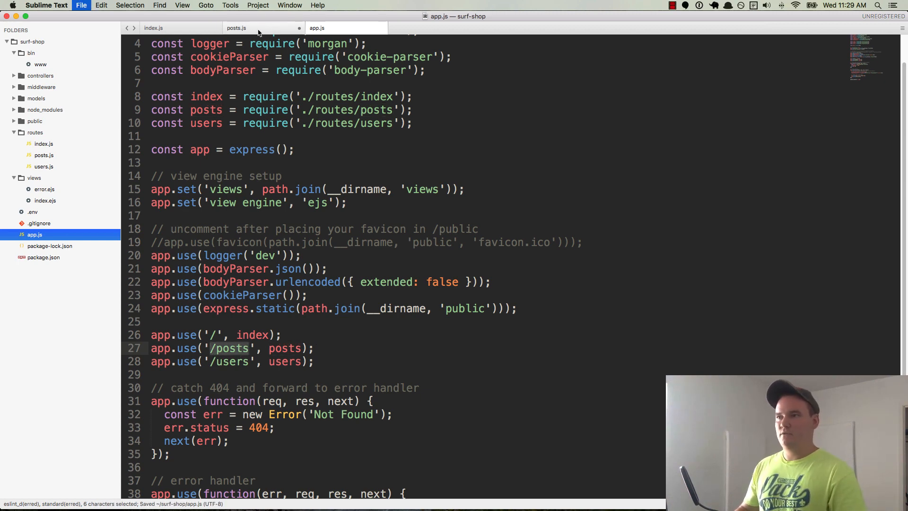
Step: Reword the route comment in posts.js to 'GET posts index /posts' and save
click(237, 28)
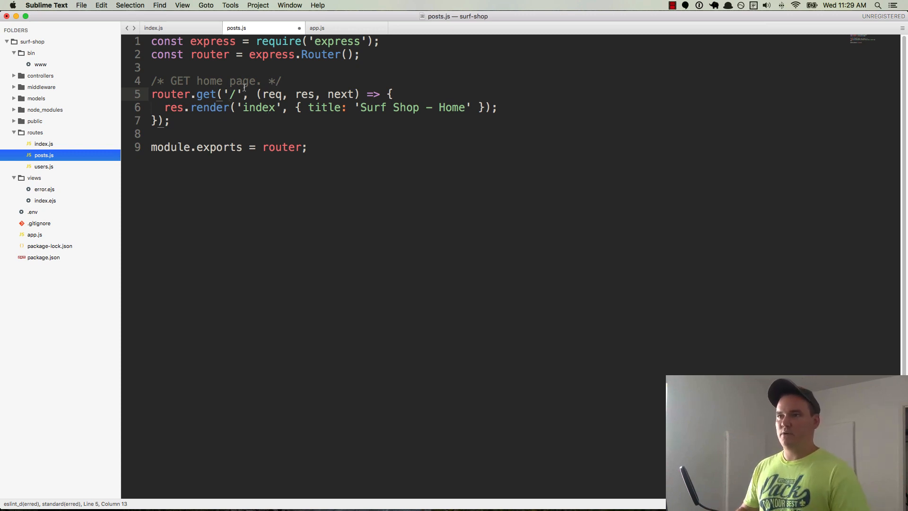
mouse_move(253, 84)
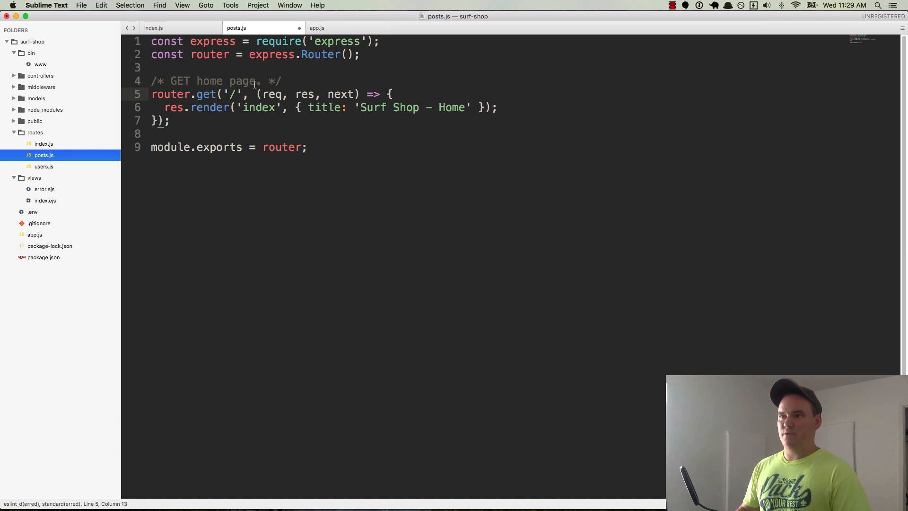
double_click(210, 80)
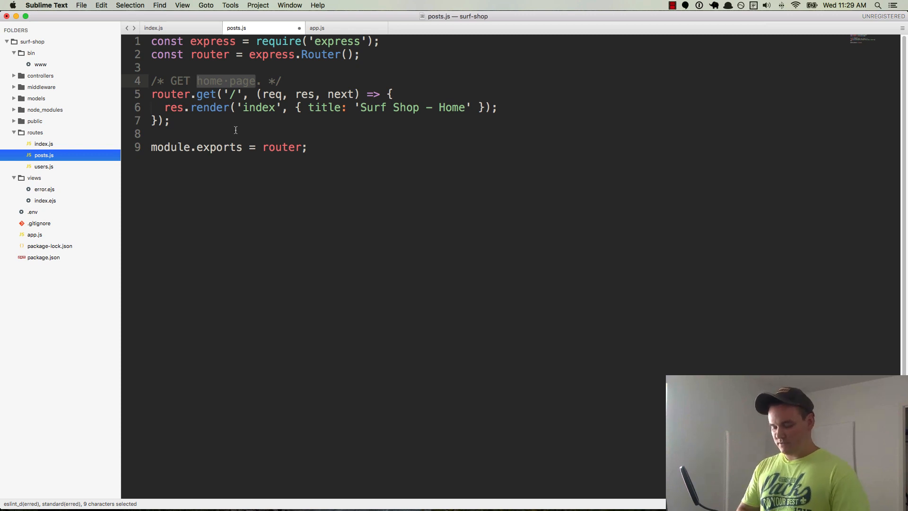
text(posts index)
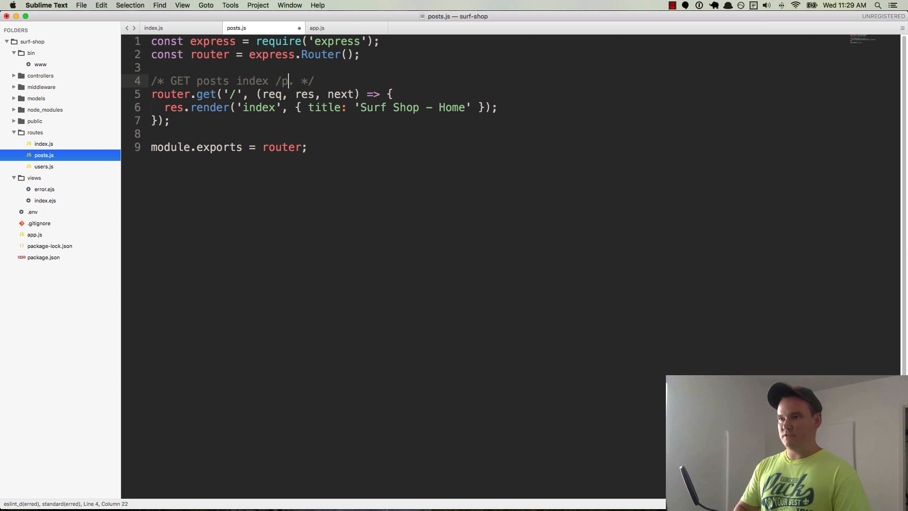
text(osts)
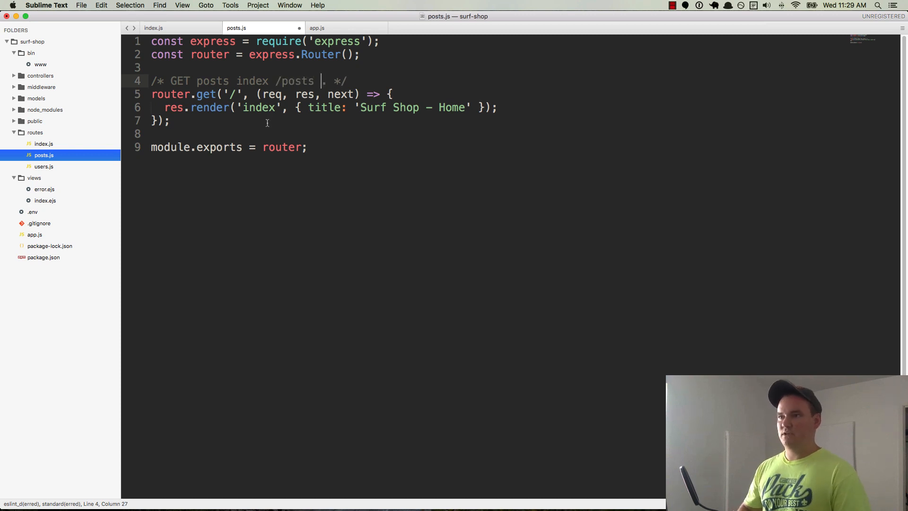
key(backspace)
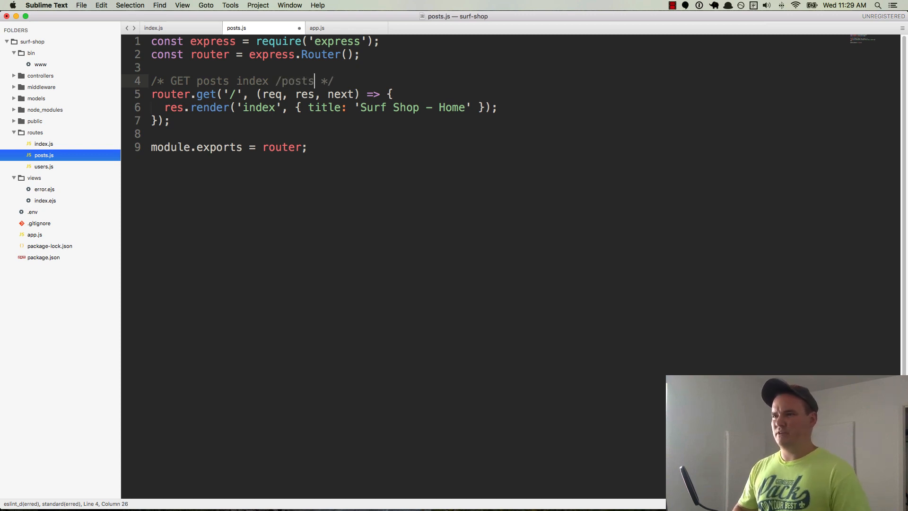
key(cmd+s)
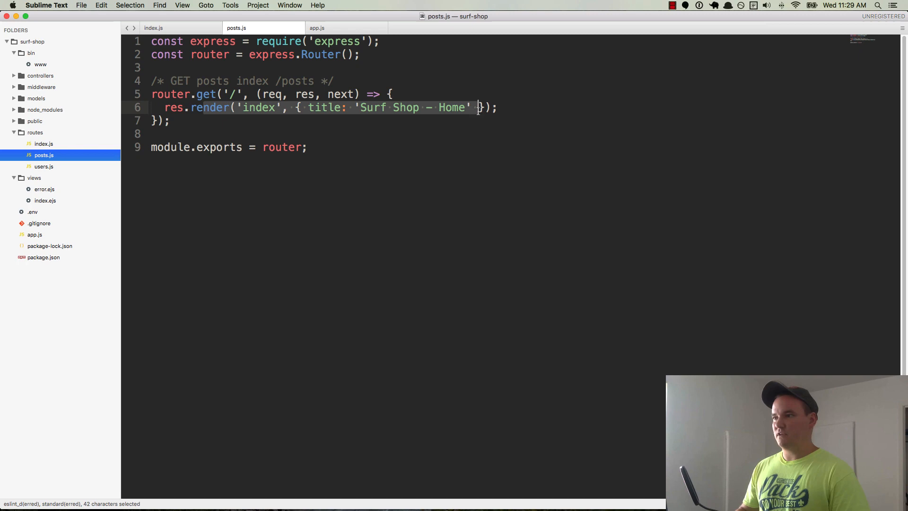
Step: Replace the render call with res.send('/posts') in the posts index handler
key(Delete)
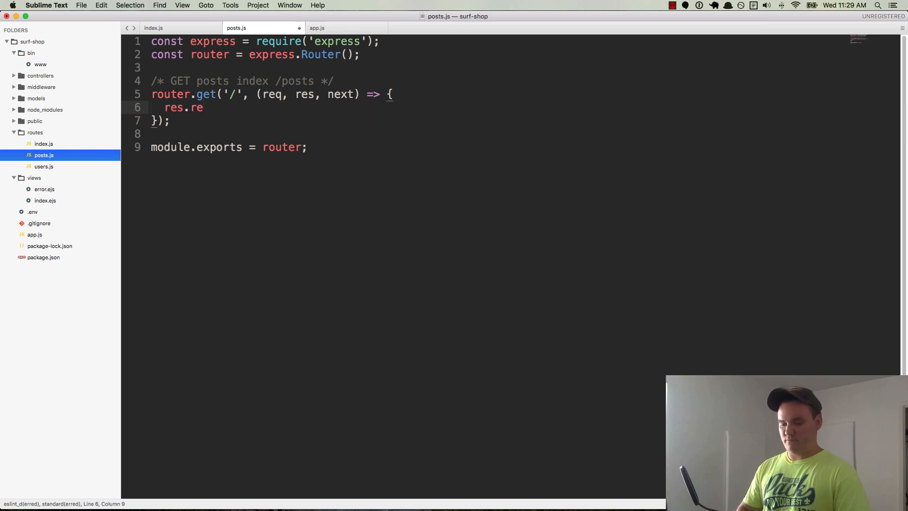
text(send(''))
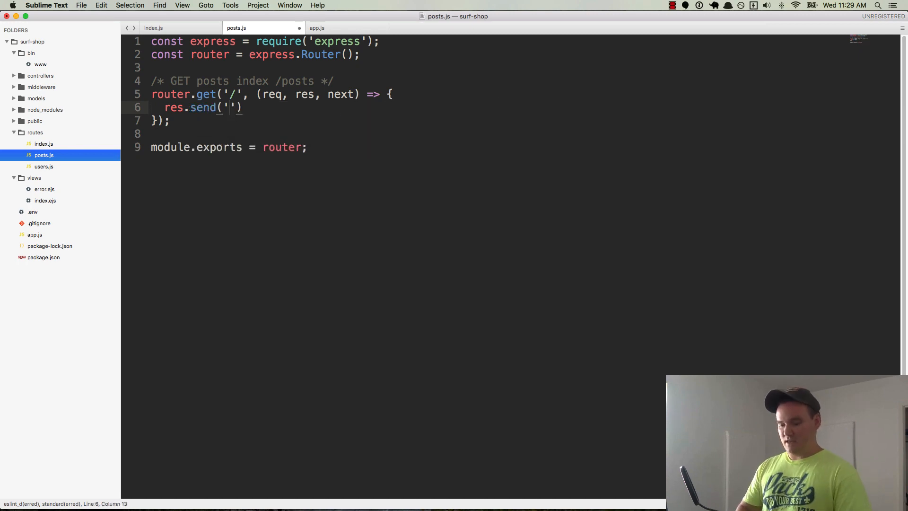
text(/posts)
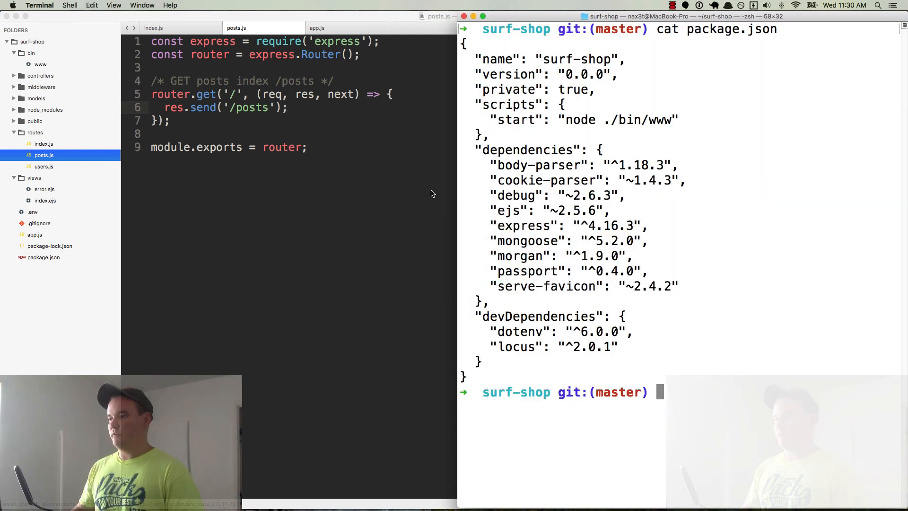
Step: Start the surf-shop server with nodemon in Terminal
text(nodemo)
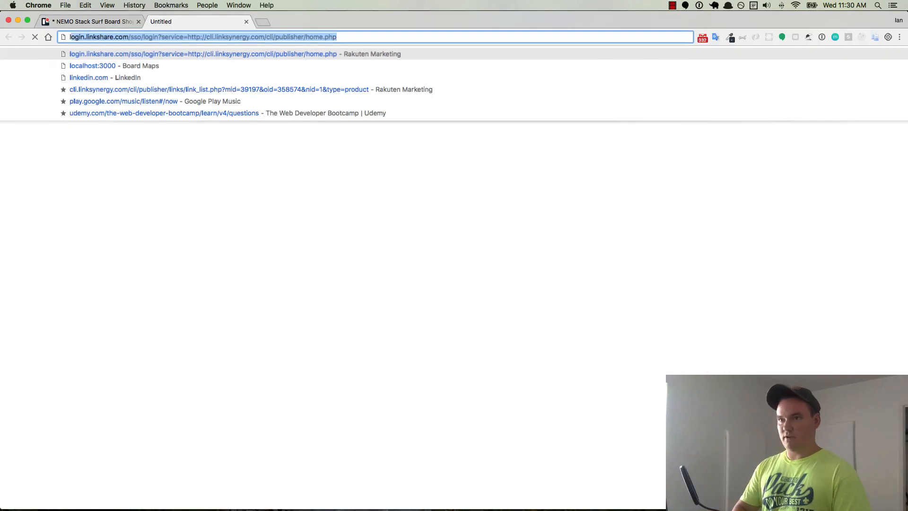
Step: Load localhost:3000/posts in Chrome to check the new route responds
click(91, 65)
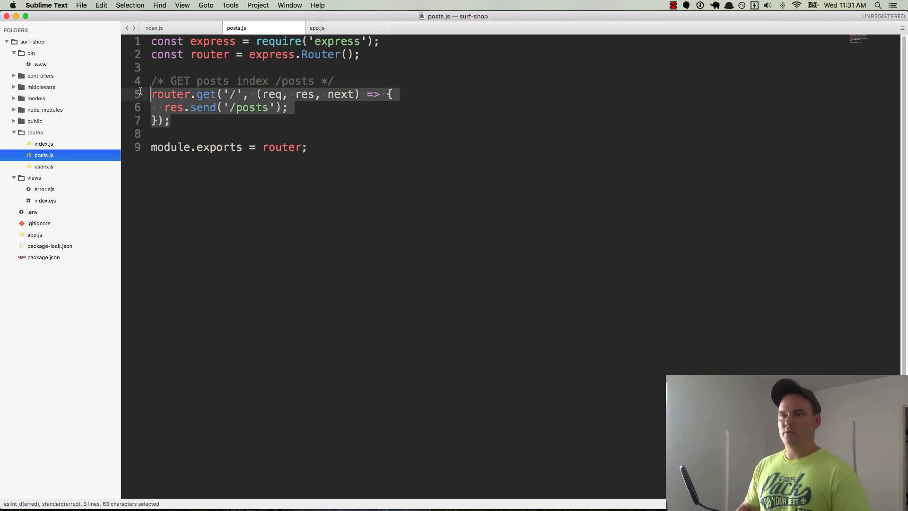
Step: Duplicate the posts index route and list GET index, GET new, POST create
key(cmd+v)
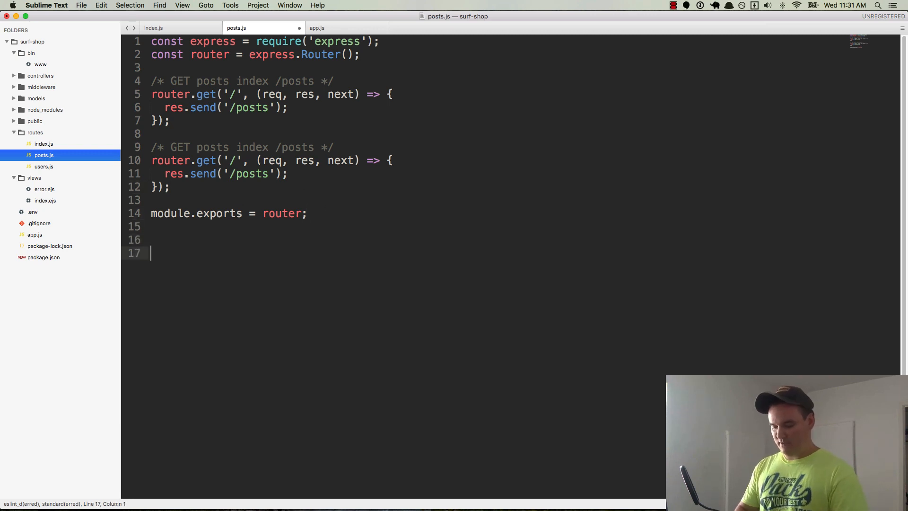
text(GET index)
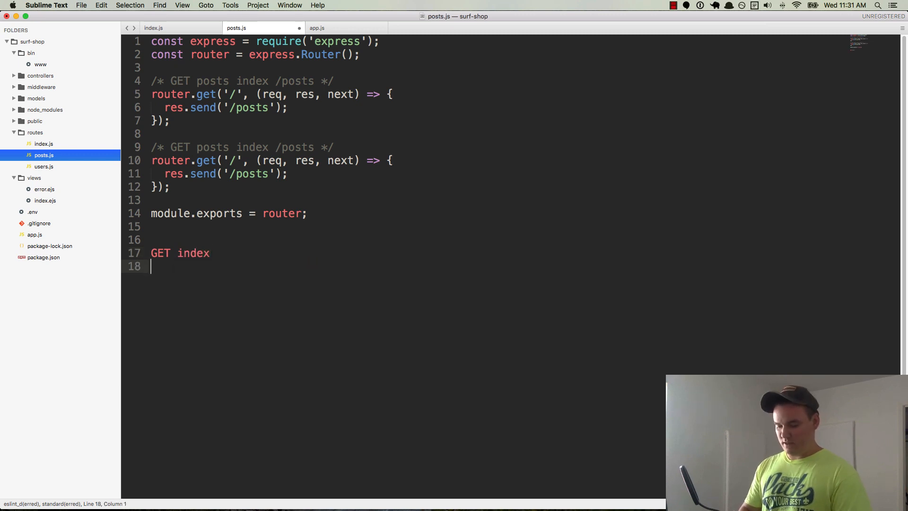
text(GET new)
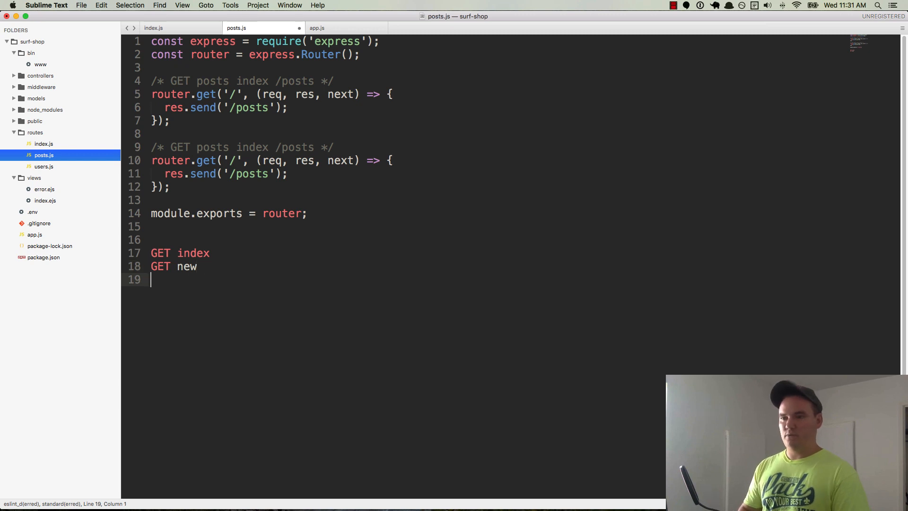
text(POST)
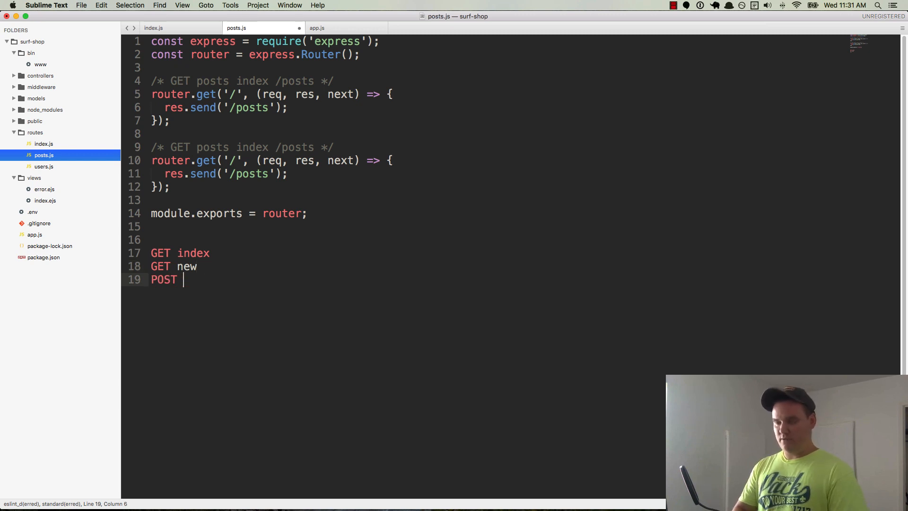
text(create)
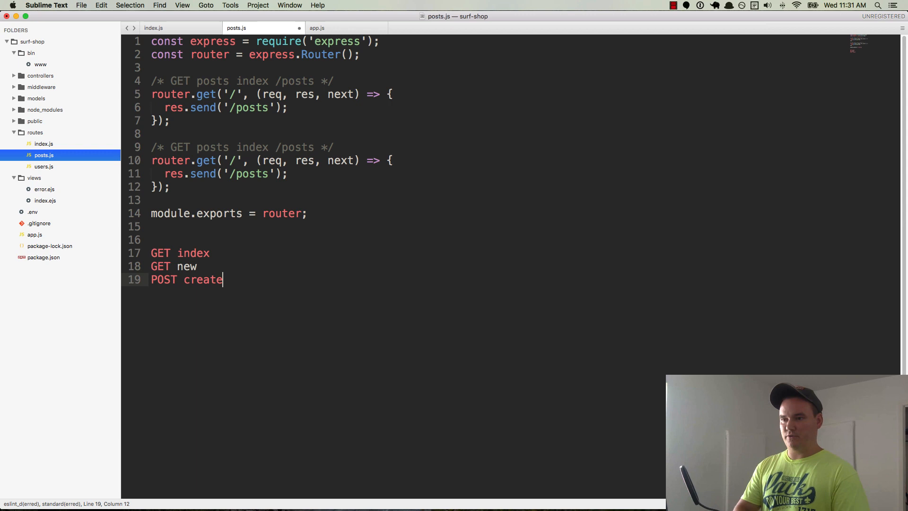
key(enter)
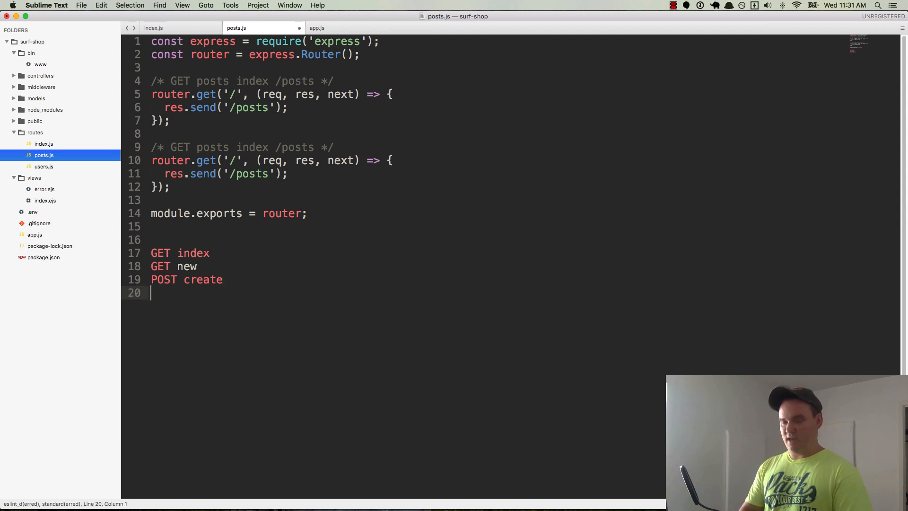
Step: Continue the list with GET show, GET edit, PUT update, DELETE destroy and begin the /posts path column
text(GET sh)
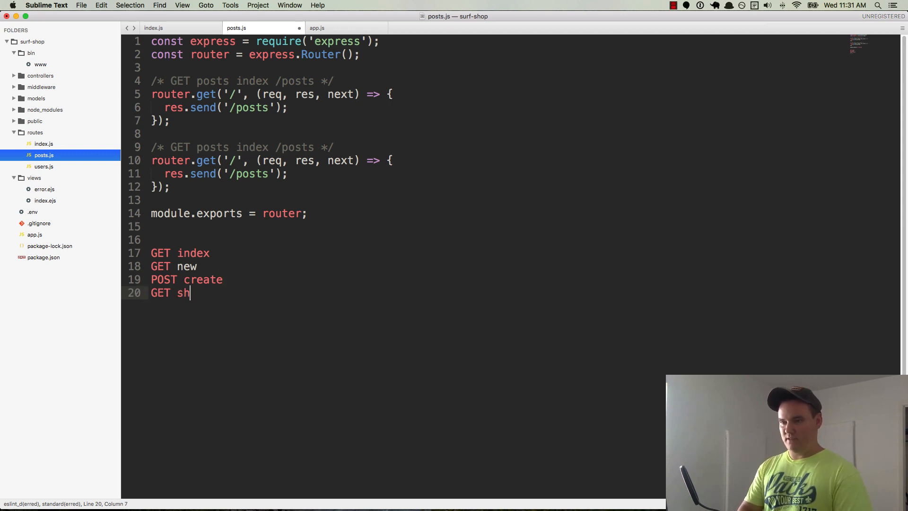
text(ow)
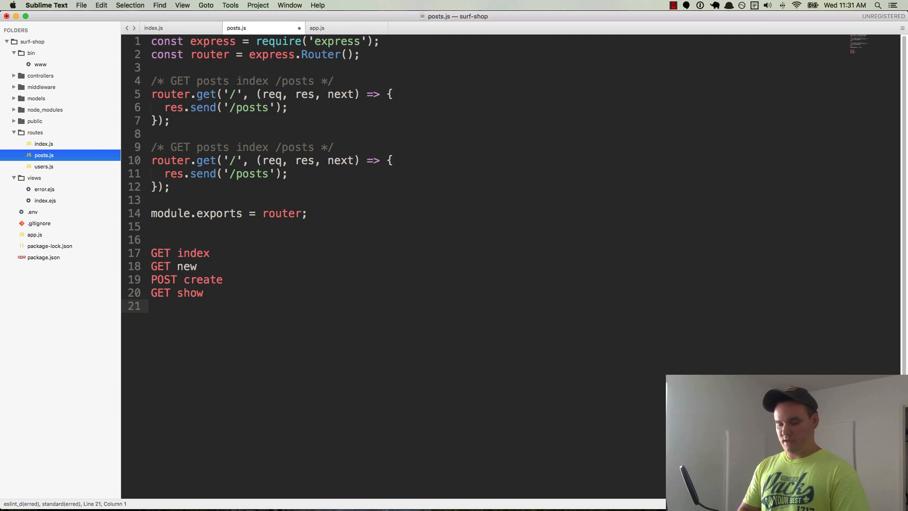
text(GET)
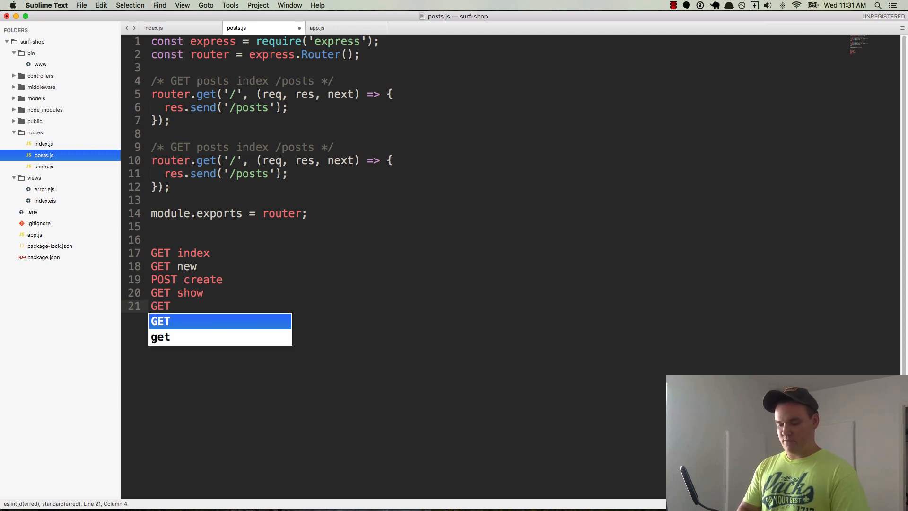
text(edit)
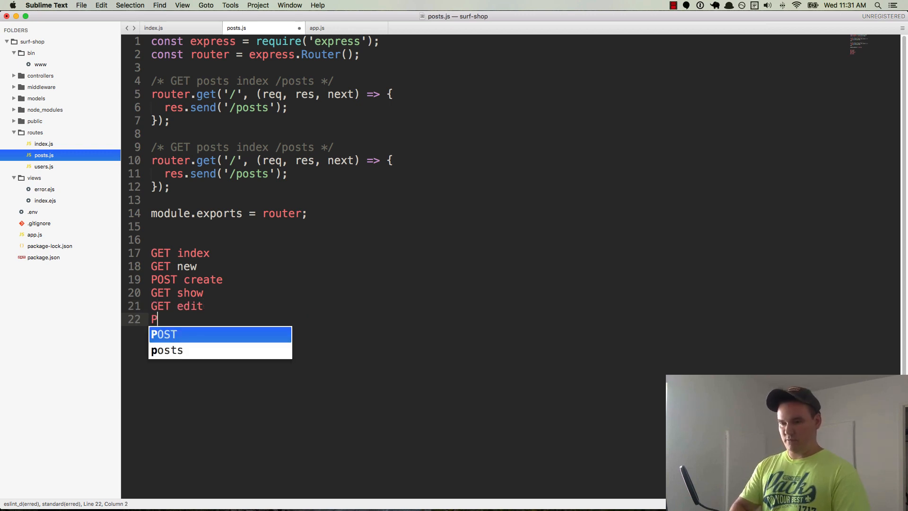
text(UT update)
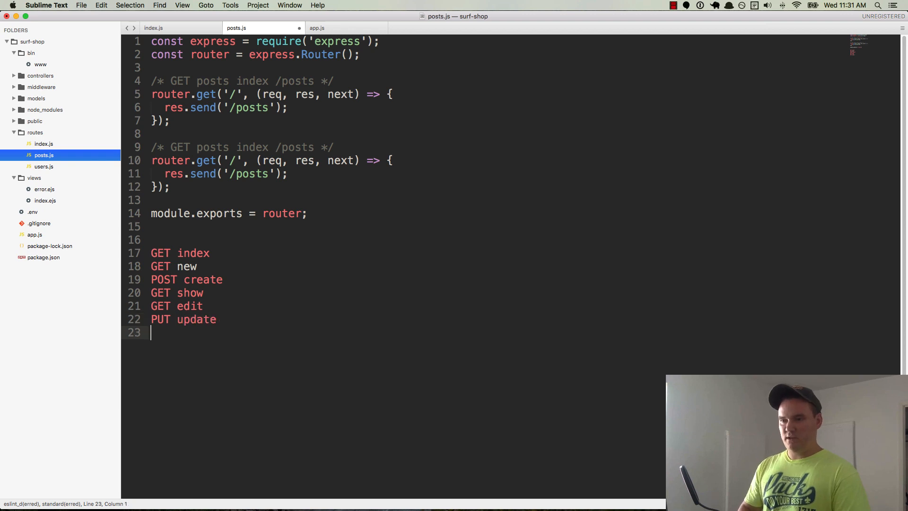
text(DELETE)
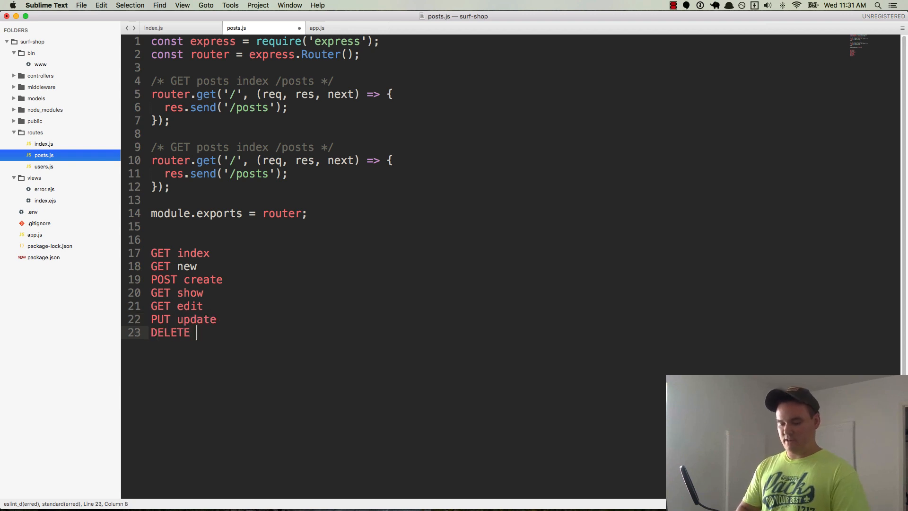
text(destroy)
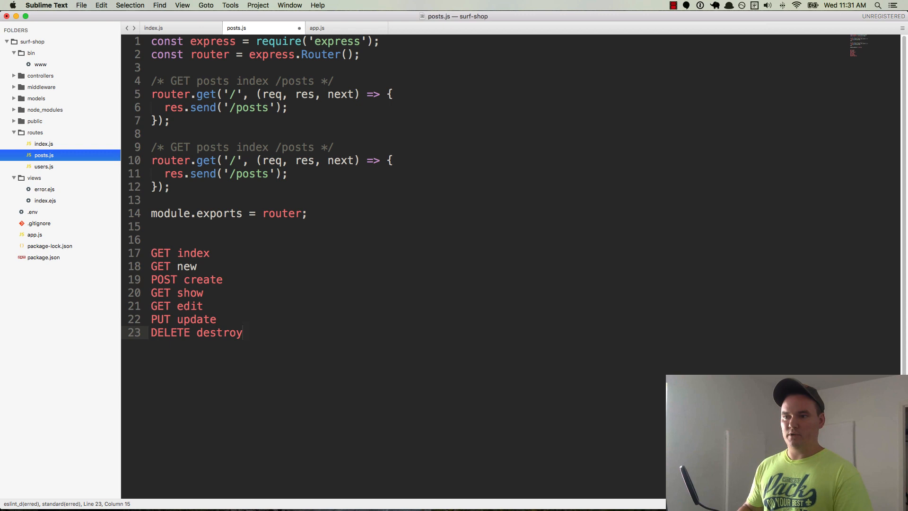
text(/p)
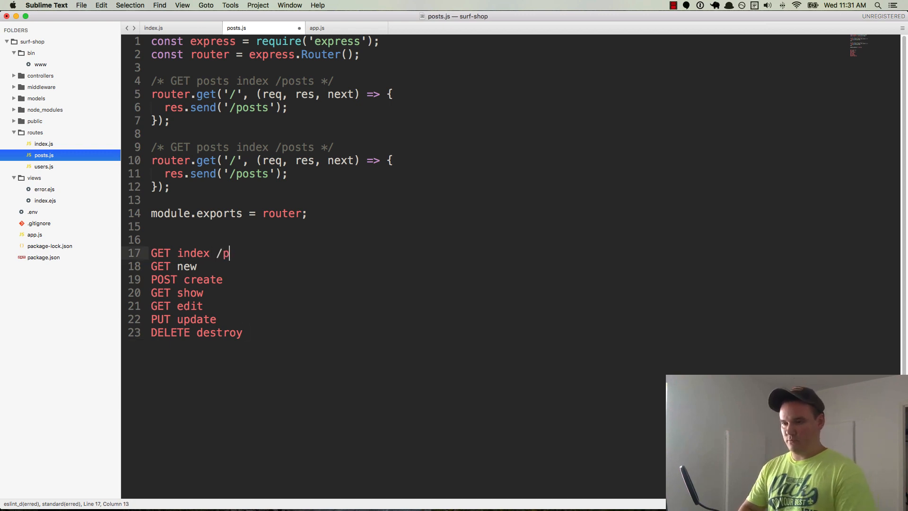
Step: Add paths /posts, /posts/new, /posts and /posts/:id to the index, new, create and show lines
text(osts)
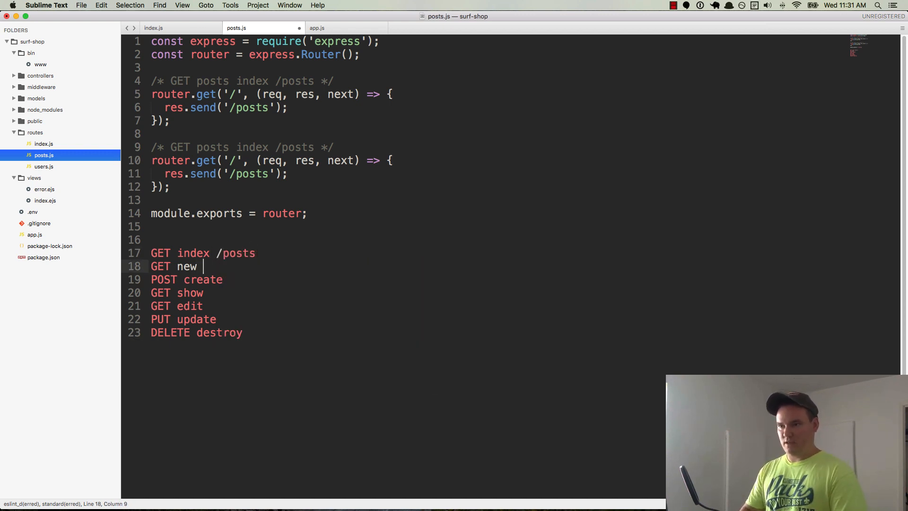
text(/posts/mew)
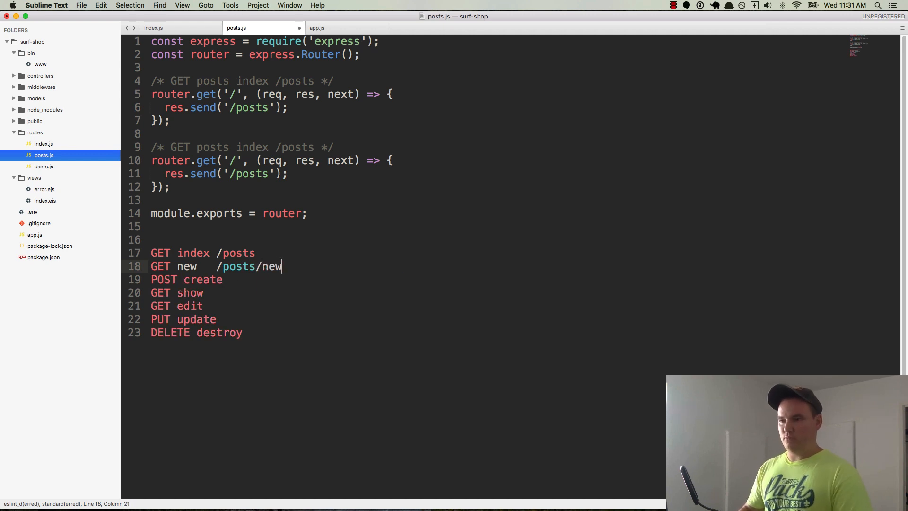
click(228, 279)
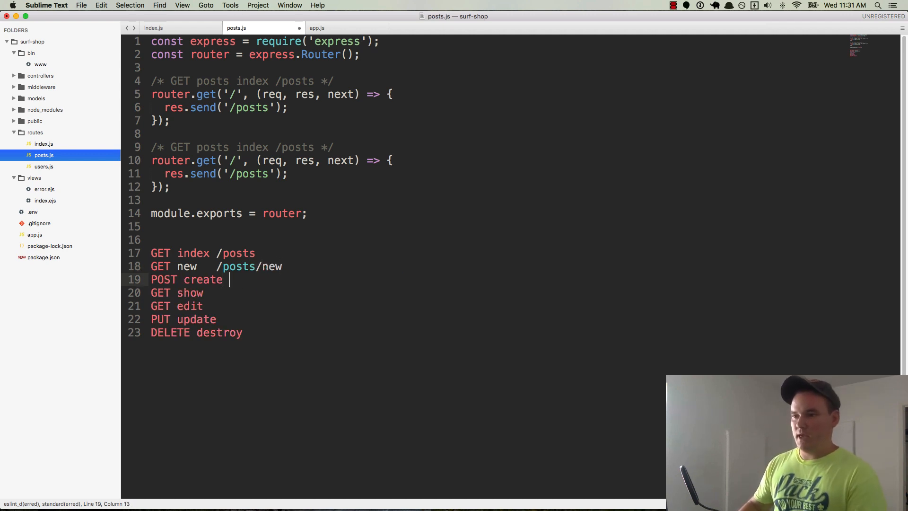
text(/posts)
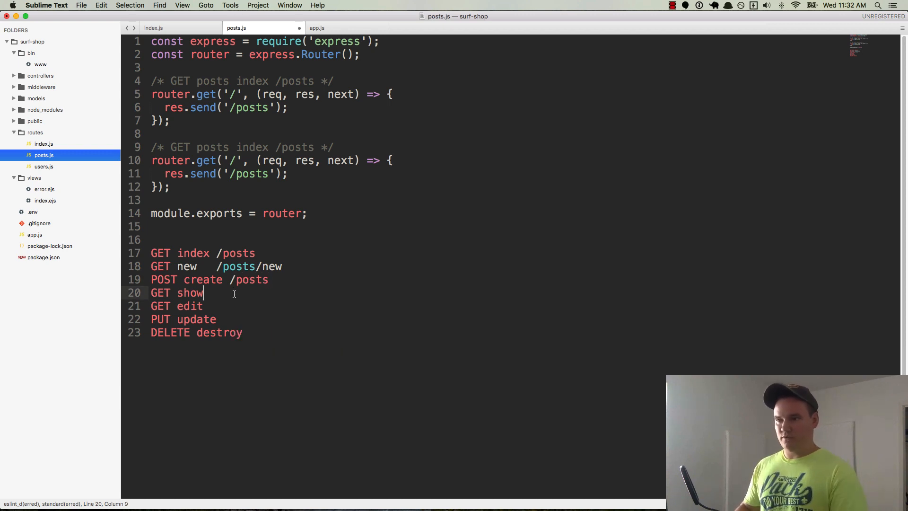
text(/ post)
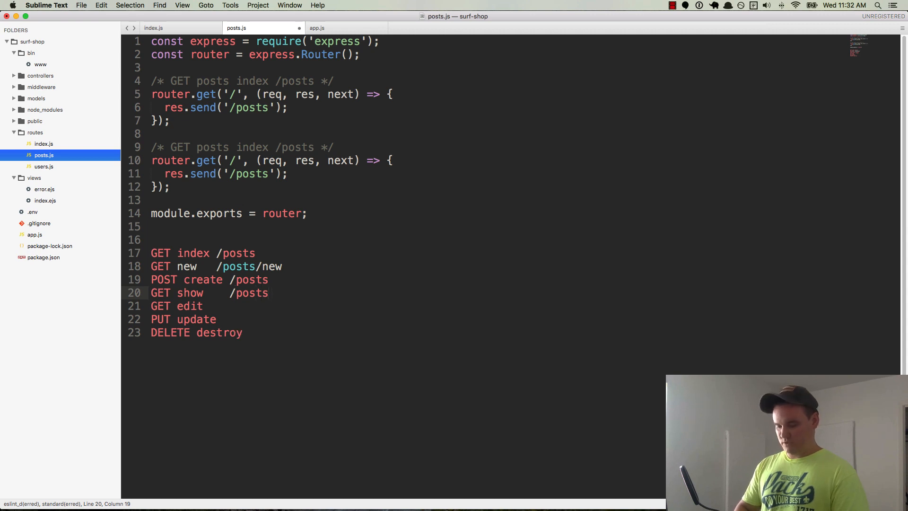
text(/:id)
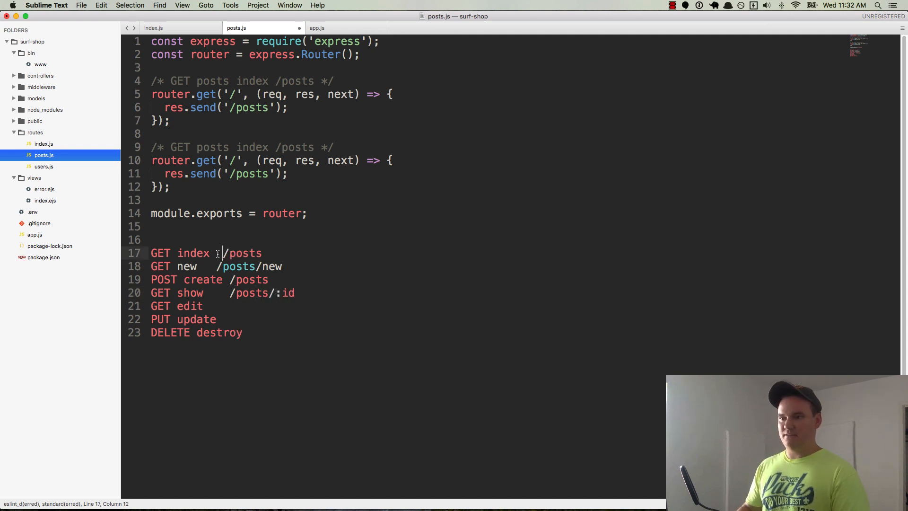
Step: Add /posts/:id/edit, /posts/:id, /posts/:id for edit, update, destroy and align the path column
click(232, 267)
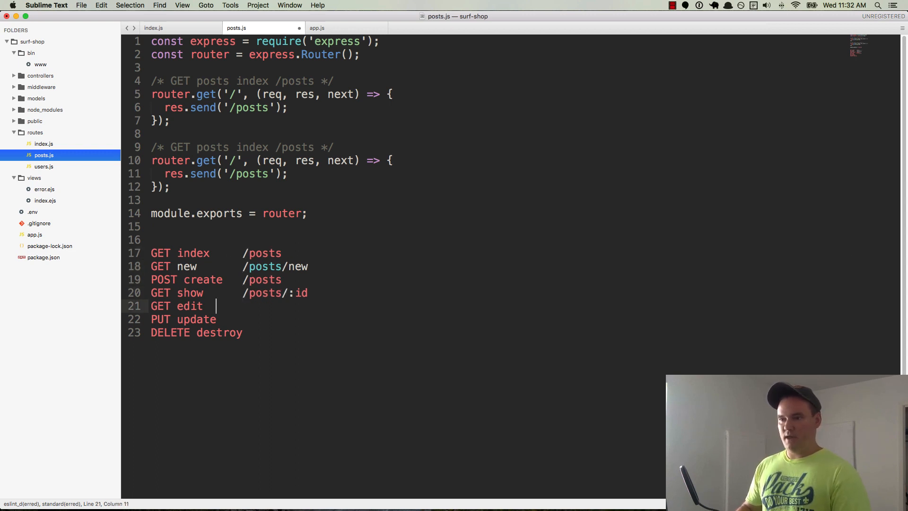
text(/posts/:id/edit)
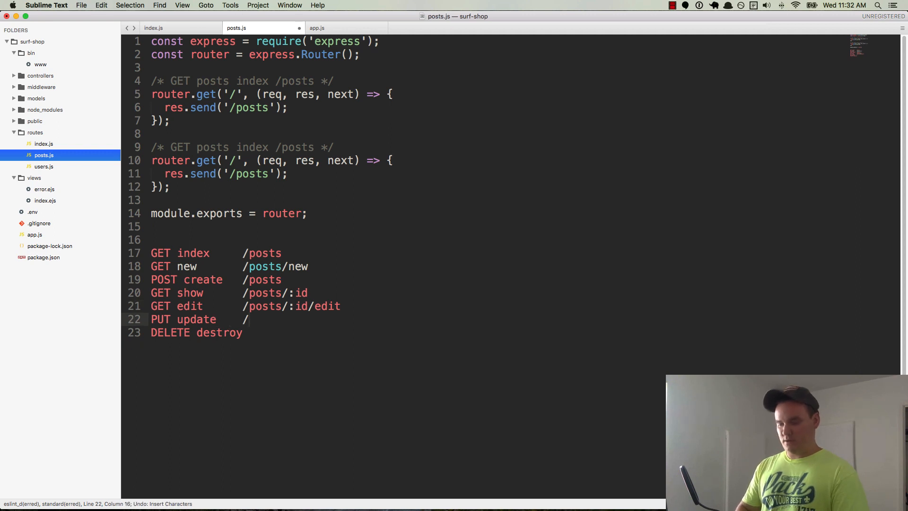
text(posts/:i)
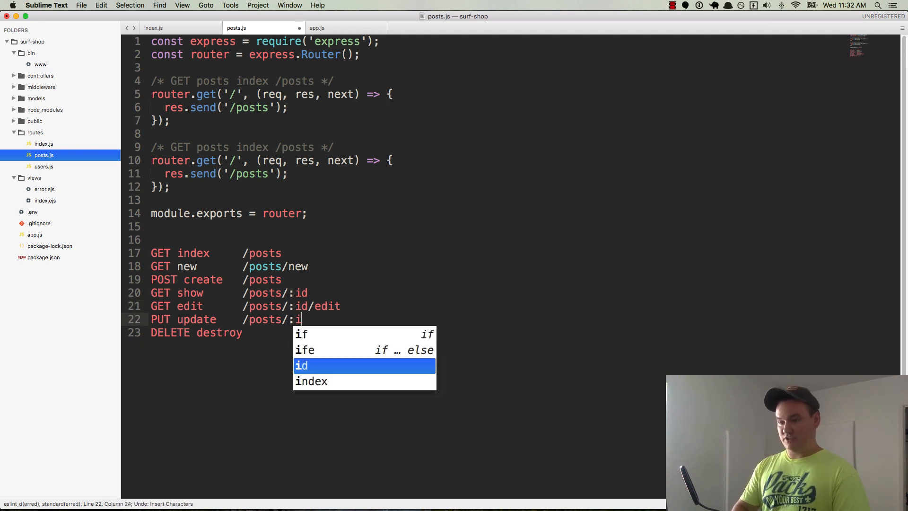
key(tab)
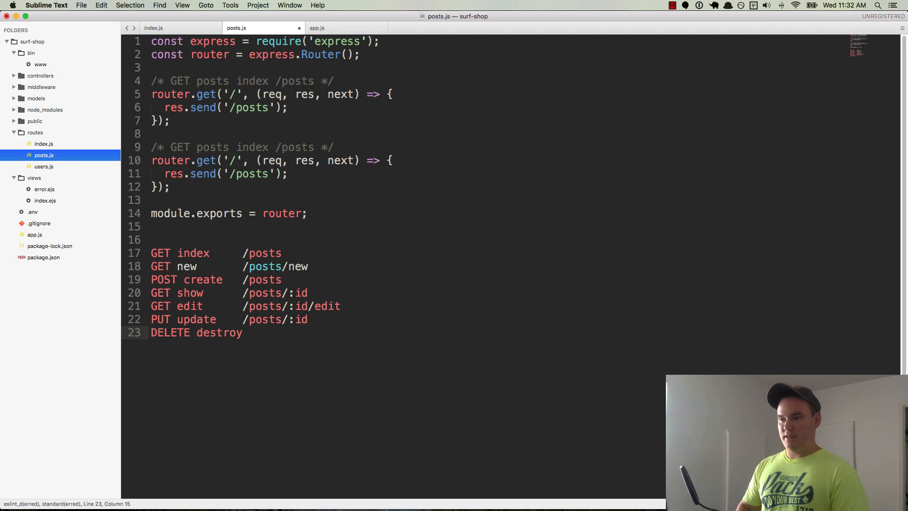
text(/posts/)
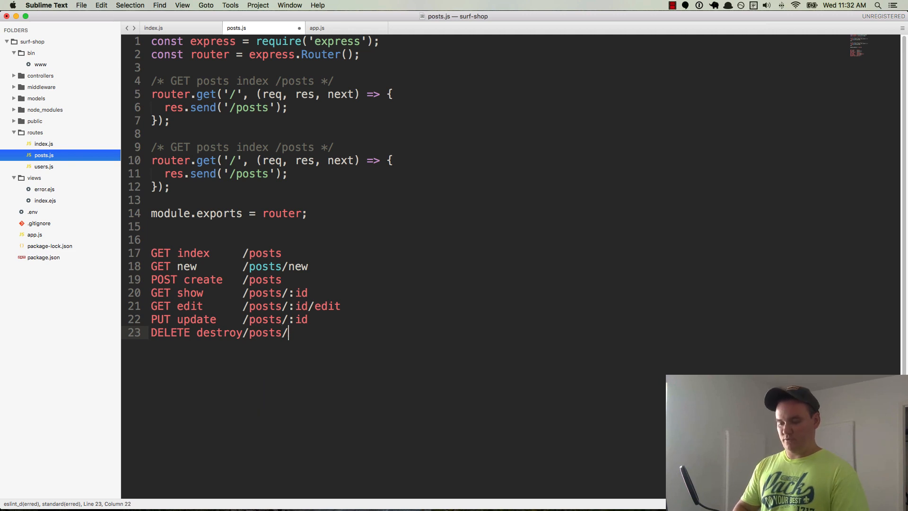
text(:id)
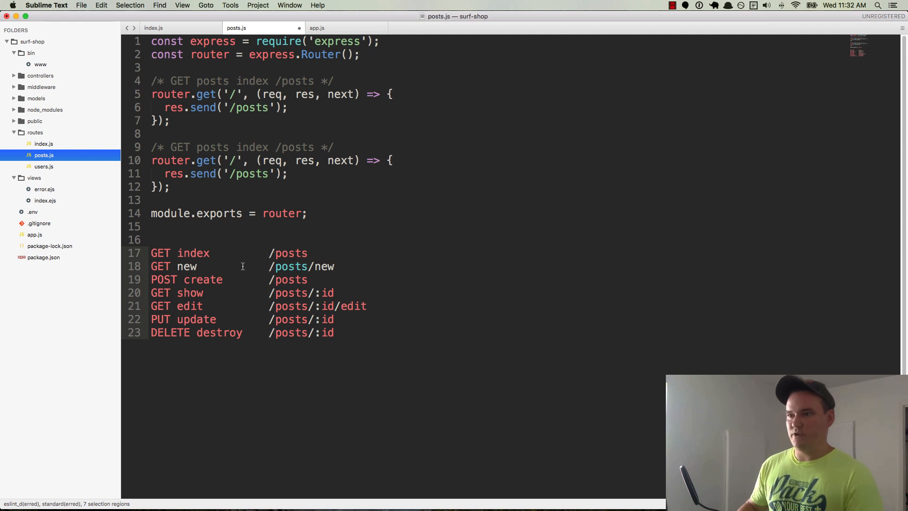
mouse_move(345, 384)
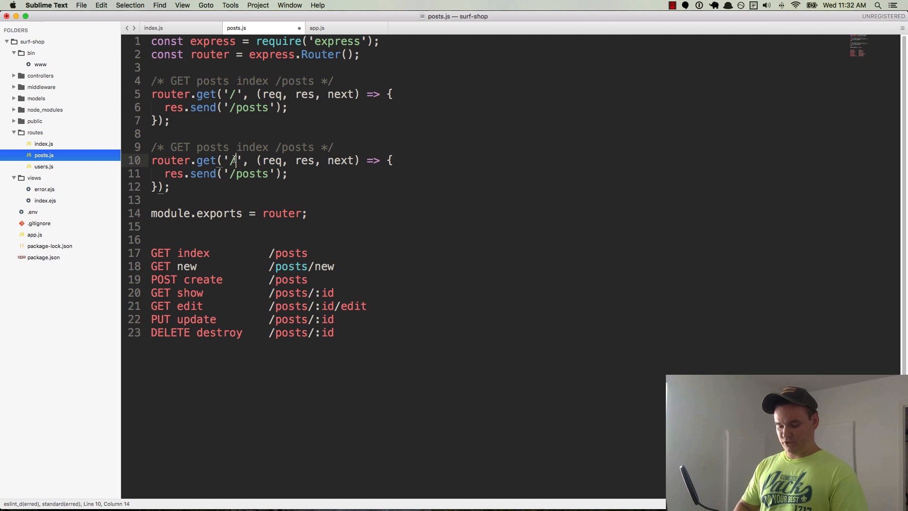
Step: Change the second router.get path to '/new' and save posts.js
text(new)
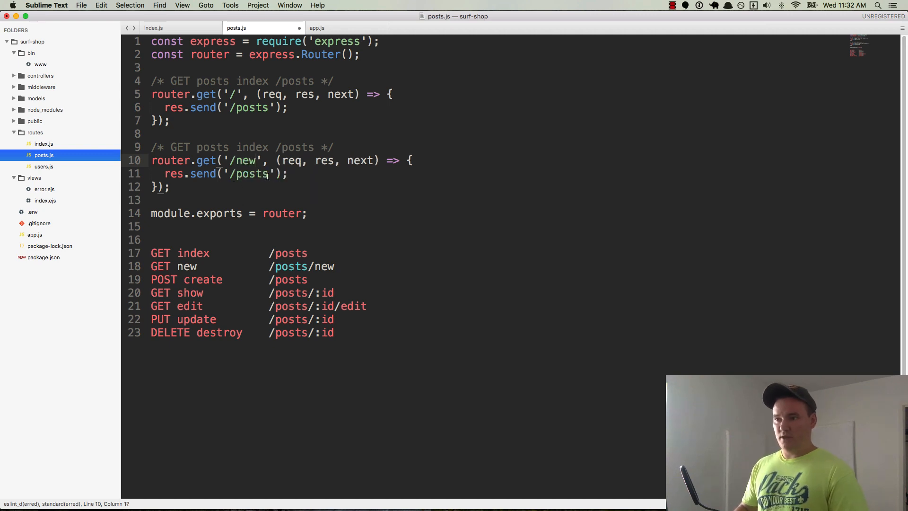
key(backspace)
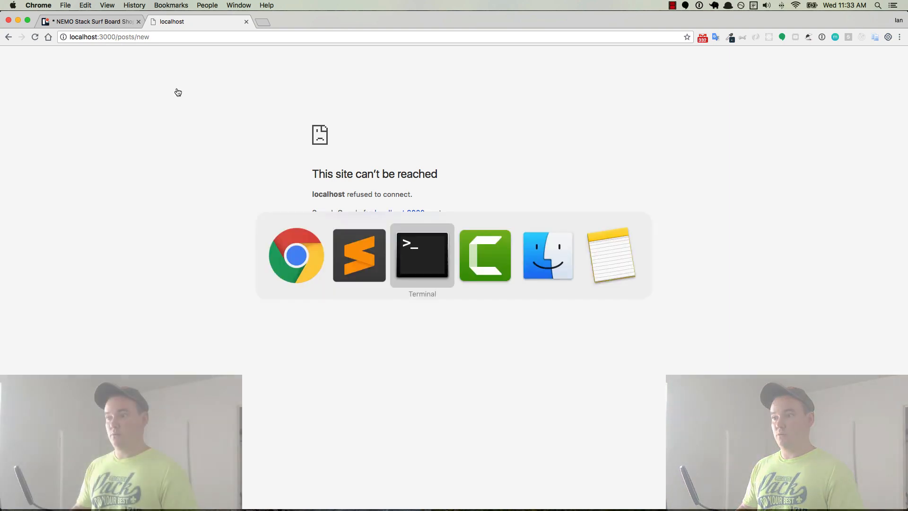
Step: Check the nodemon SyntaxError at posts.js line 17 in Terminal, then return to the editor
click(422, 254)
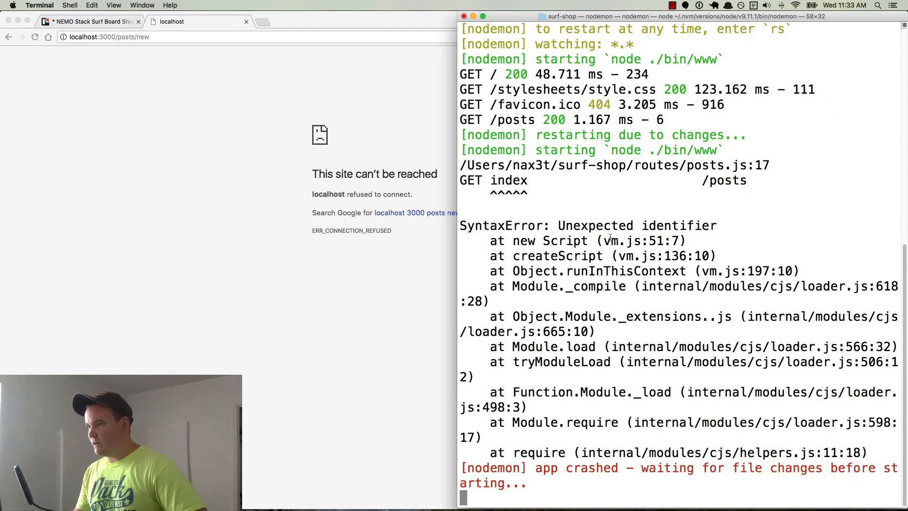
key(cmd+tab)
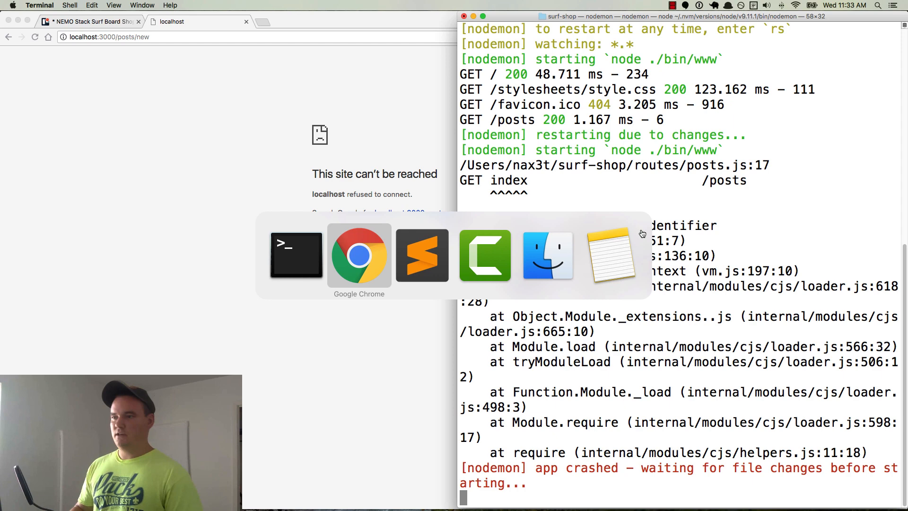
click(422, 254)
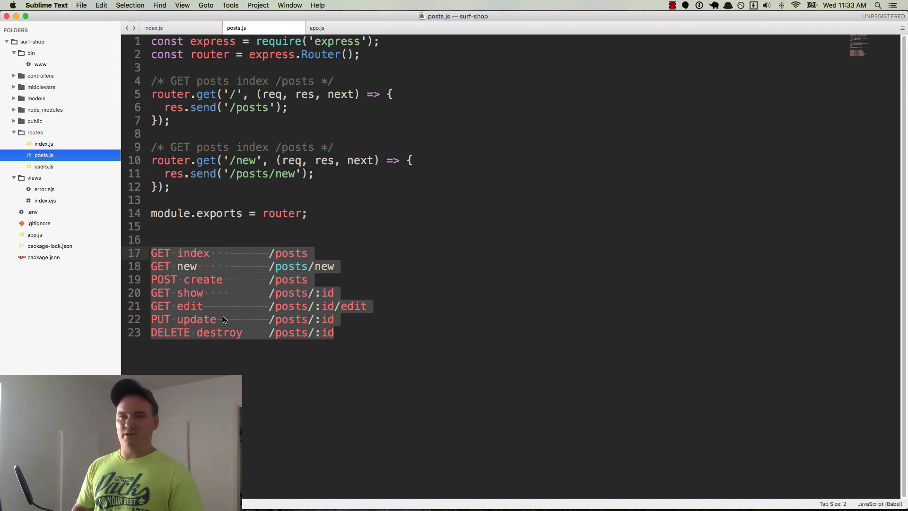
Step: Wrap the seven-route list in /* */ and select the /new route block to duplicate
key(cmd+/)
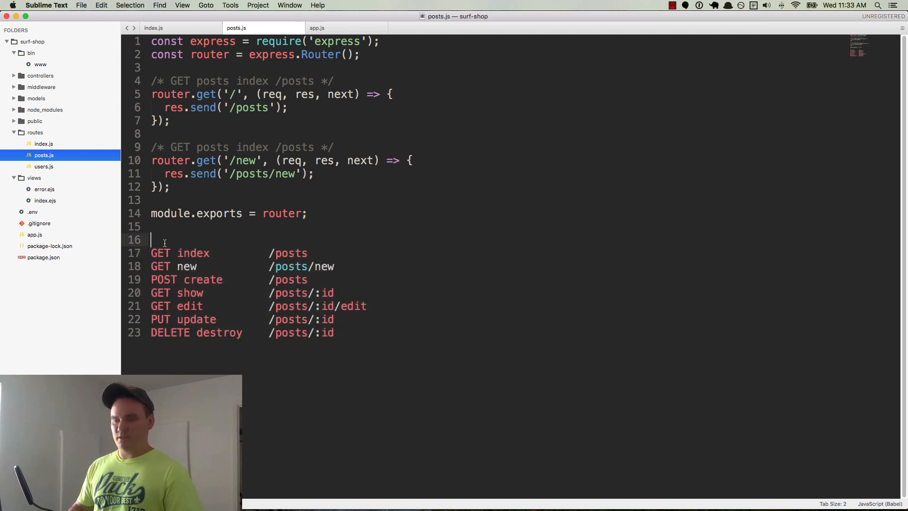
text(/*)
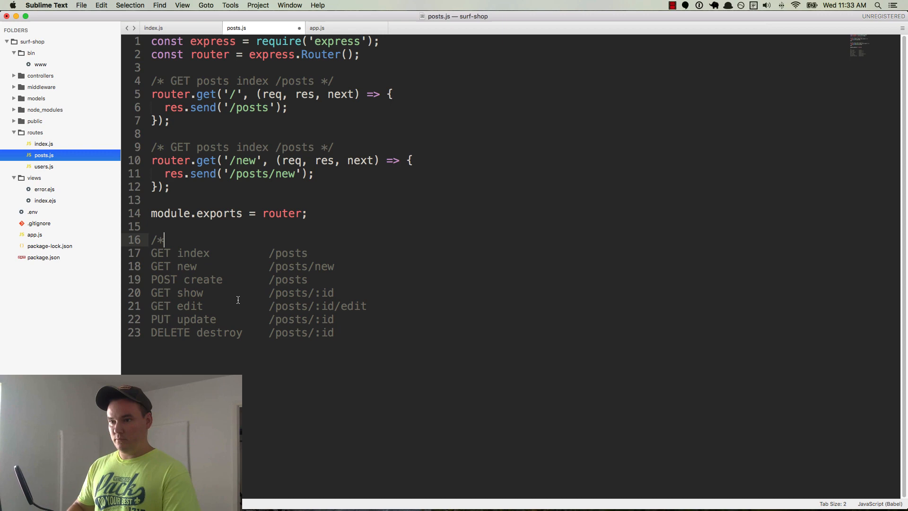
text(*/)
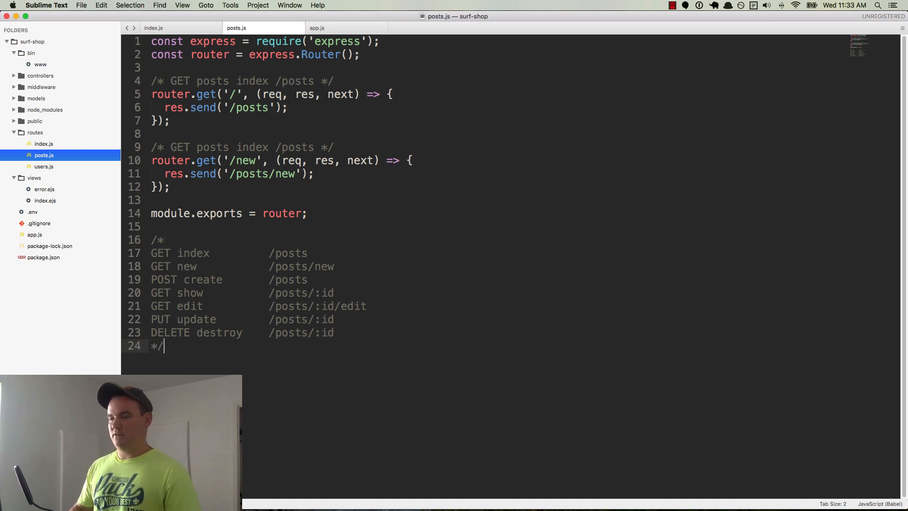
key(cmd+tab)
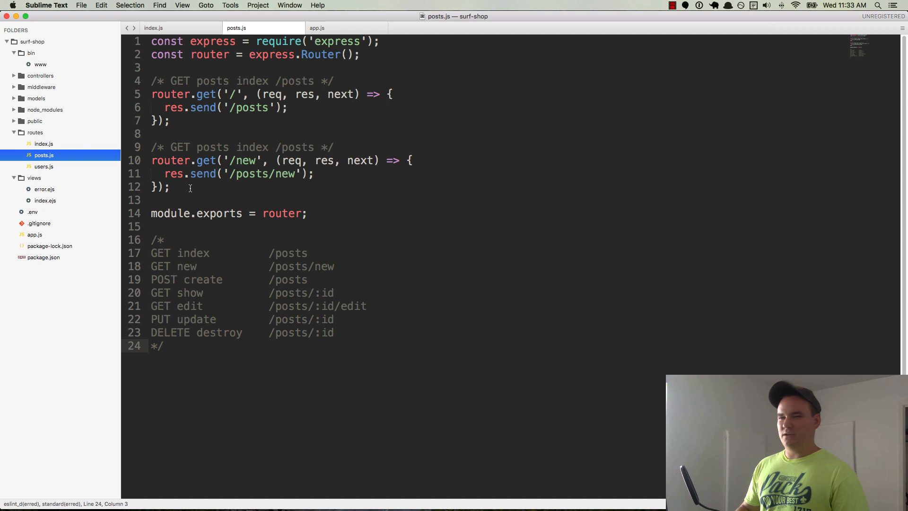
drag(151, 147, 169, 186)
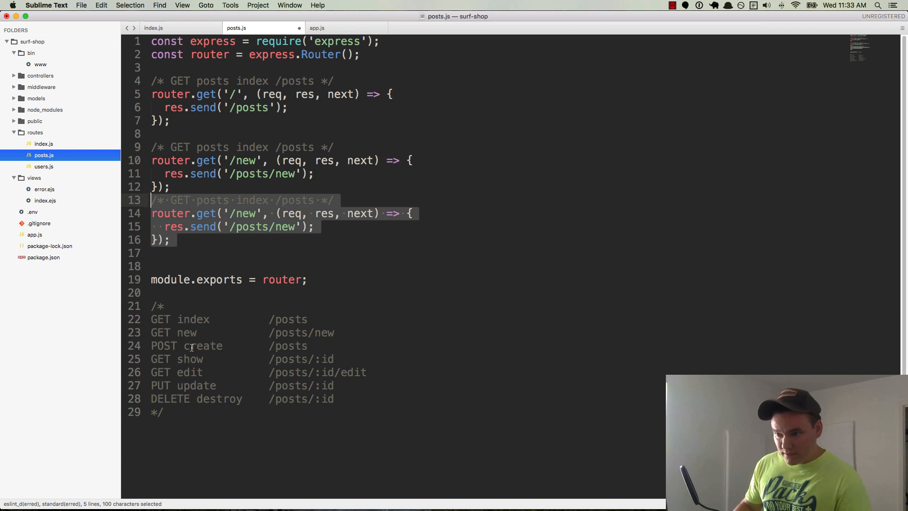
mouse_move(191, 370)
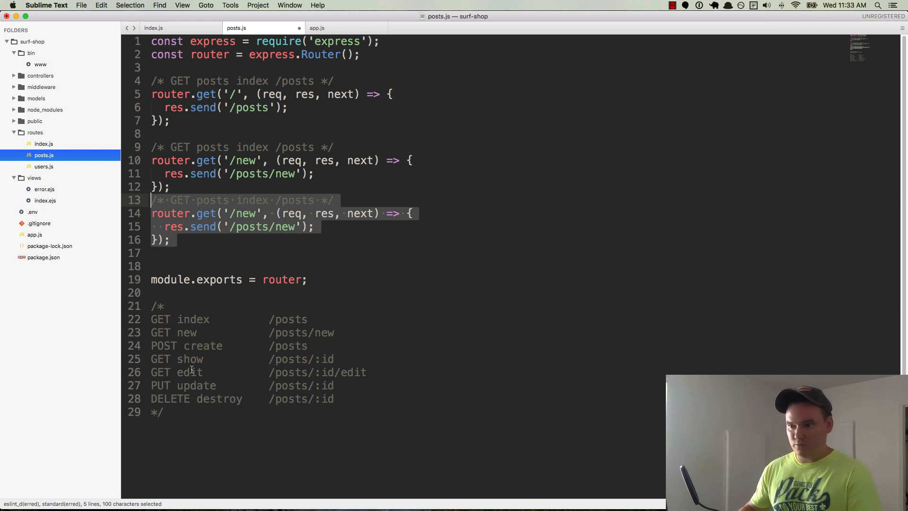
mouse_move(235, 322)
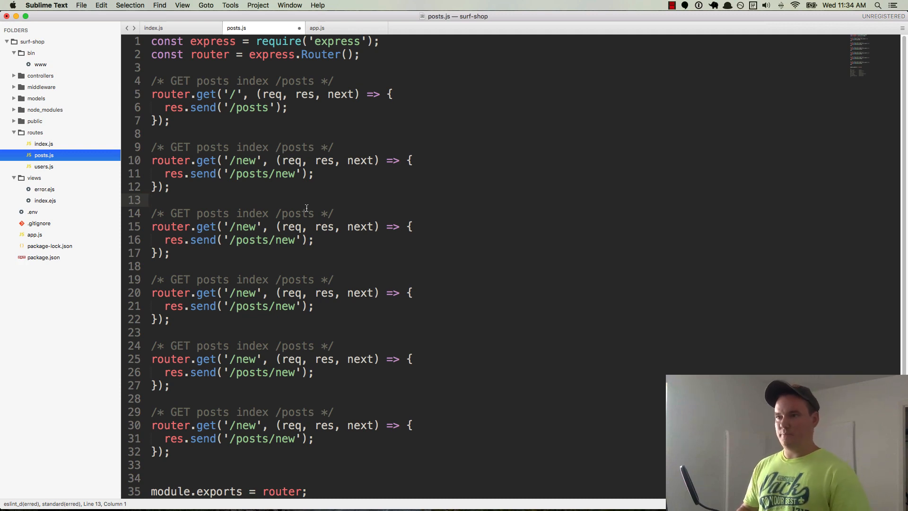
mouse_move(294, 203)
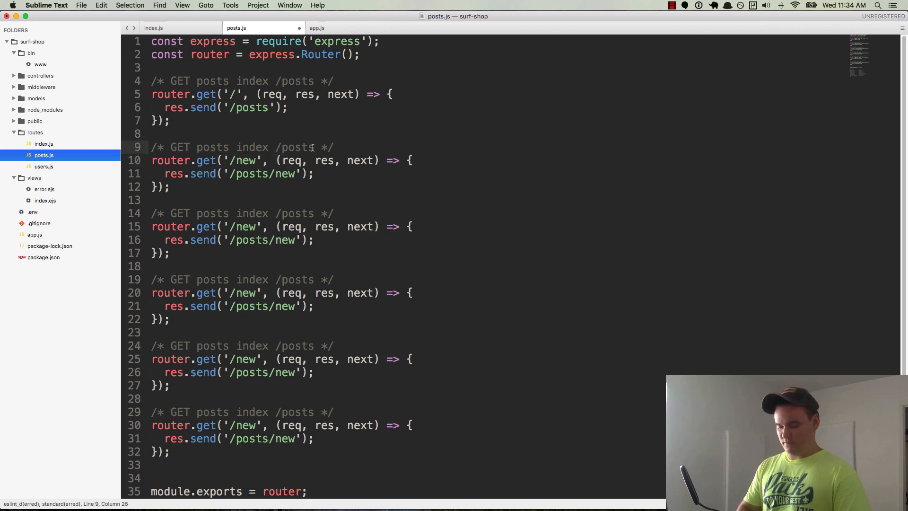
Step: Label the create route POST /posts and the show route GET /posts/:id in the comments
text(/new)
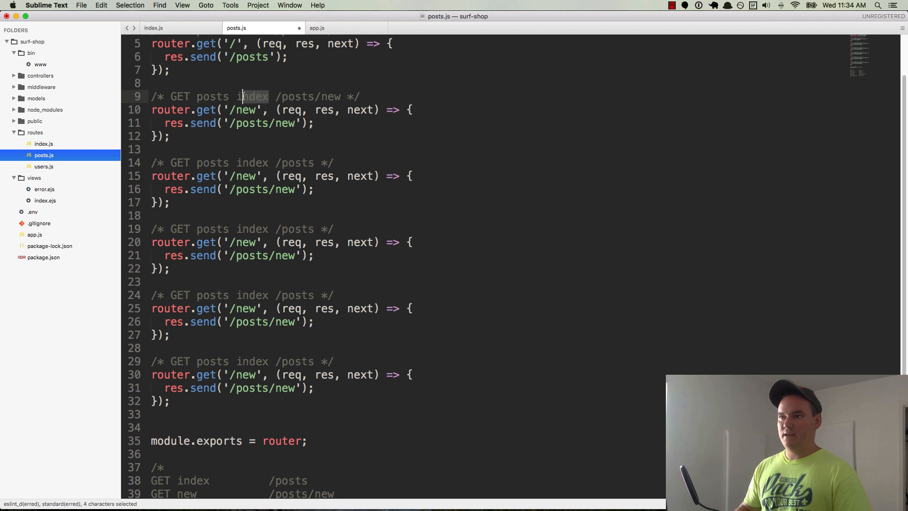
text(new)
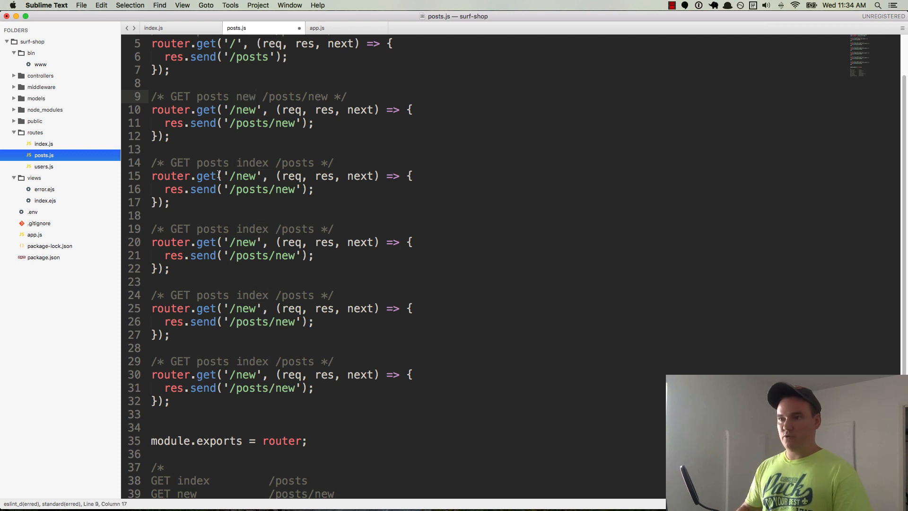
text(cre)
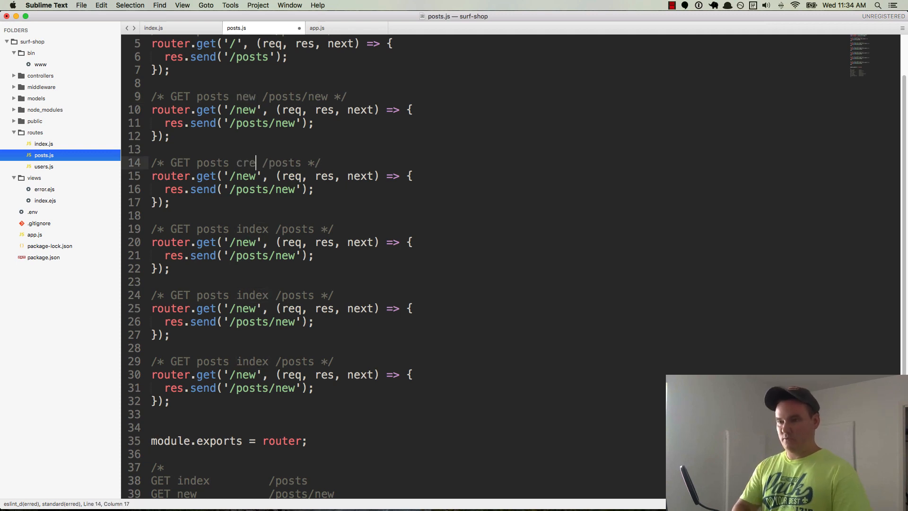
text(ate)
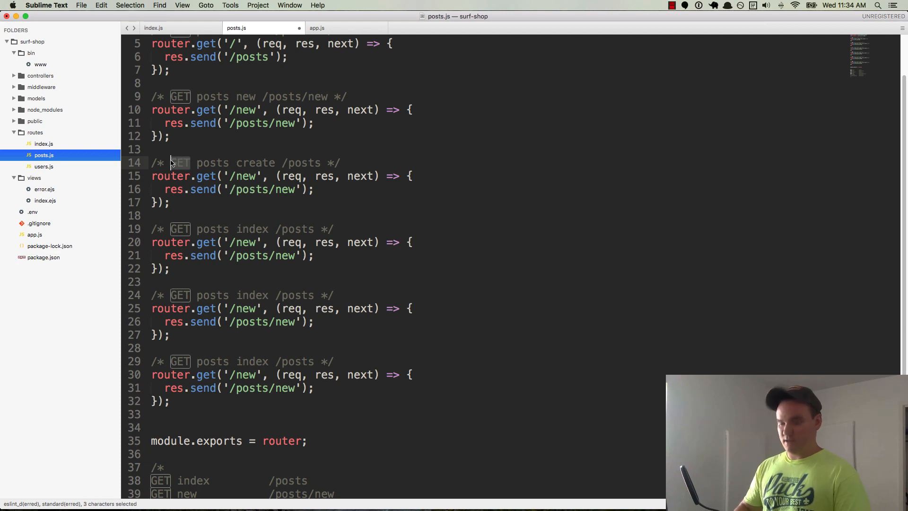
text(POST)
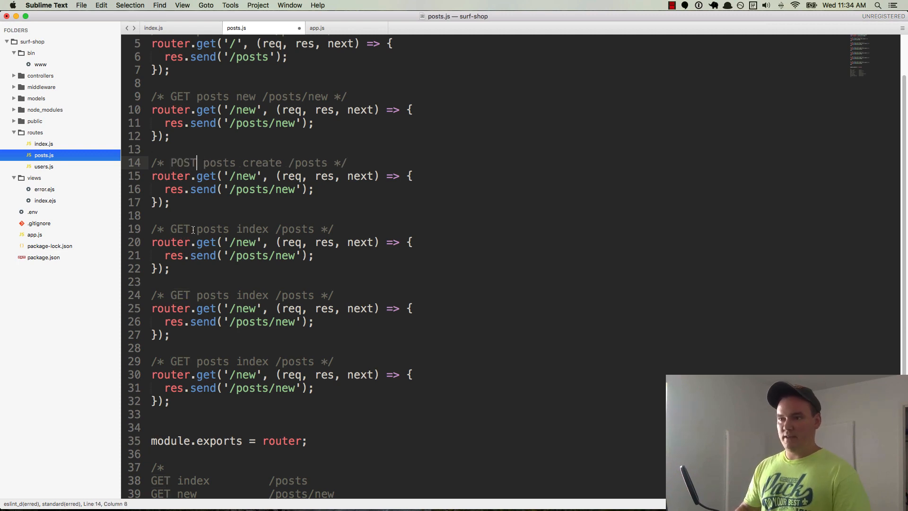
double_click(251, 229)
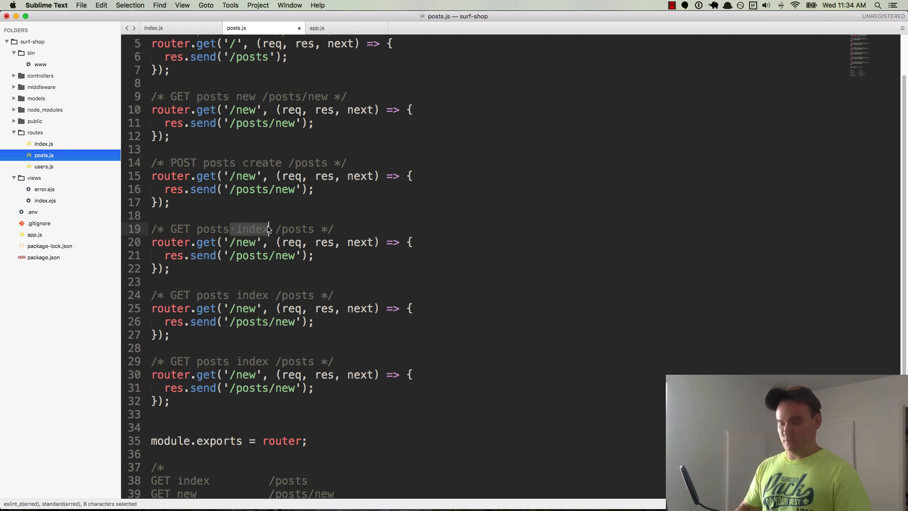
text(show)
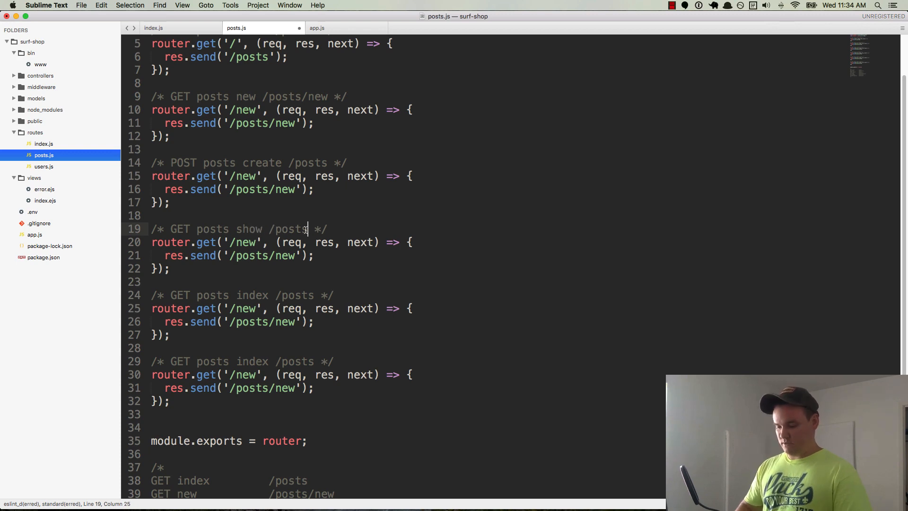
text(/:id)
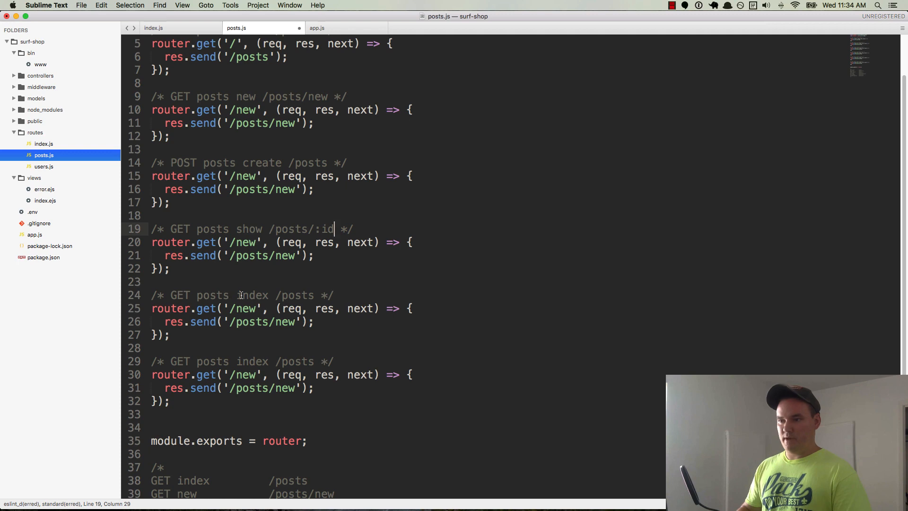
Step: Label edit /posts/:id/edit, PUT update /posts/:id and DELETE destroy in the comments
text(edit)
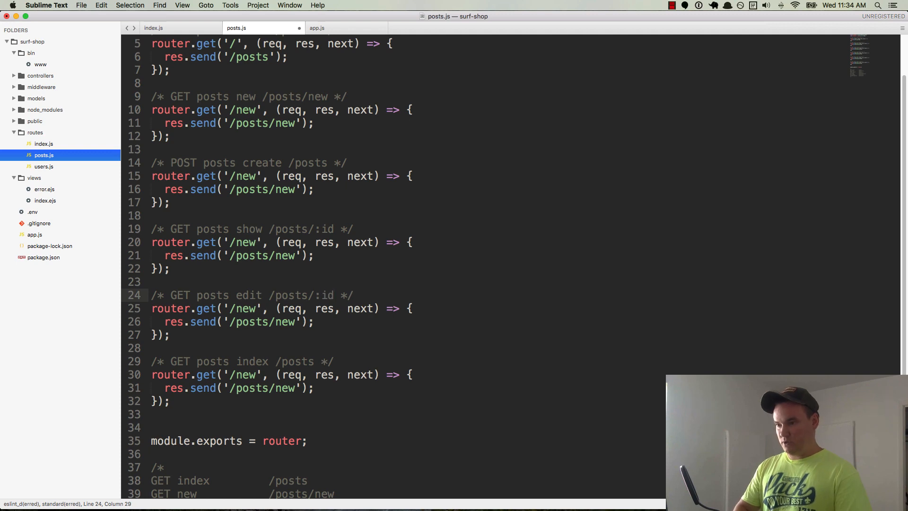
text(/edit)
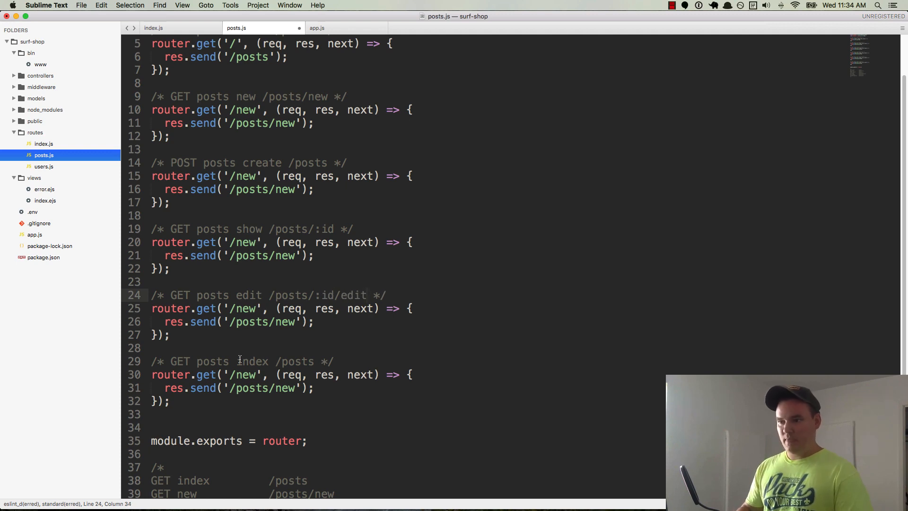
double_click(180, 360)
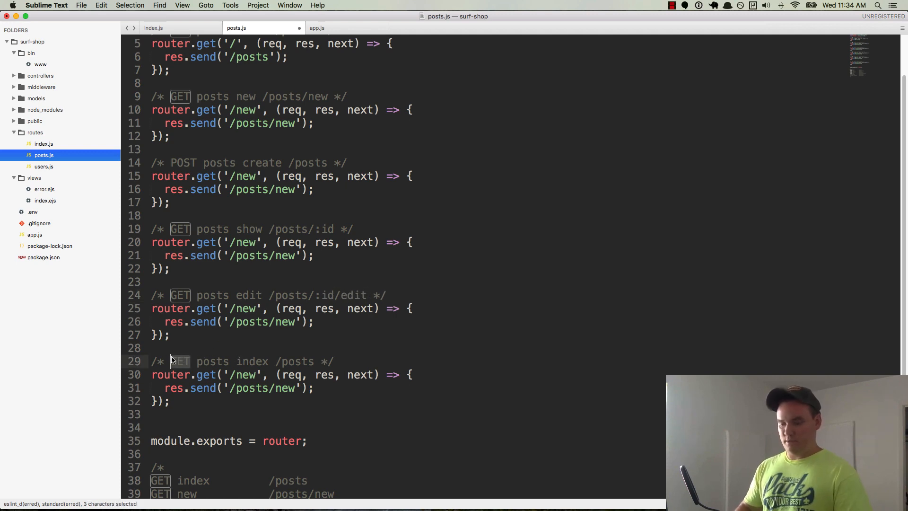
text(PUT)
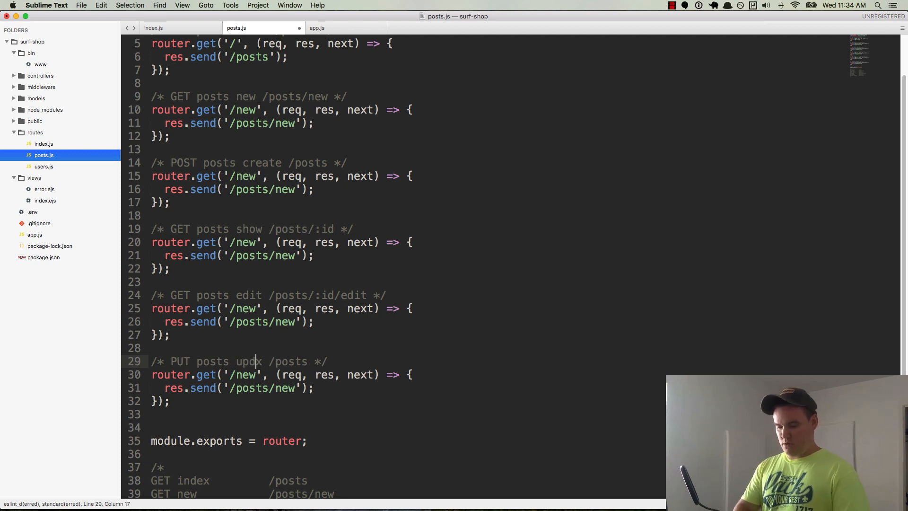
text(ate)
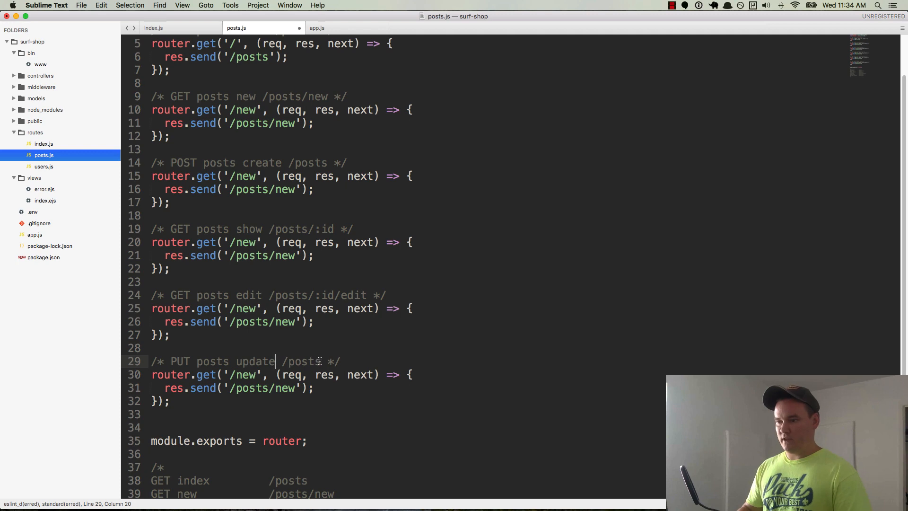
text(/:id)
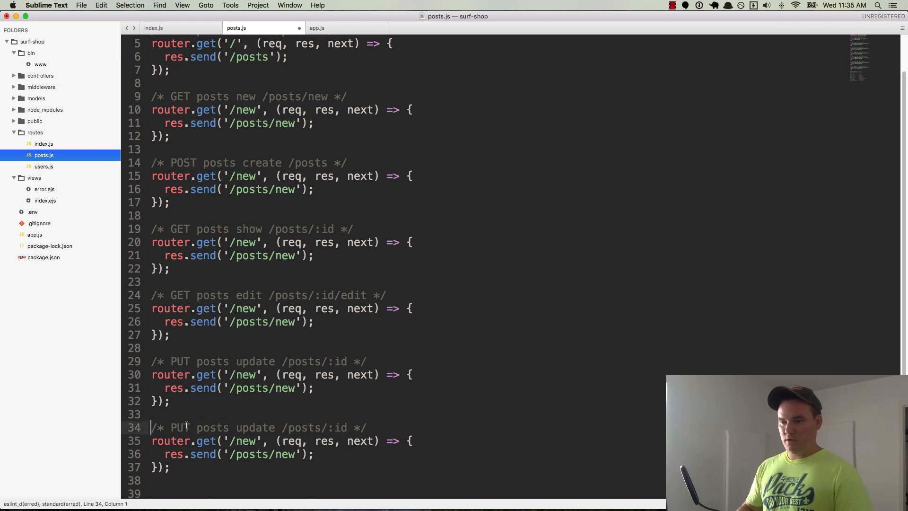
text(DELE)
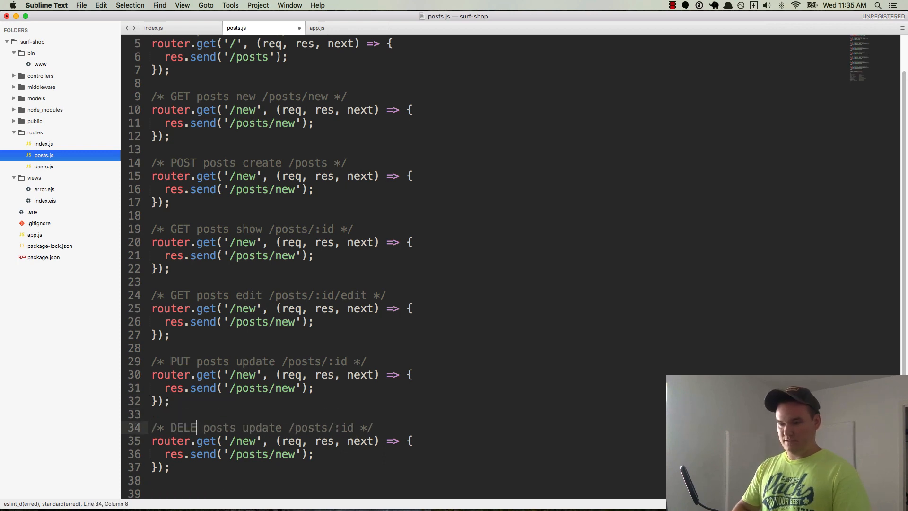
double_click(275, 428)
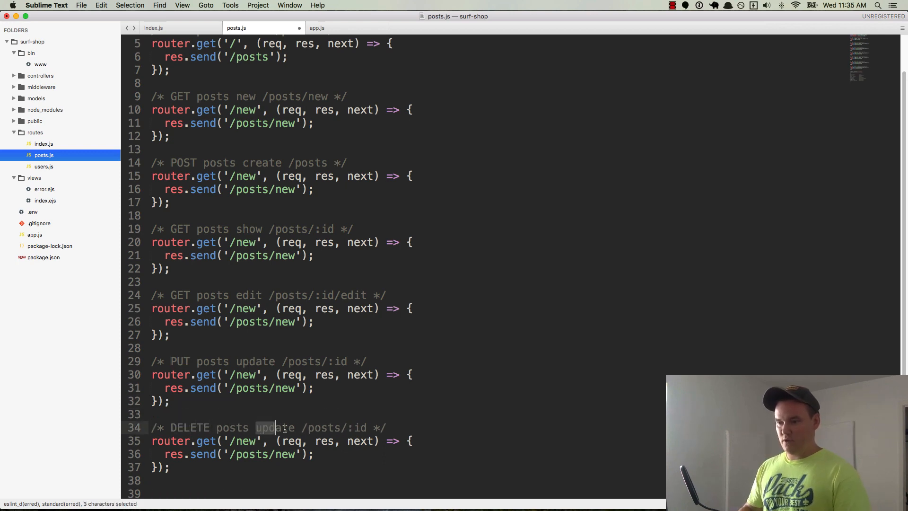
text(destroy)
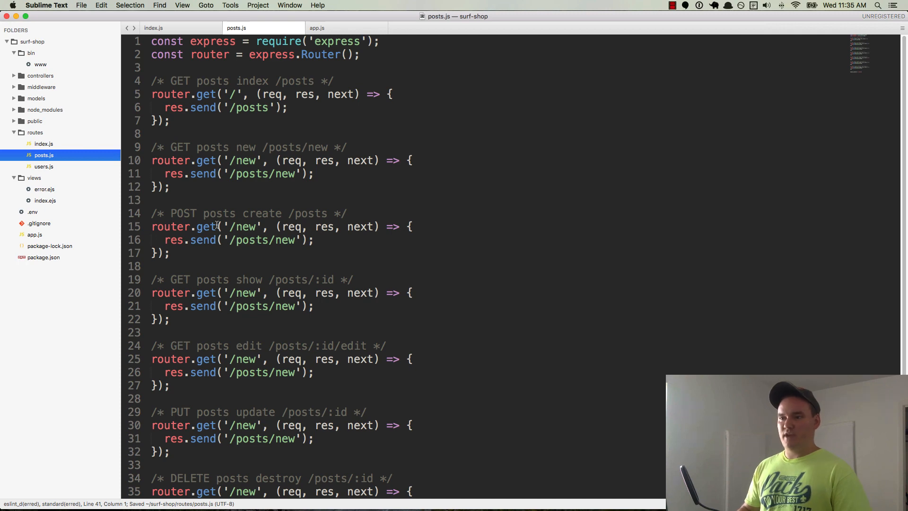
Step: Make create a router.post sending CREATE, and show use '/:id' sending SHOW
text(pos)
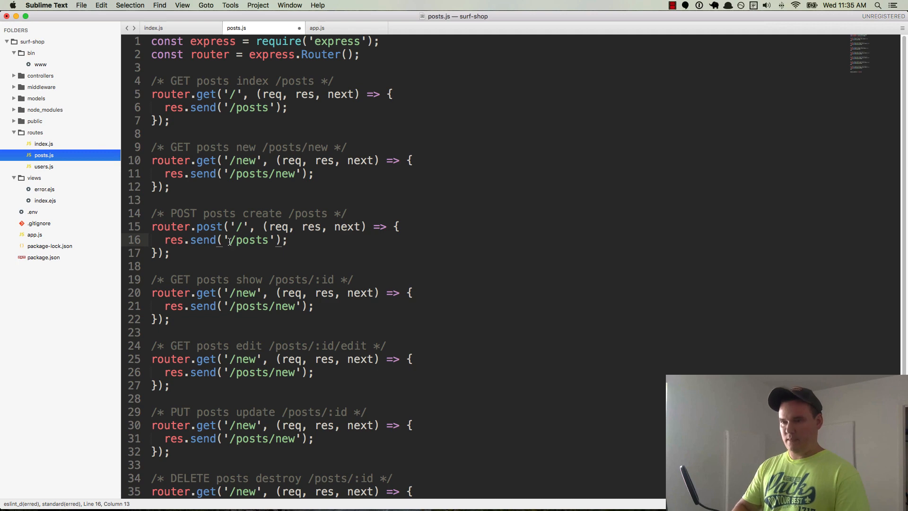
text(CREATE)
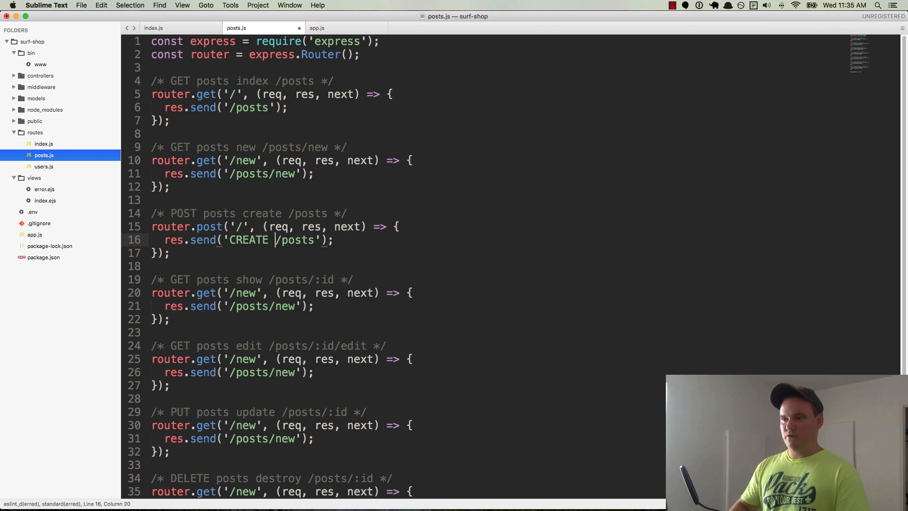
key(cmd+s)
text(:)
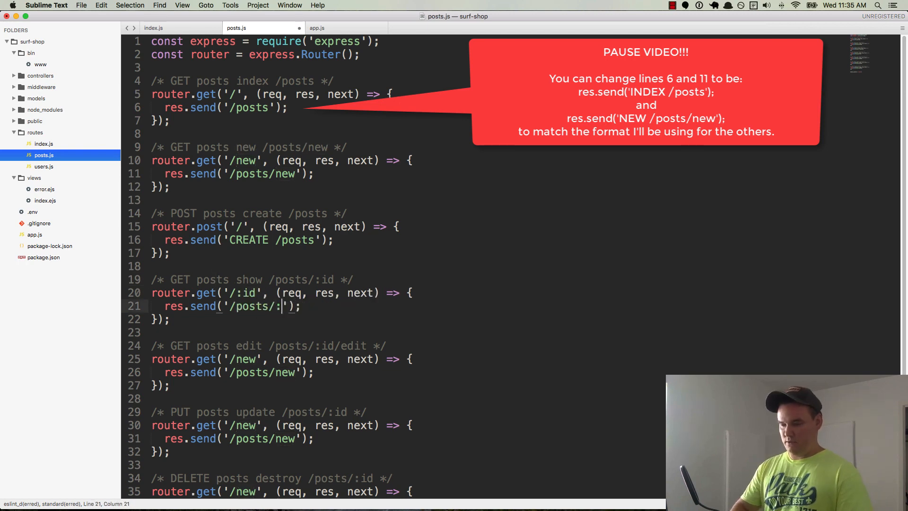
text(id)
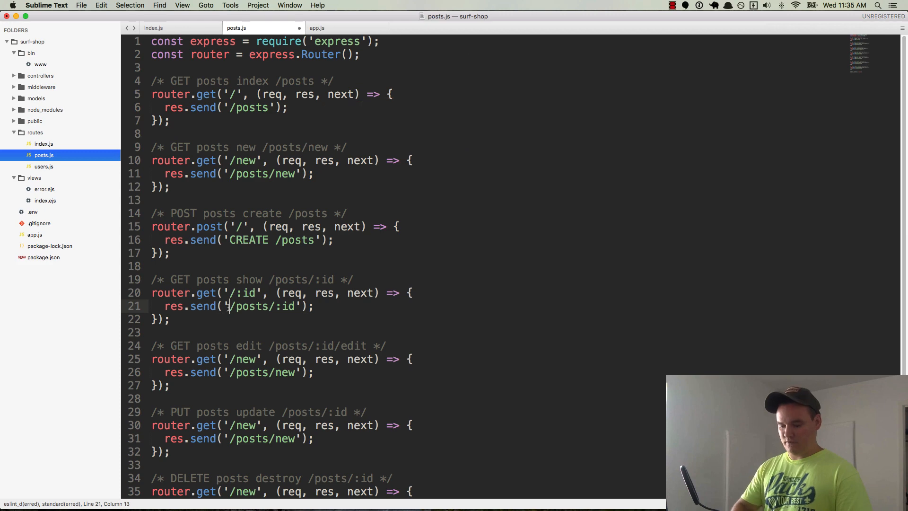
text(SHOW)
click(282, 358)
text(:)
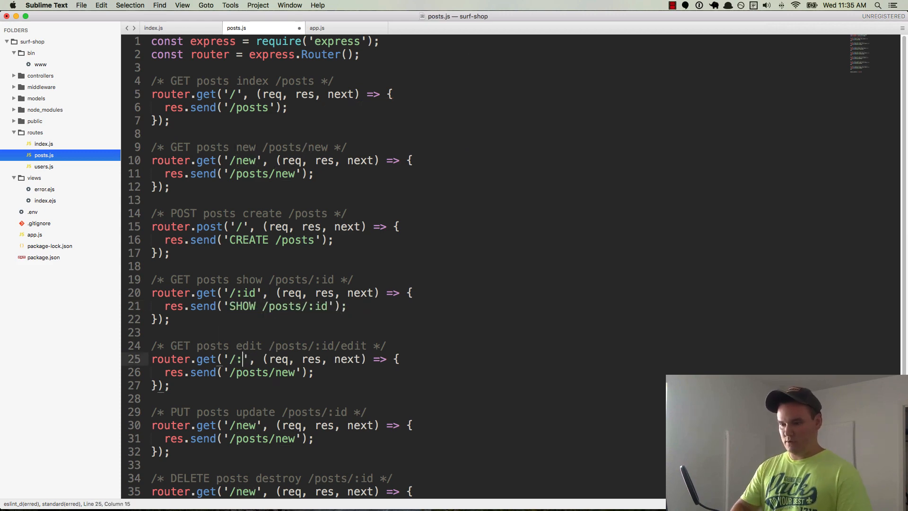
Step: Give edit '/:id/edit' sending EDIT, update sending UPDATE, and destroy the '/:id' path
text(id/edit)
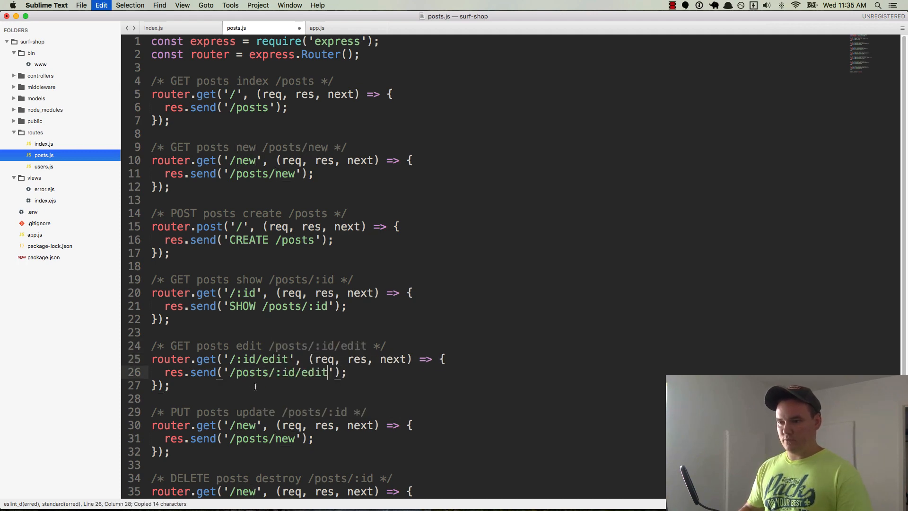
text(EDIT)
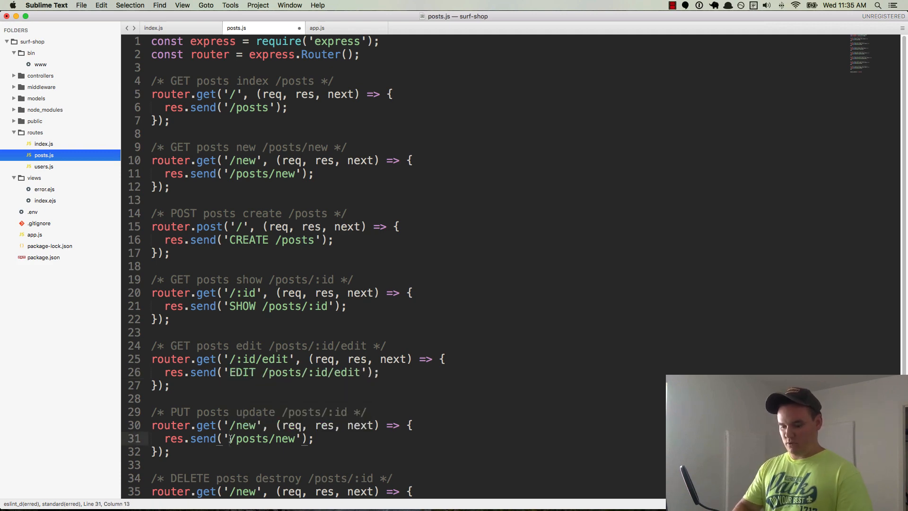
text(UPDATE)
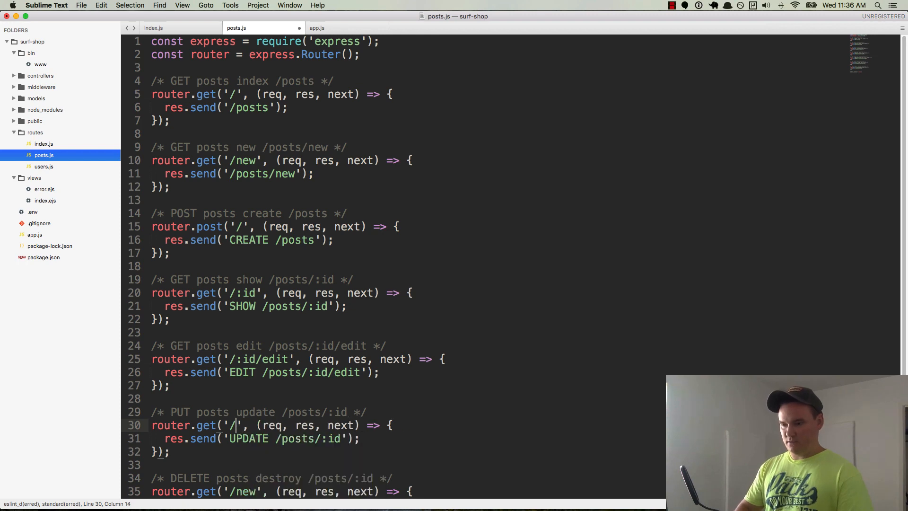
text(:id/)
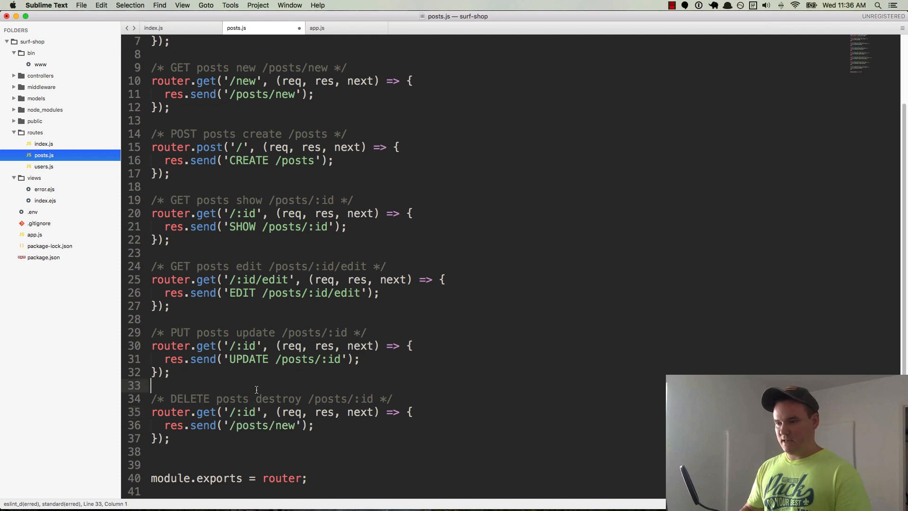
double_click(283, 424)
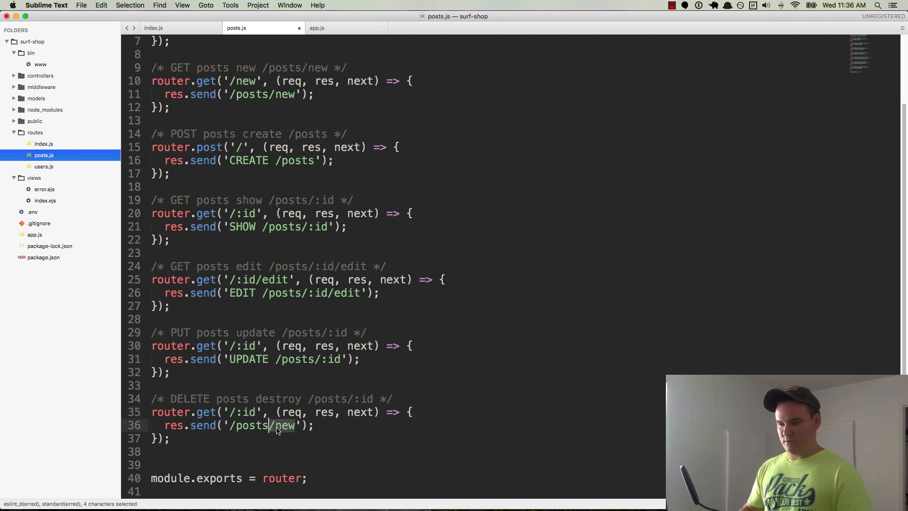
key(Delete)
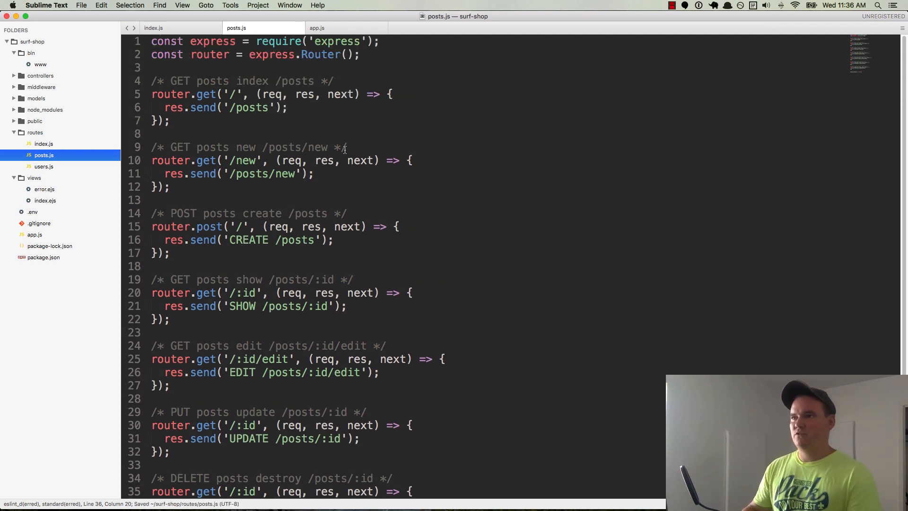
Step: Load localhost:3000/posts/faskhdfsda in Chrome to confirm it returns SHOW /posts/:id
key(cmd+tab)
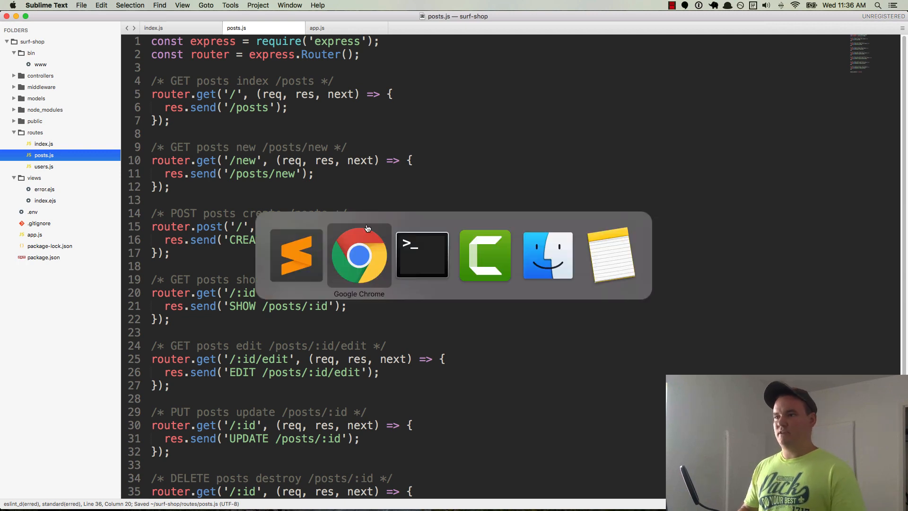
click(358, 255)
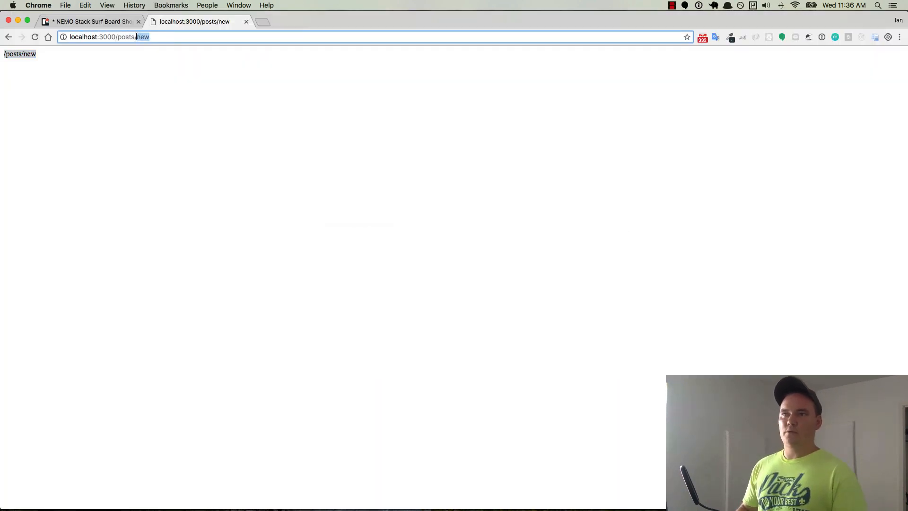
text(localhost:3000/posts/)
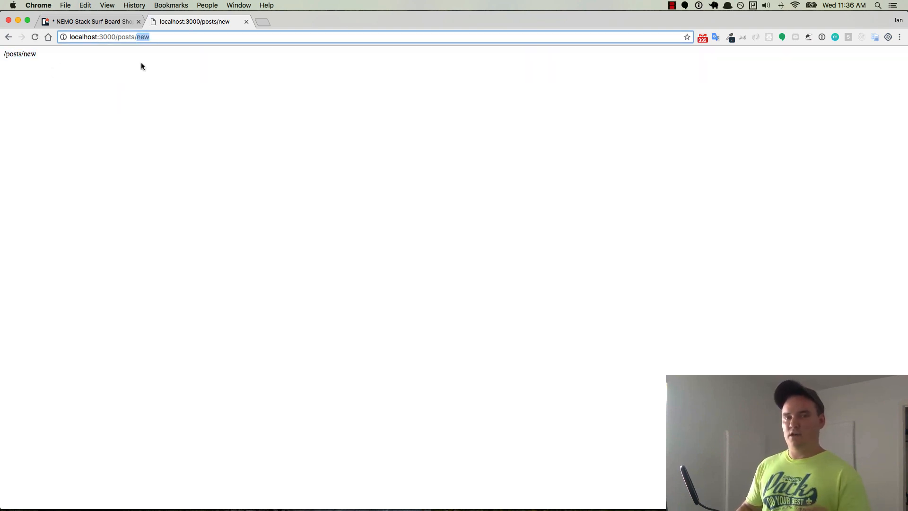
text(faskhdfsda)
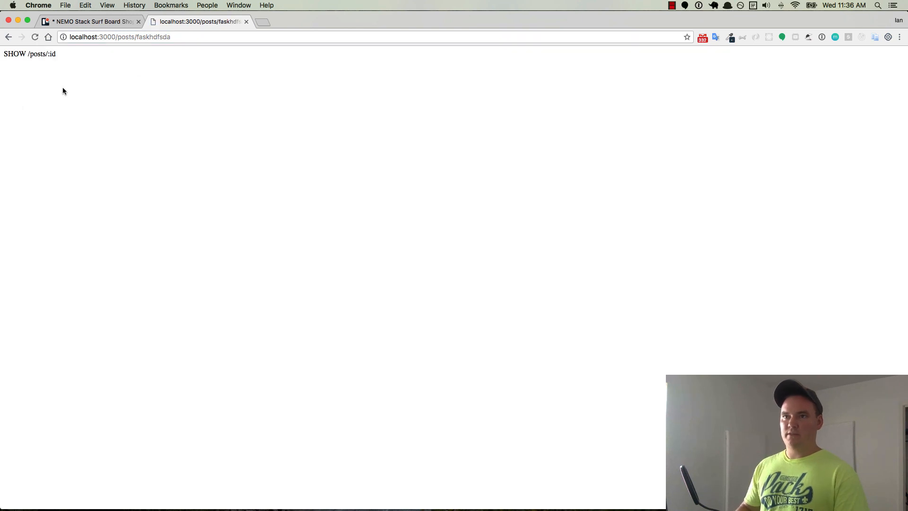
click(120, 37)
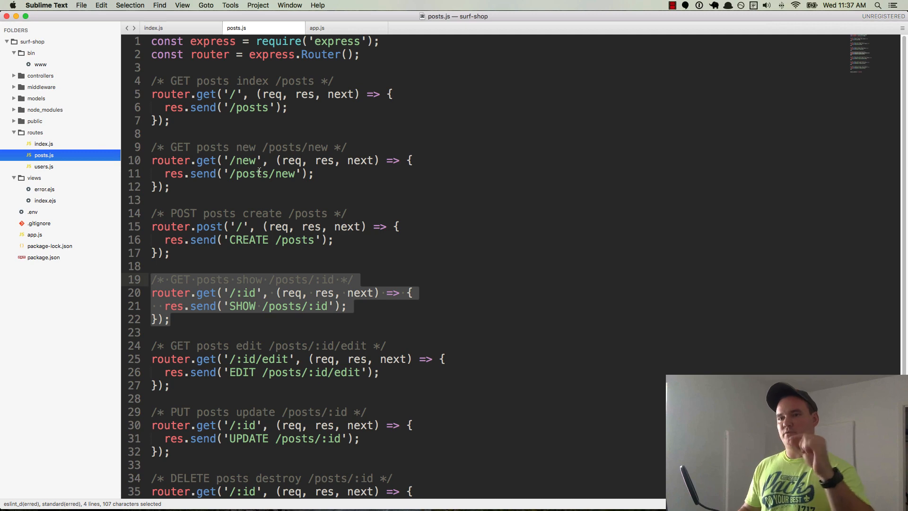
mouse_move(276, 203)
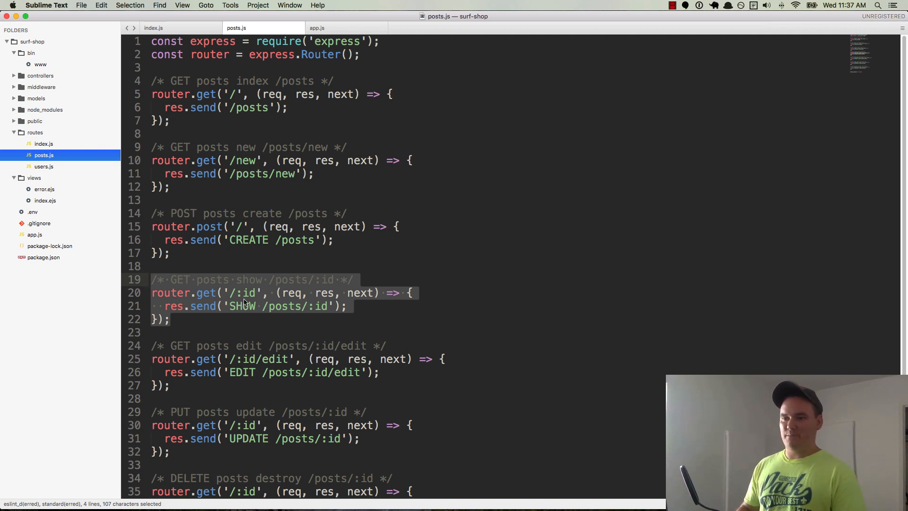
Step: Change the update route's method to router.put
scroll(down, 3)
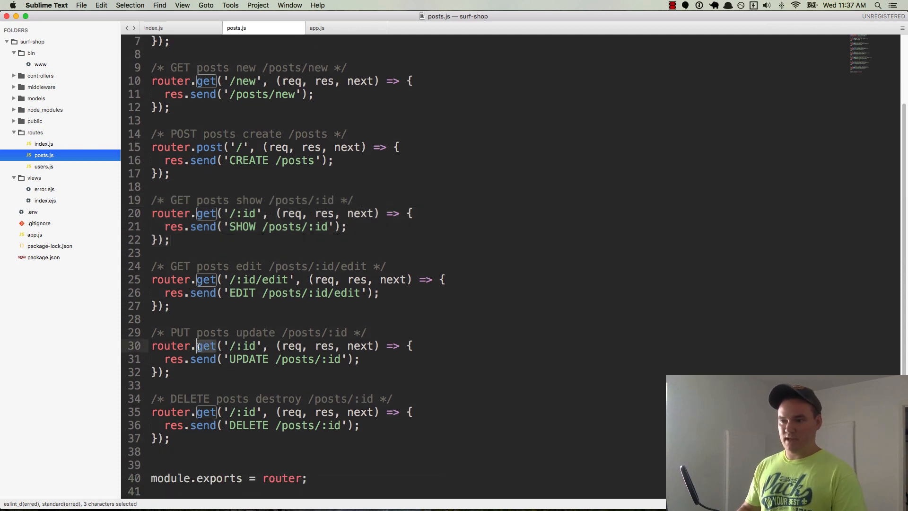
text(put)
click(282, 411)
text(delete)
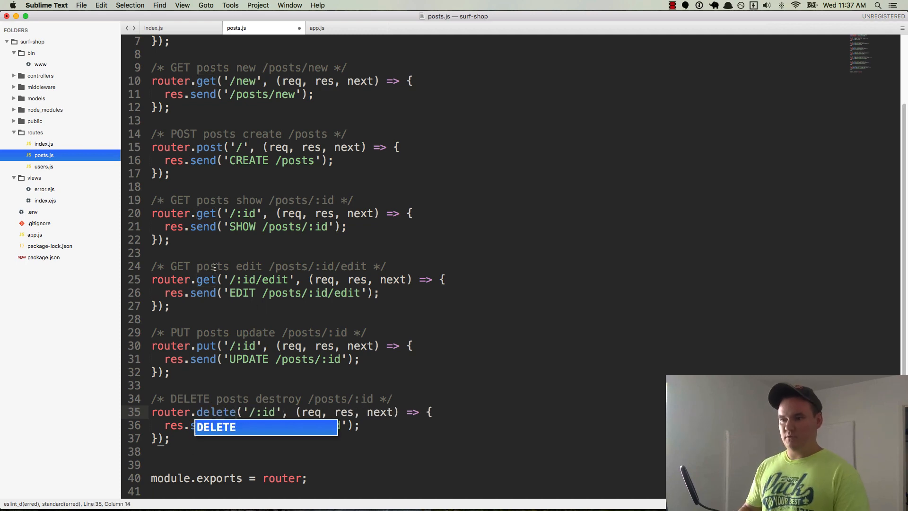
mouse_move(268, 383)
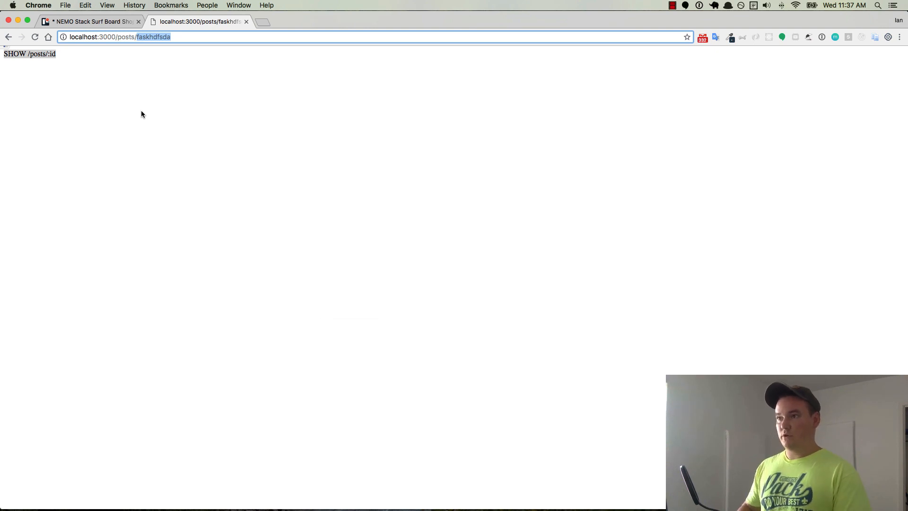
mouse_move(343, 209)
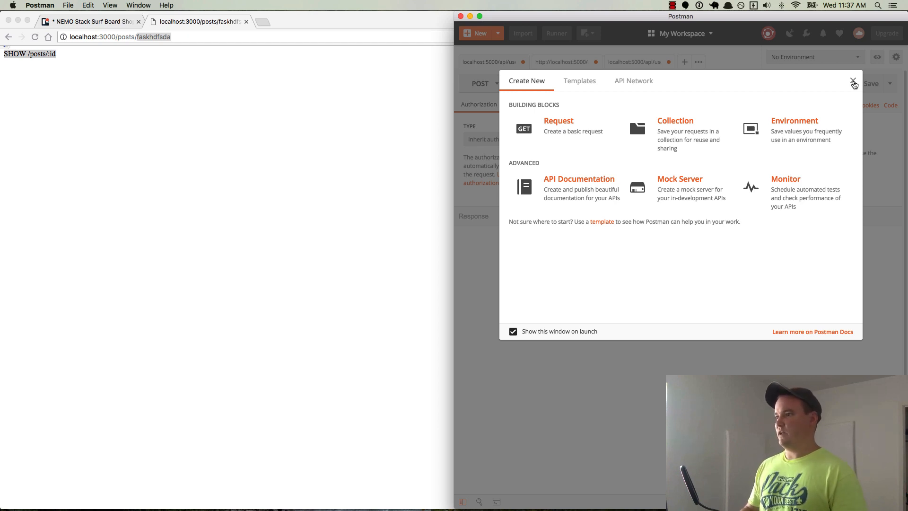
Step: Dismiss Postman's welcome window and save prompt, leaving a fresh empty request tab
click(853, 83)
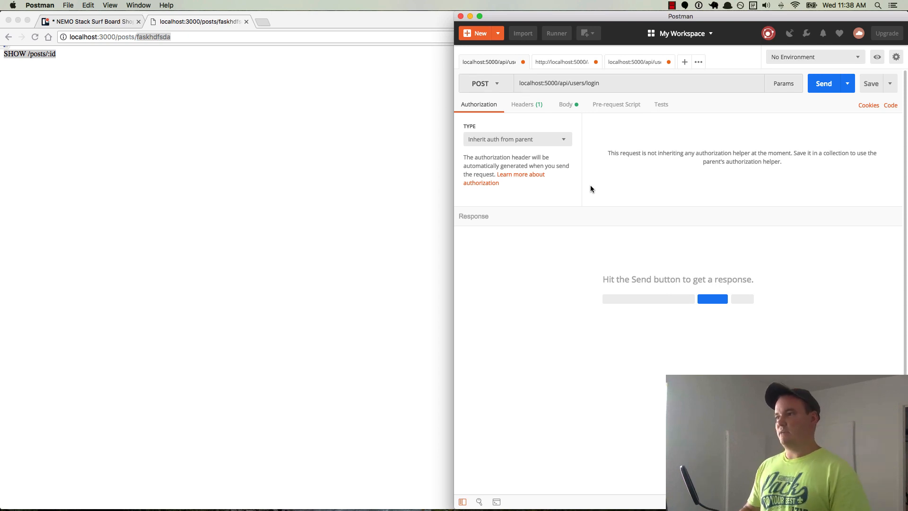
mouse_move(563, 150)
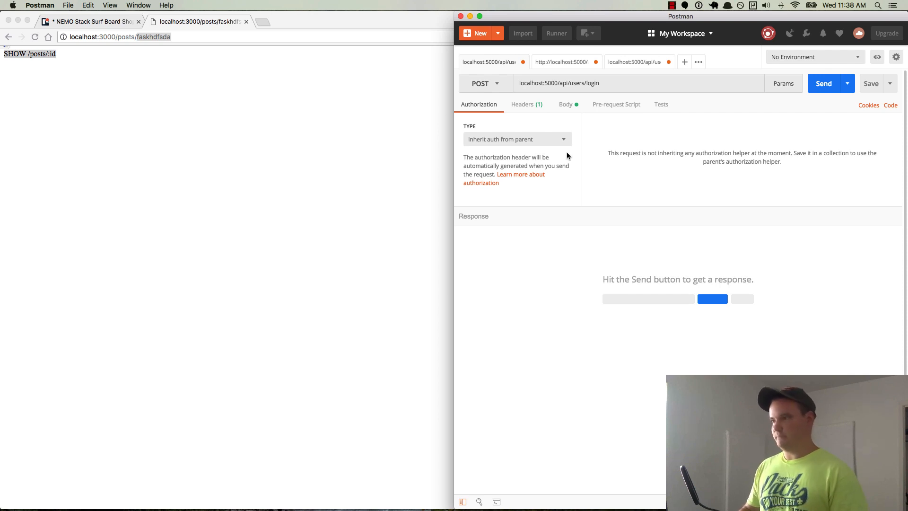
click(474, 33)
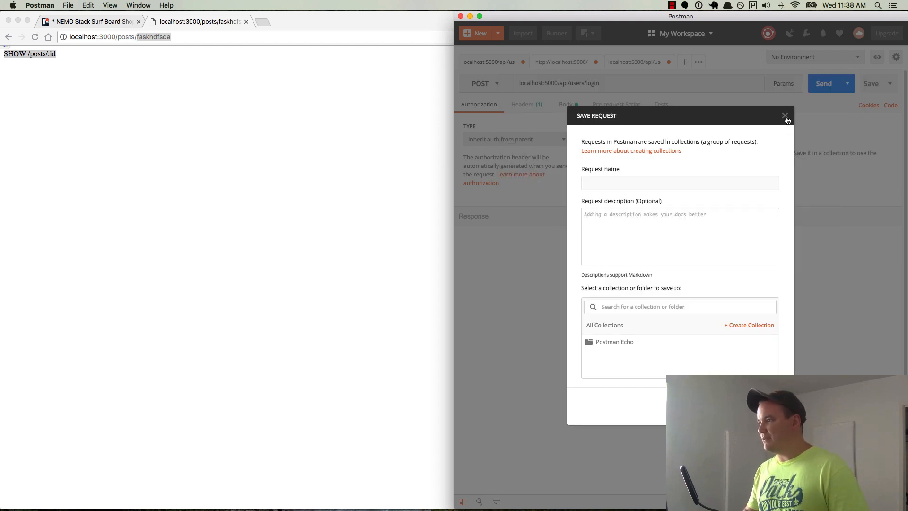
click(785, 116)
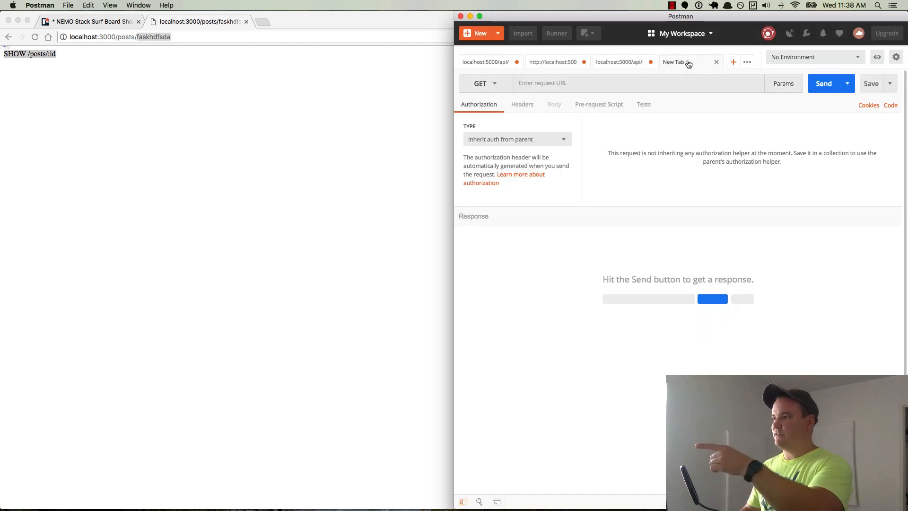
click(479, 83)
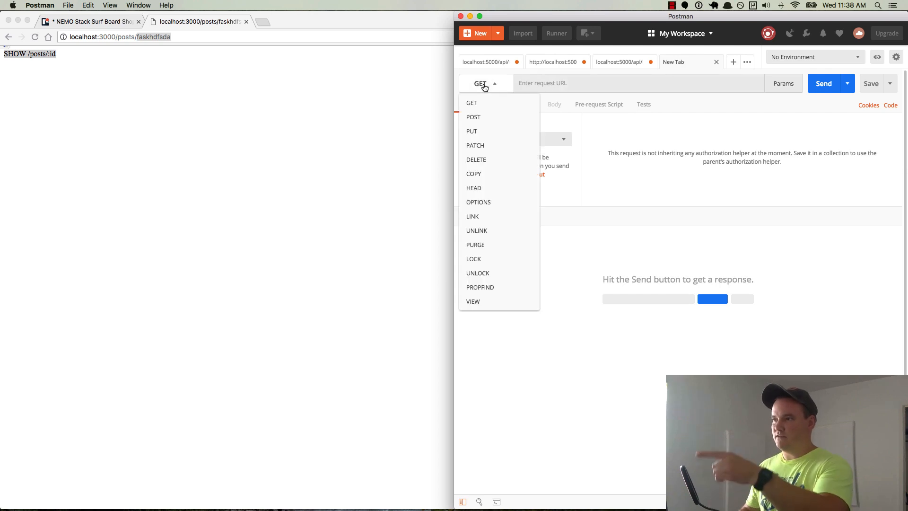
text(http://localhost:3000/)
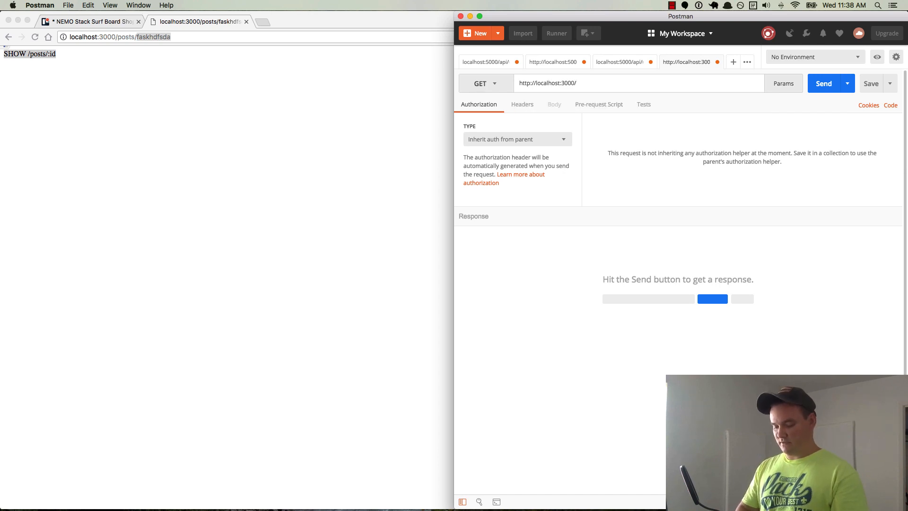
text(posts)
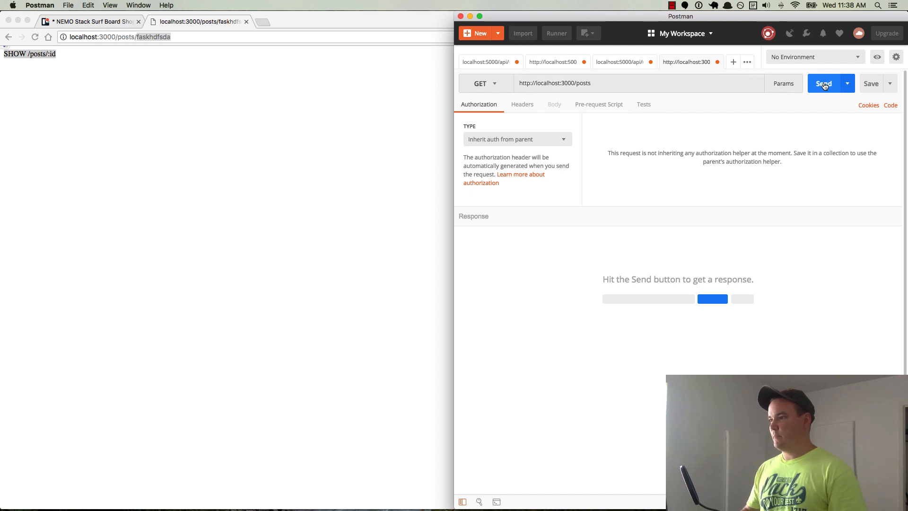
click(823, 83)
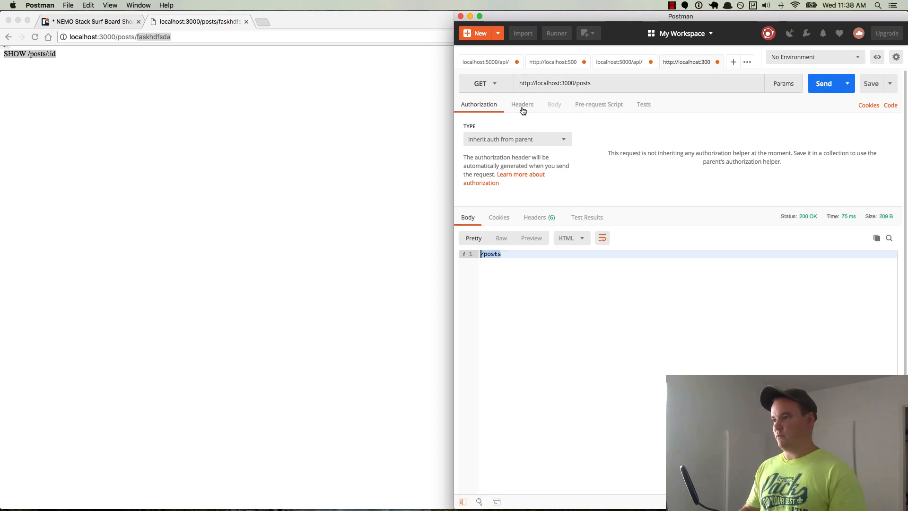
click(485, 83)
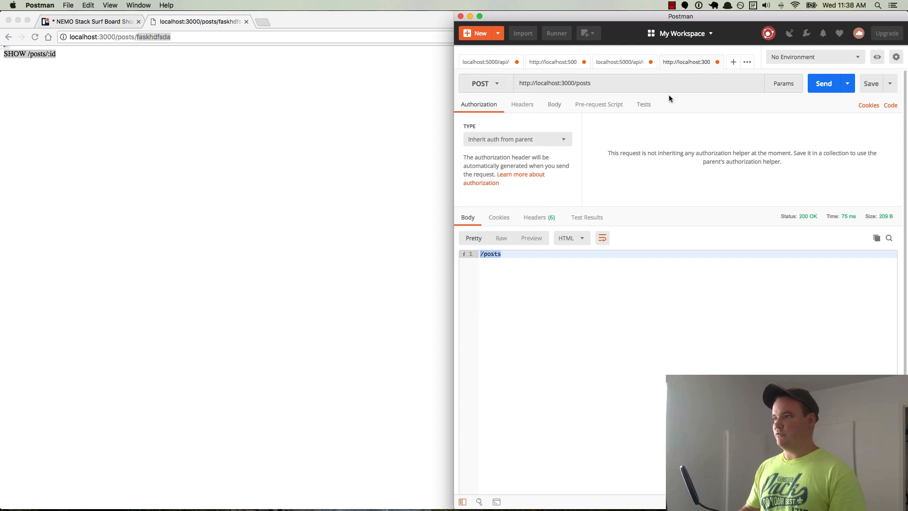
click(822, 83)
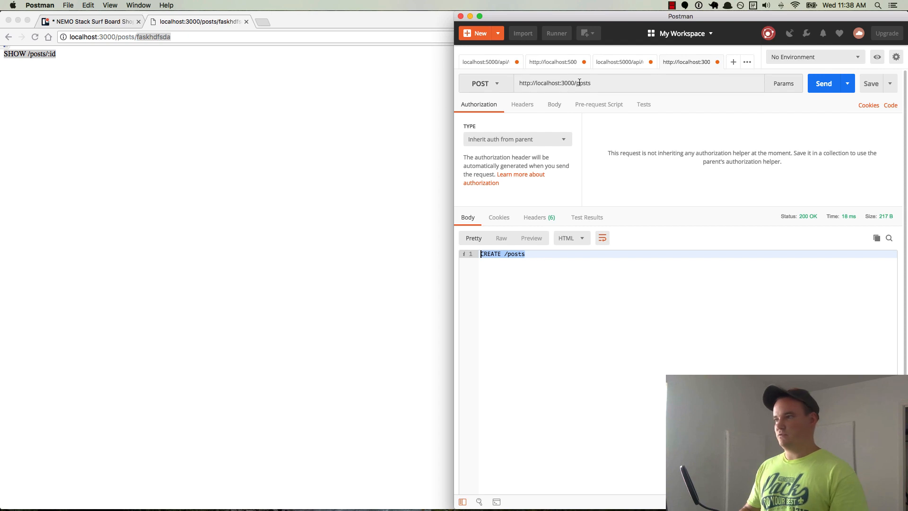
Step: Send a GET to /posts/new and confirm it returns /posts/new
text(/)
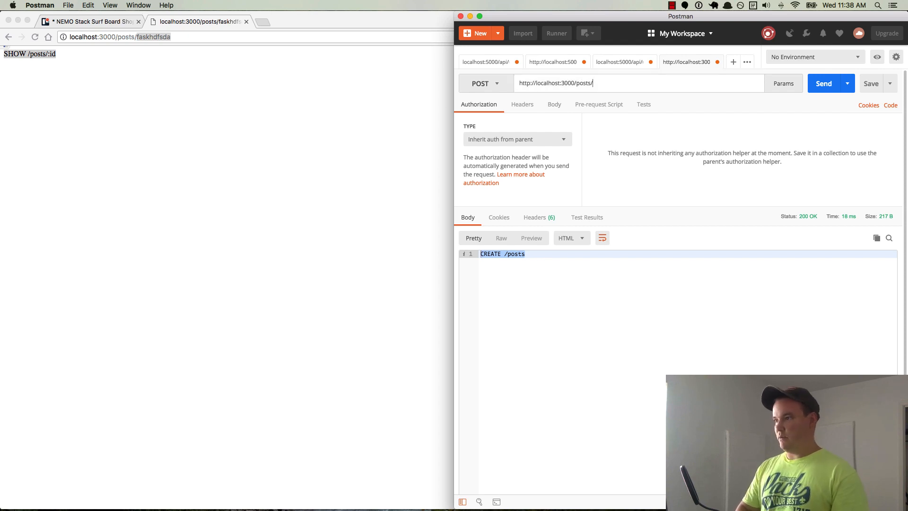
text(ne)
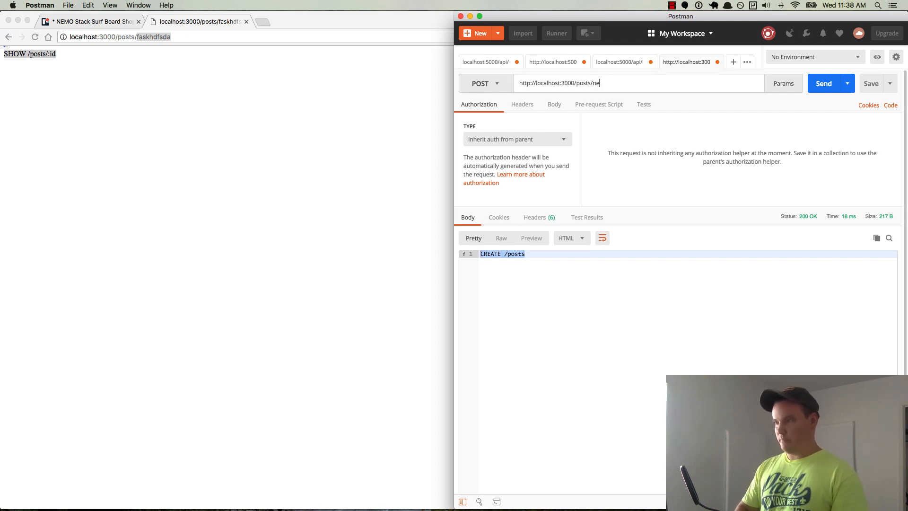
click(485, 83)
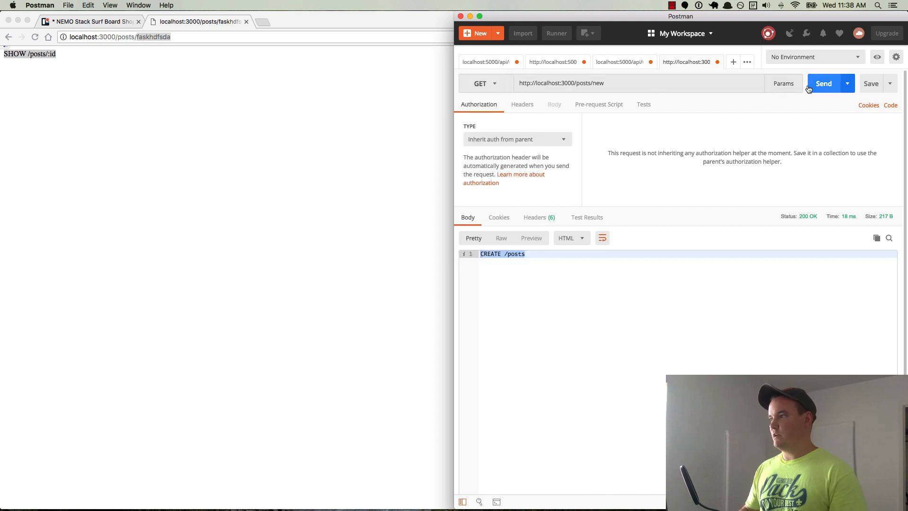
click(824, 83)
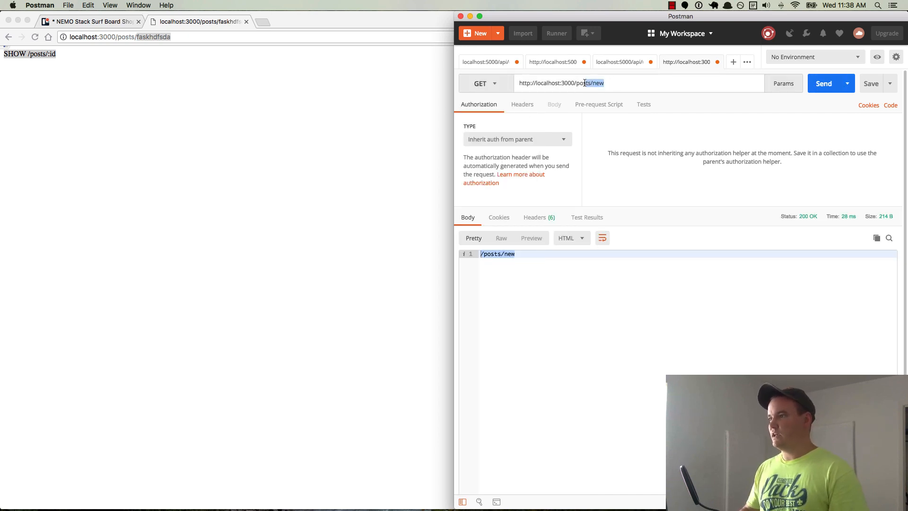
Step: Send GET, PUT and DELETE to /posts/some-id-here, getting SHOW, UPDATE and DELETE
double_click(599, 83)
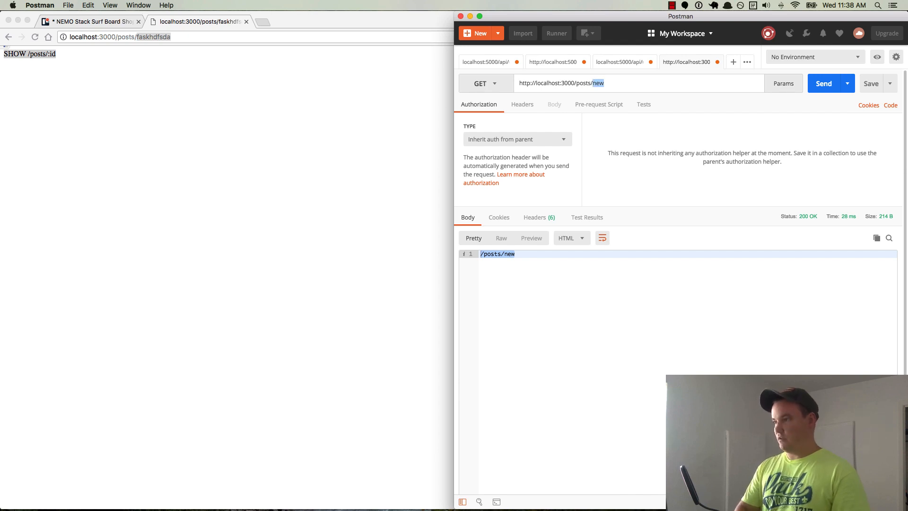
text(some-id)
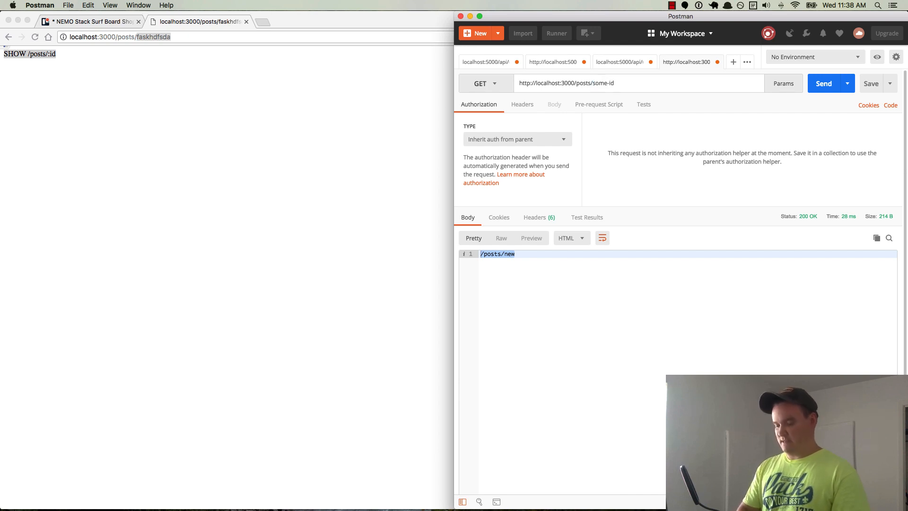
text(-here)
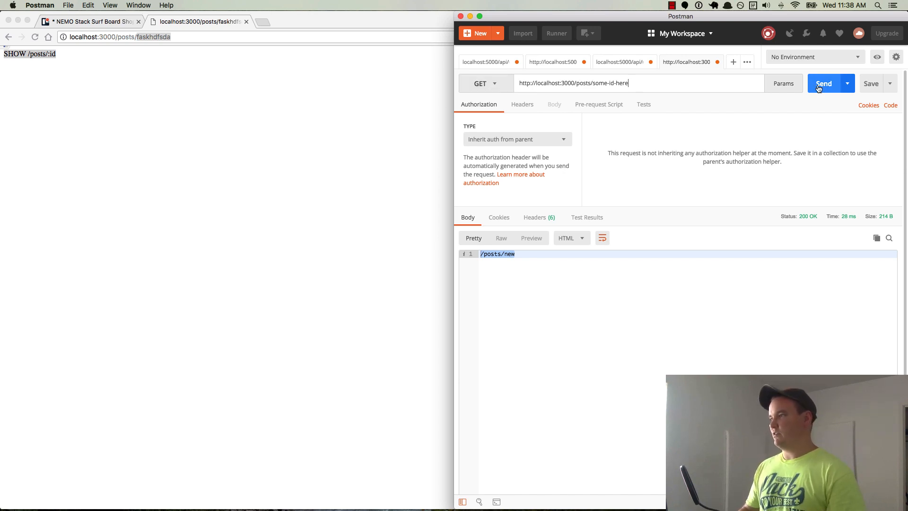
click(822, 83)
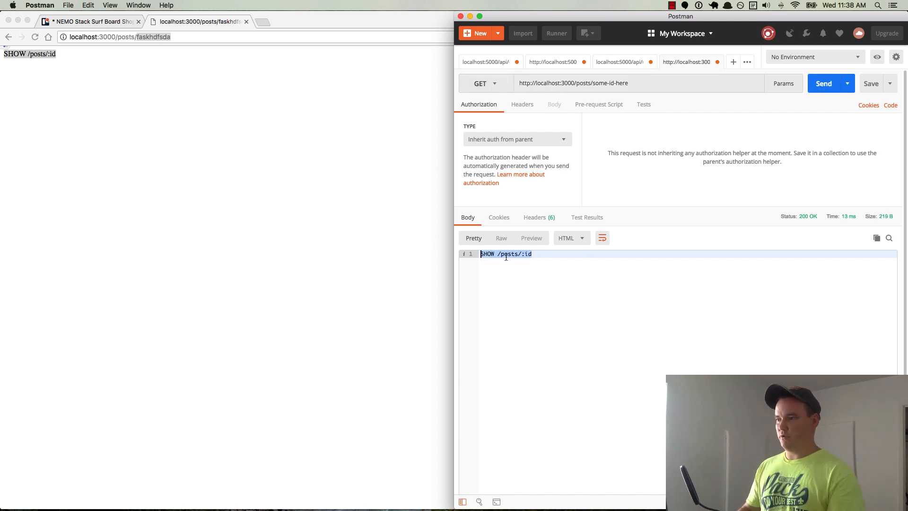
click(479, 83)
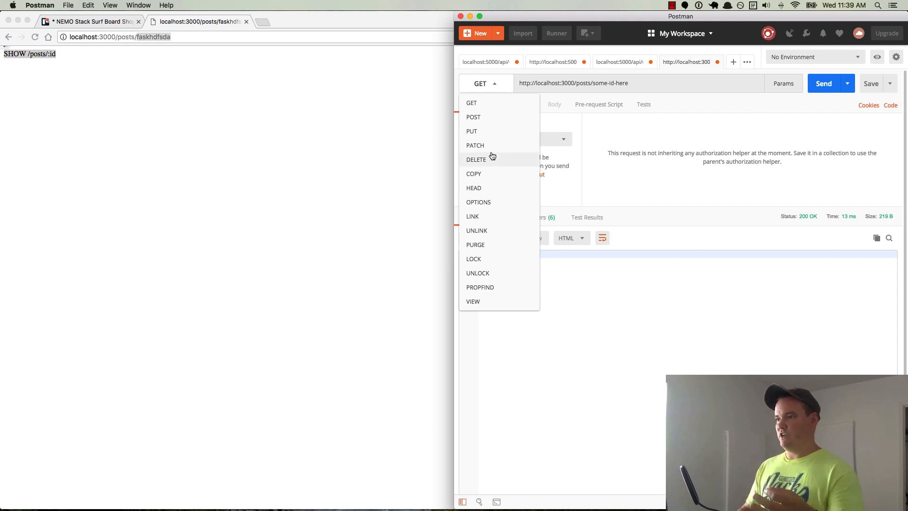
click(470, 130)
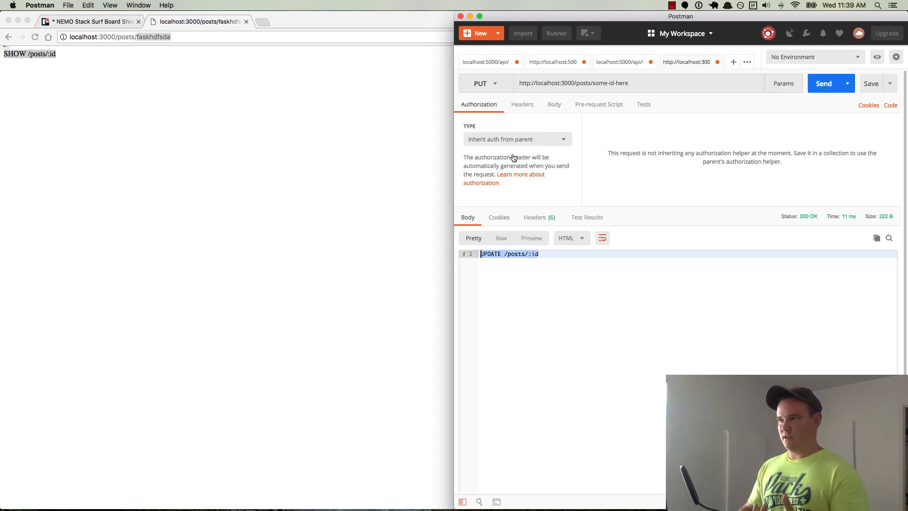
click(479, 83)
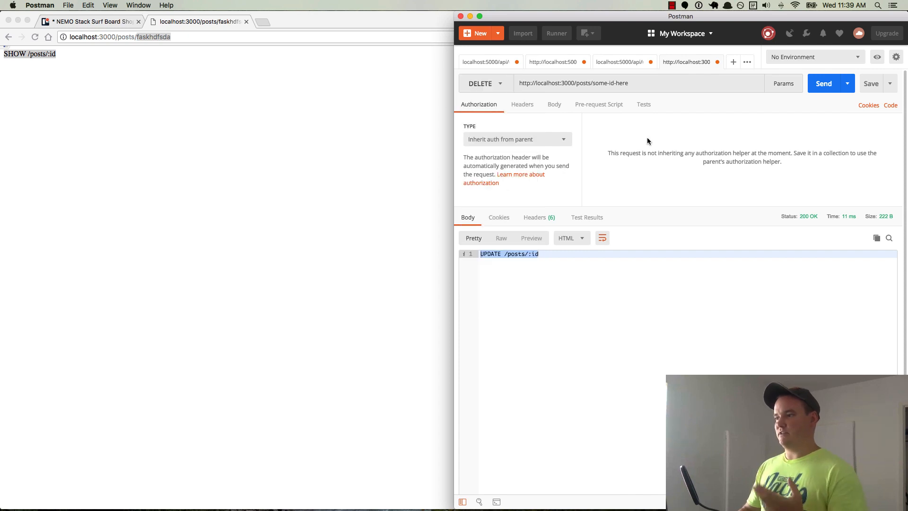
click(823, 83)
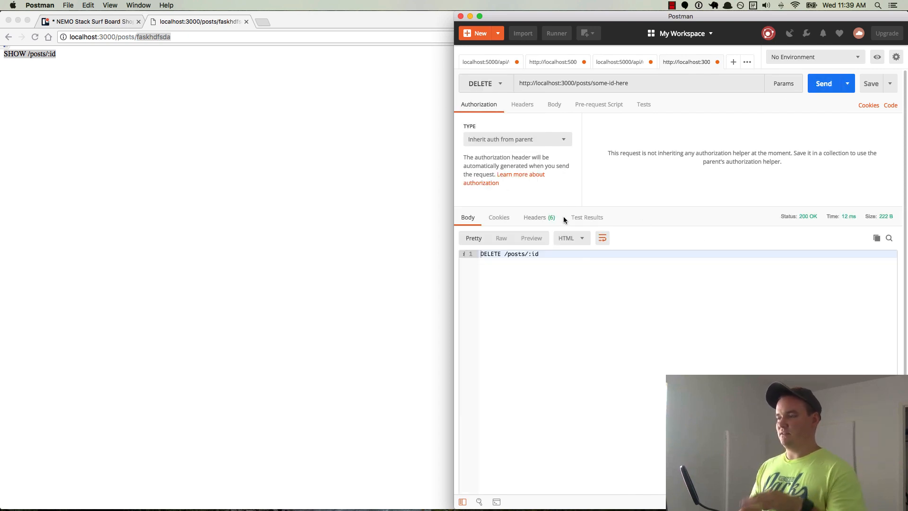
Step: Send a GET to /posts/some-id-here/edit and confirm the EDIT response
click(485, 83)
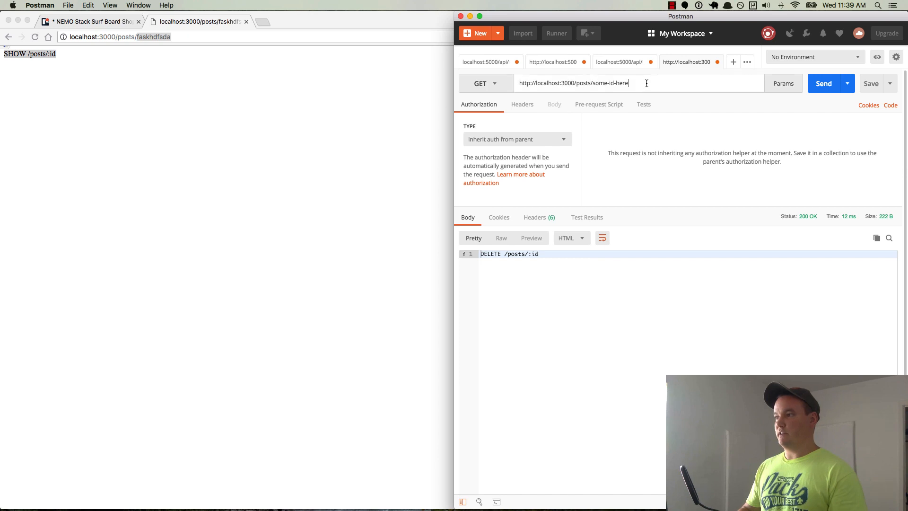
text(/edit)
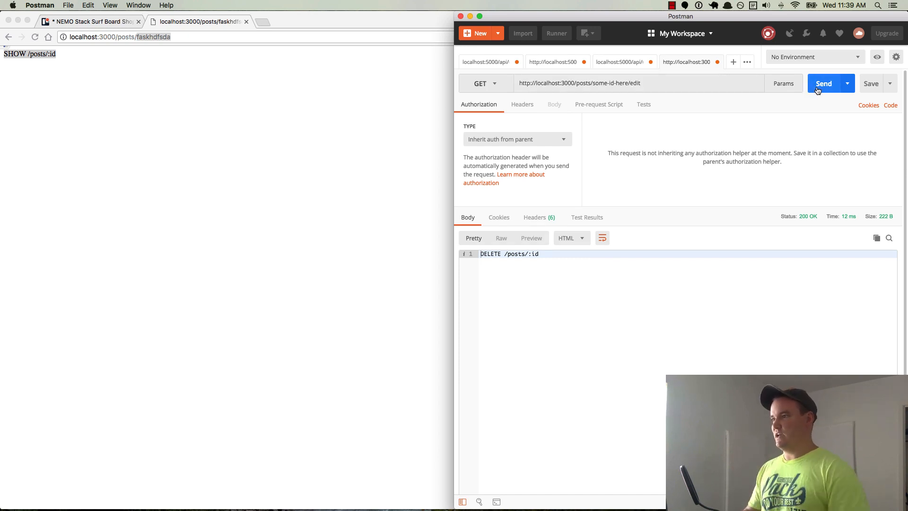
click(823, 83)
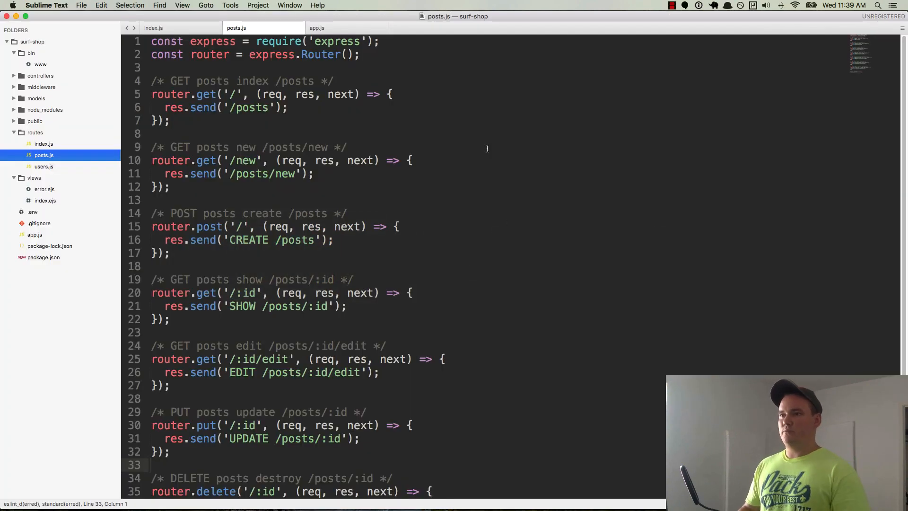
Step: Scroll through posts.js to review all seven routes down to the router export
scroll(down, 3)
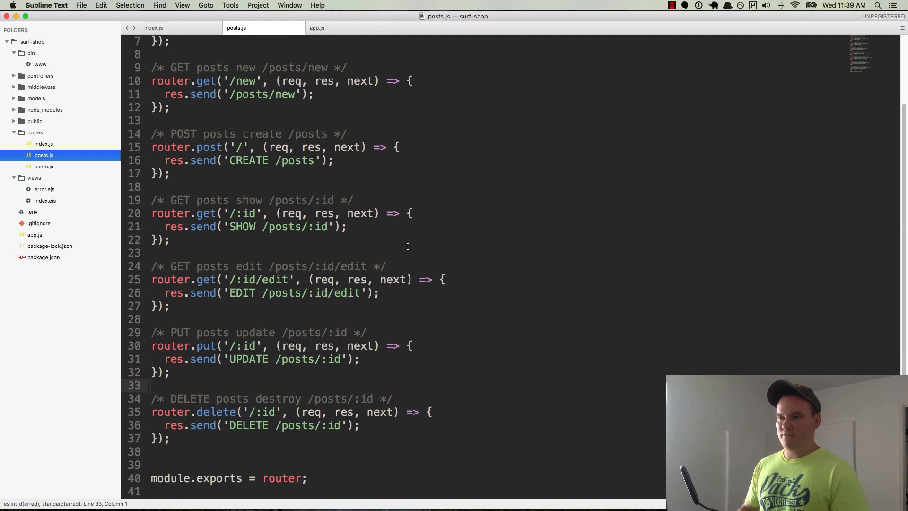